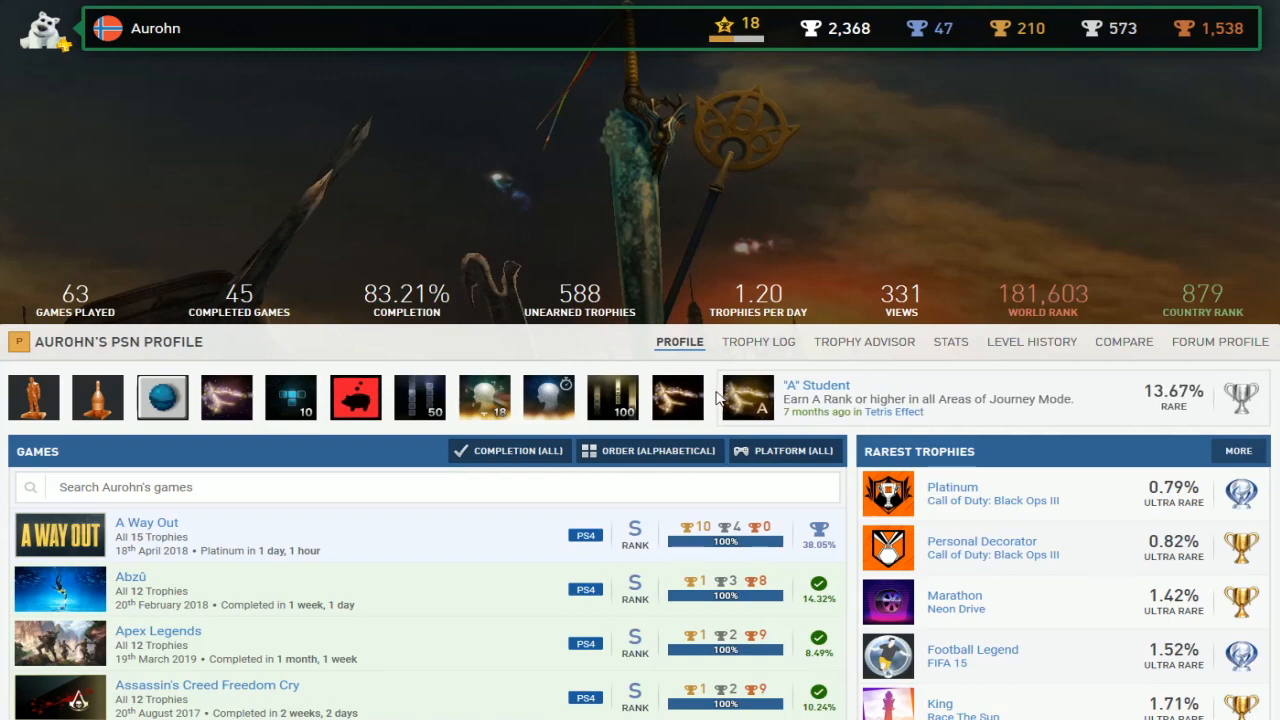
pyautogui.scroll(-3)
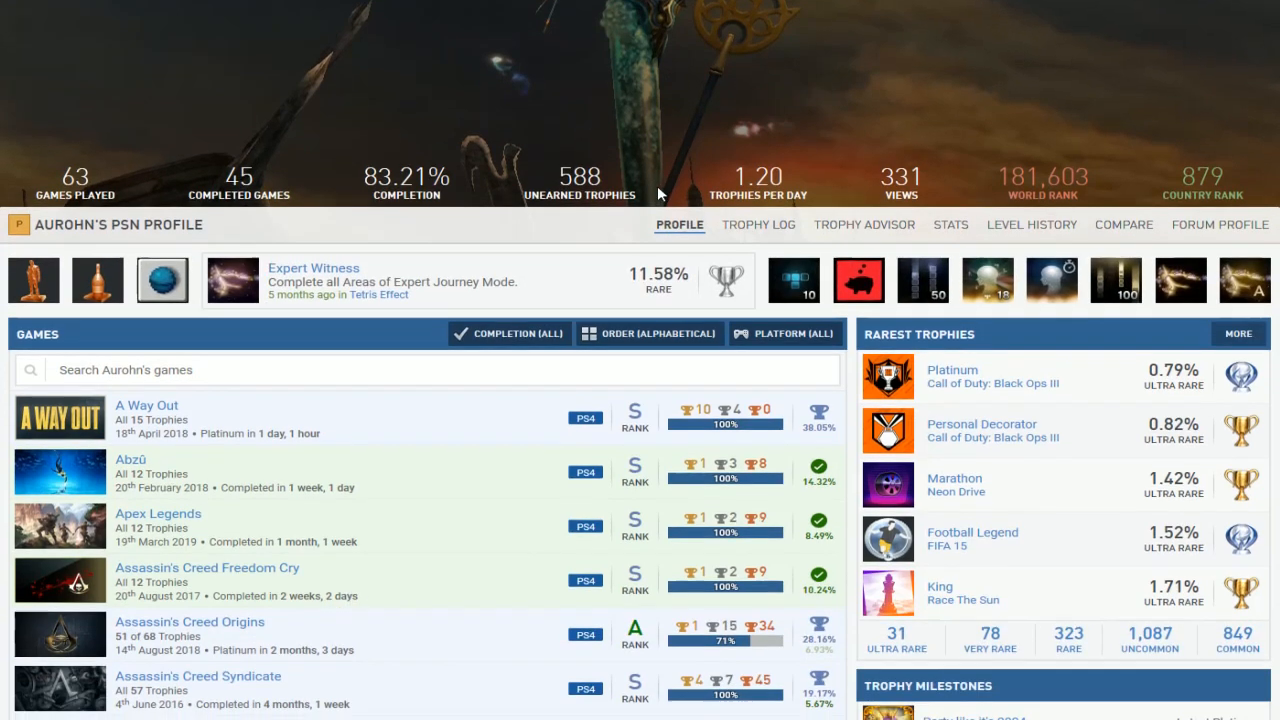
pyautogui.scroll(-3)
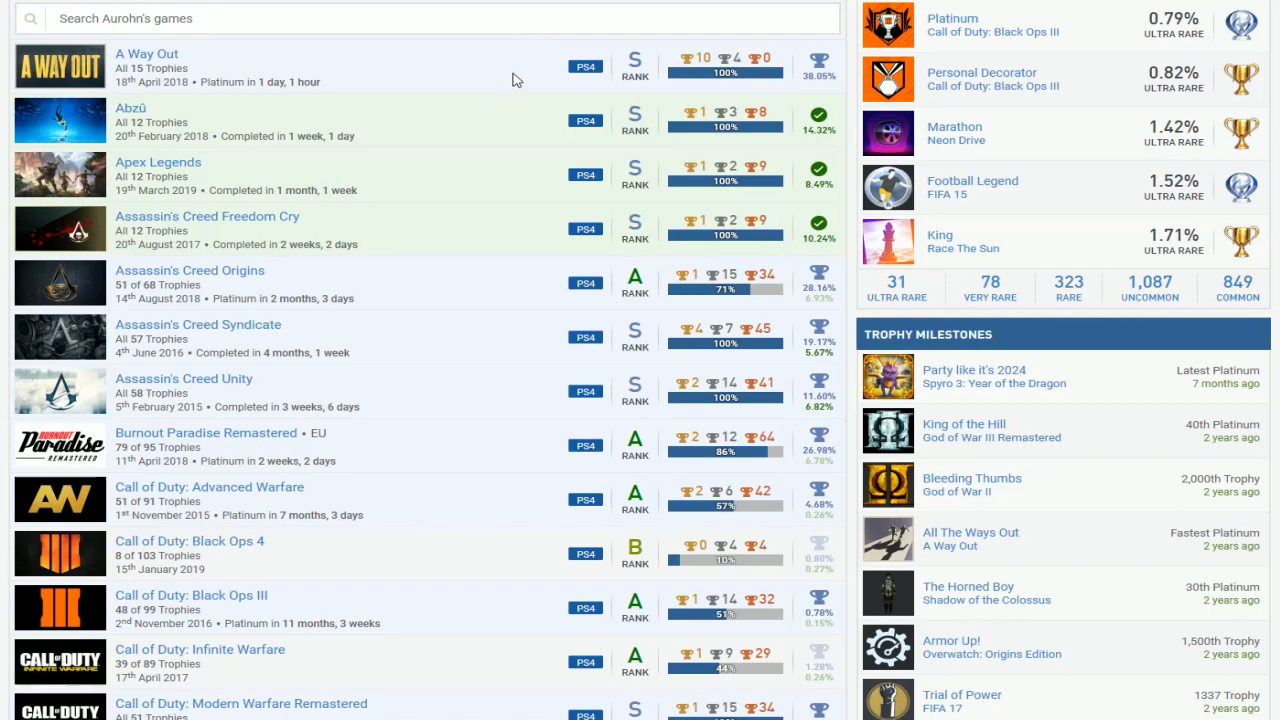
pyautogui.moveTo(474, 192)
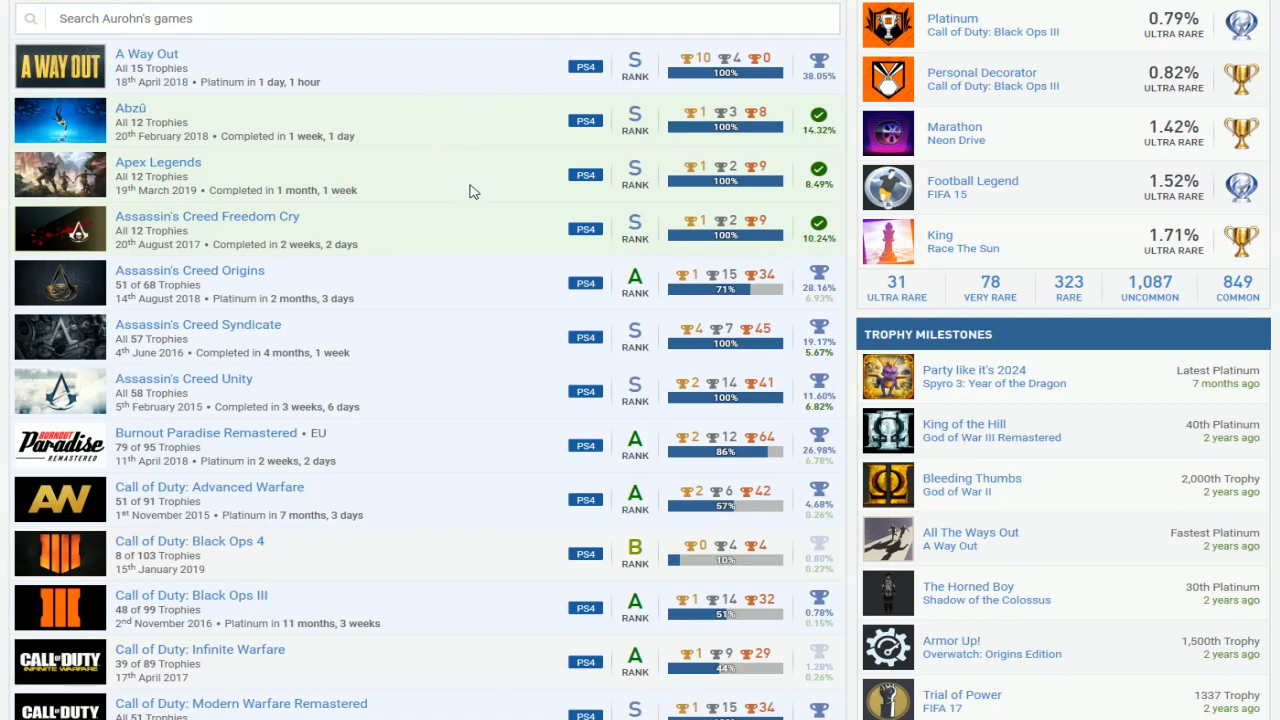
pyautogui.scroll(-3)
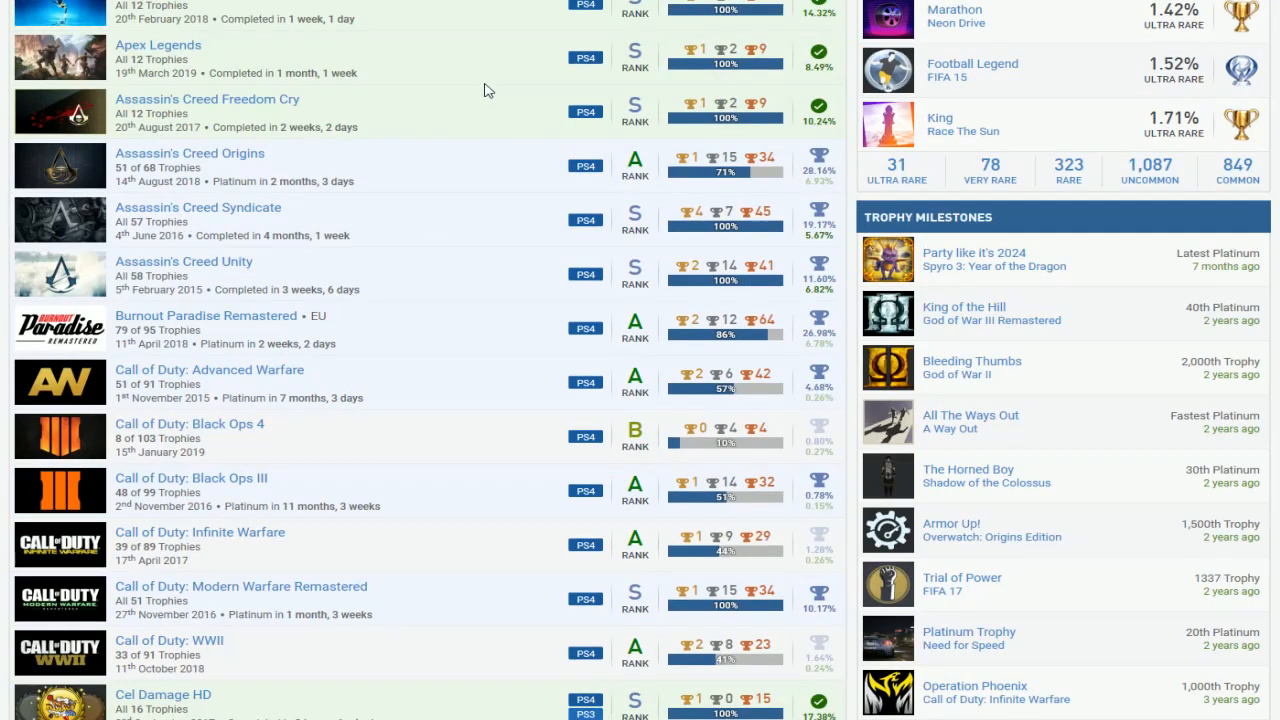
pyautogui.moveTo(408, 198)
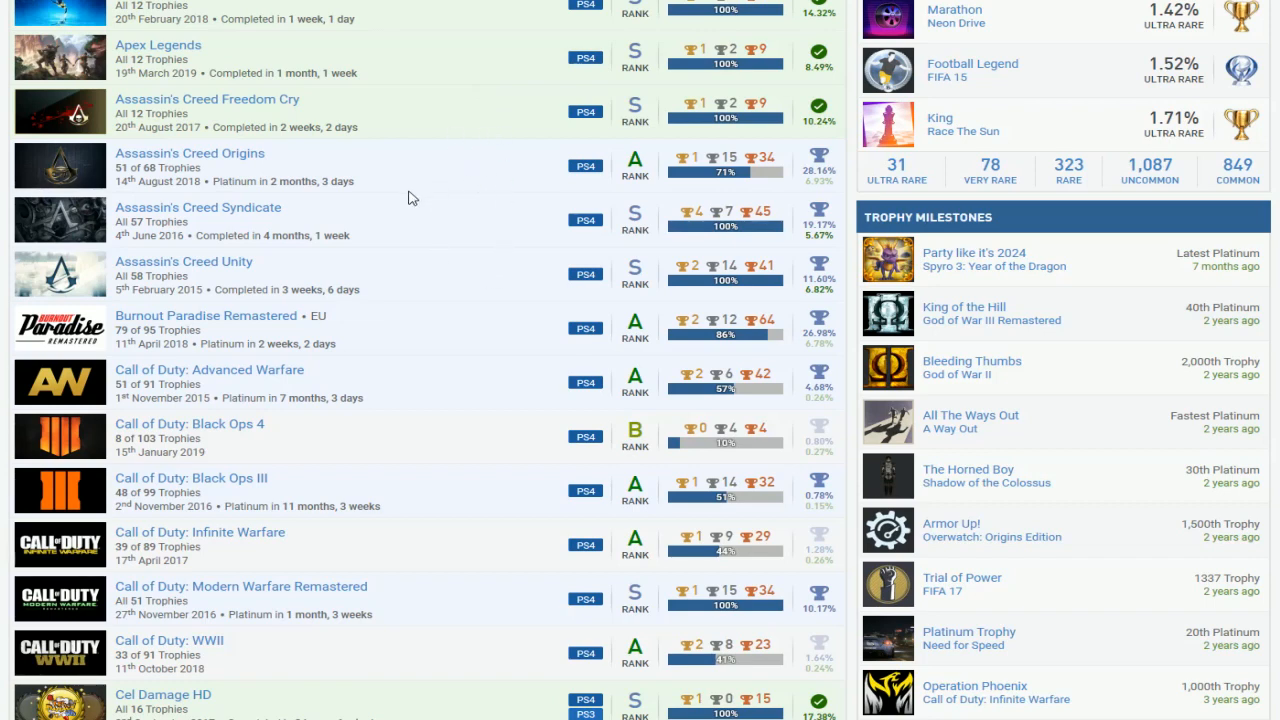
pyautogui.moveTo(464, 270)
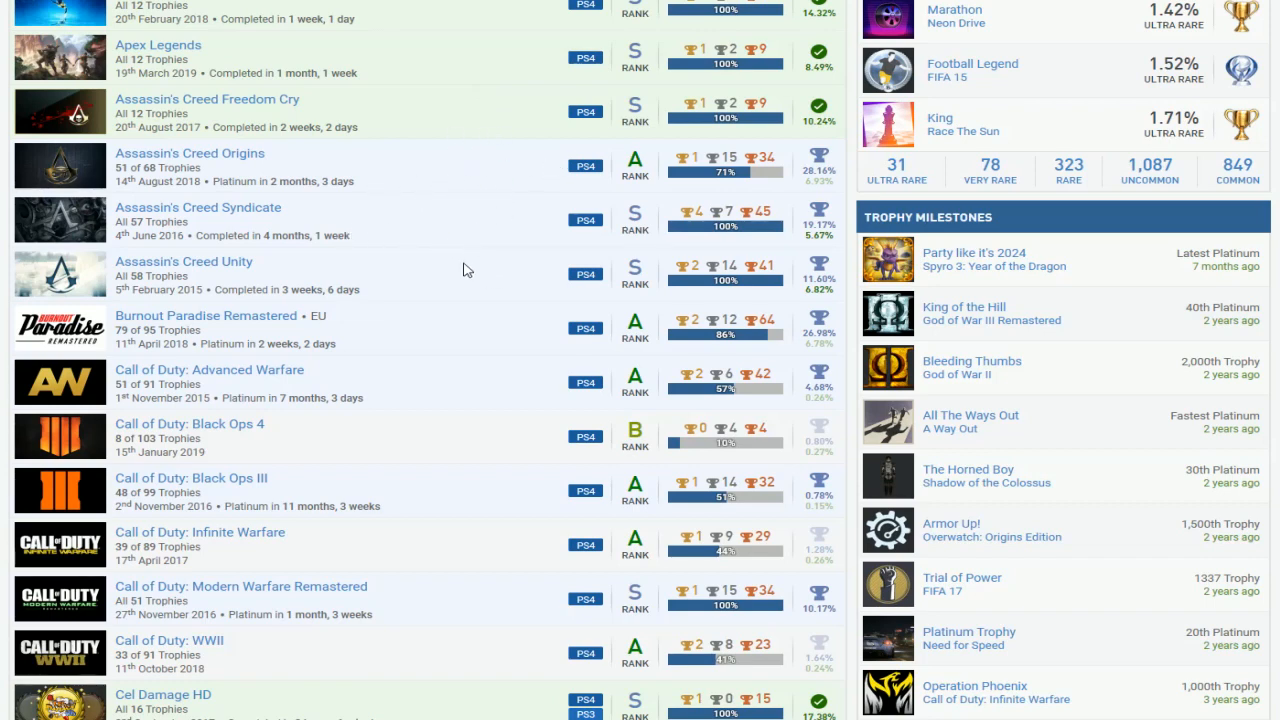
pyautogui.moveTo(472, 176)
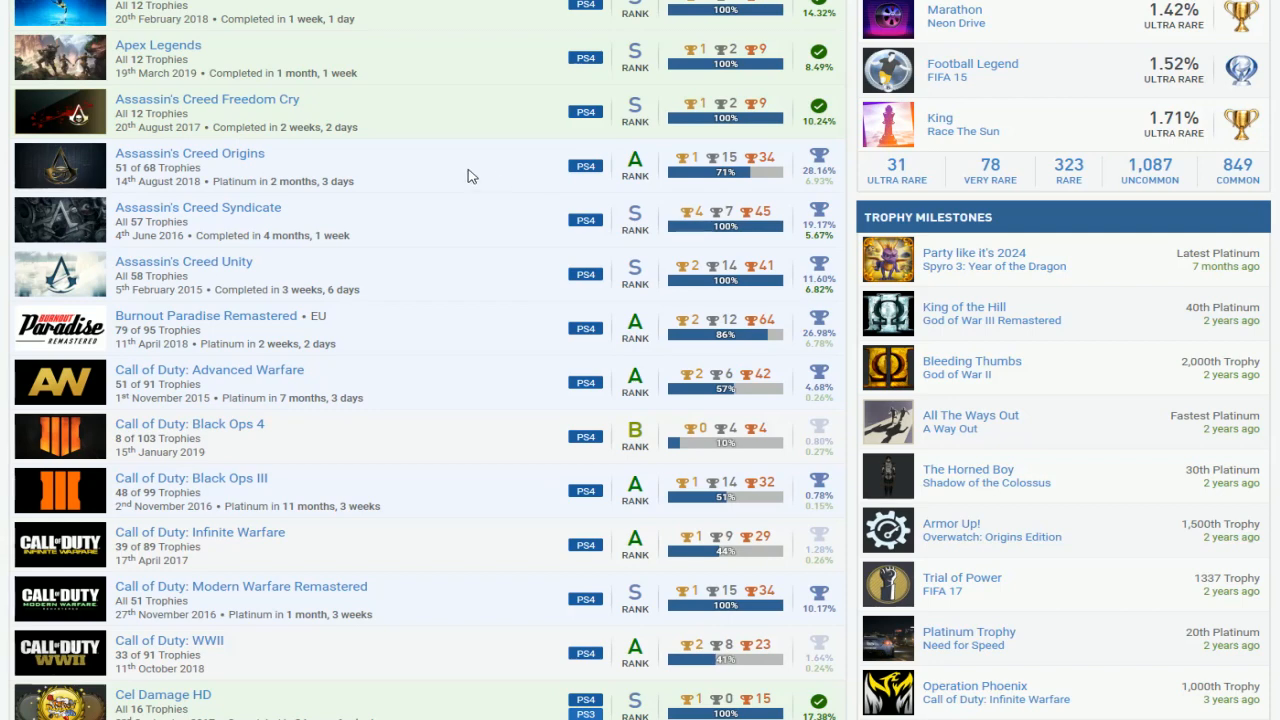
pyautogui.moveTo(456, 176)
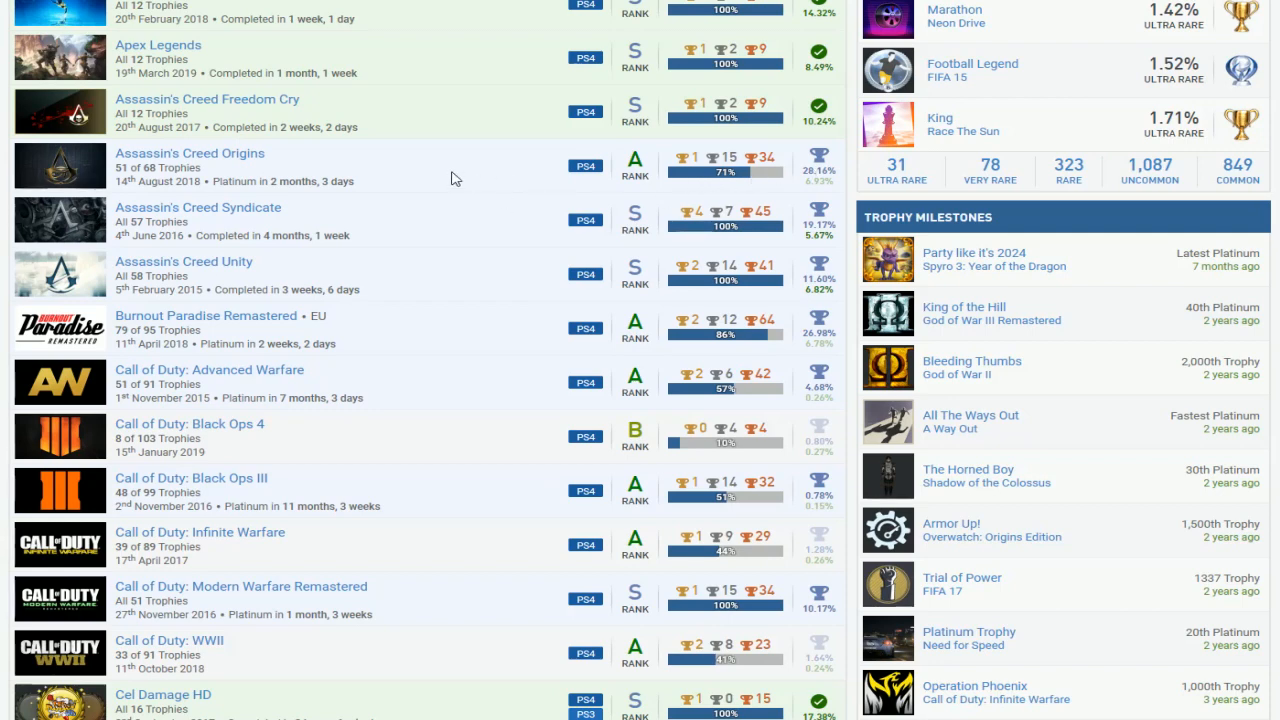
pyautogui.moveTo(476, 248)
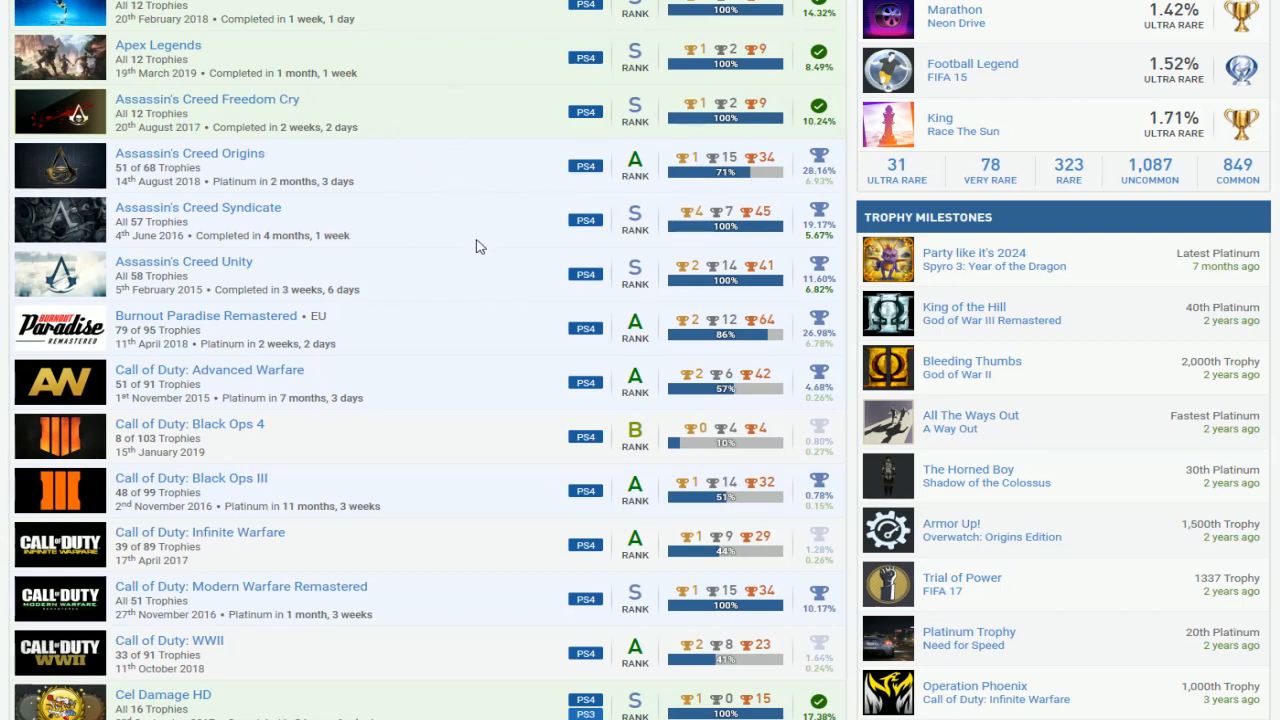
pyautogui.scroll(-3)
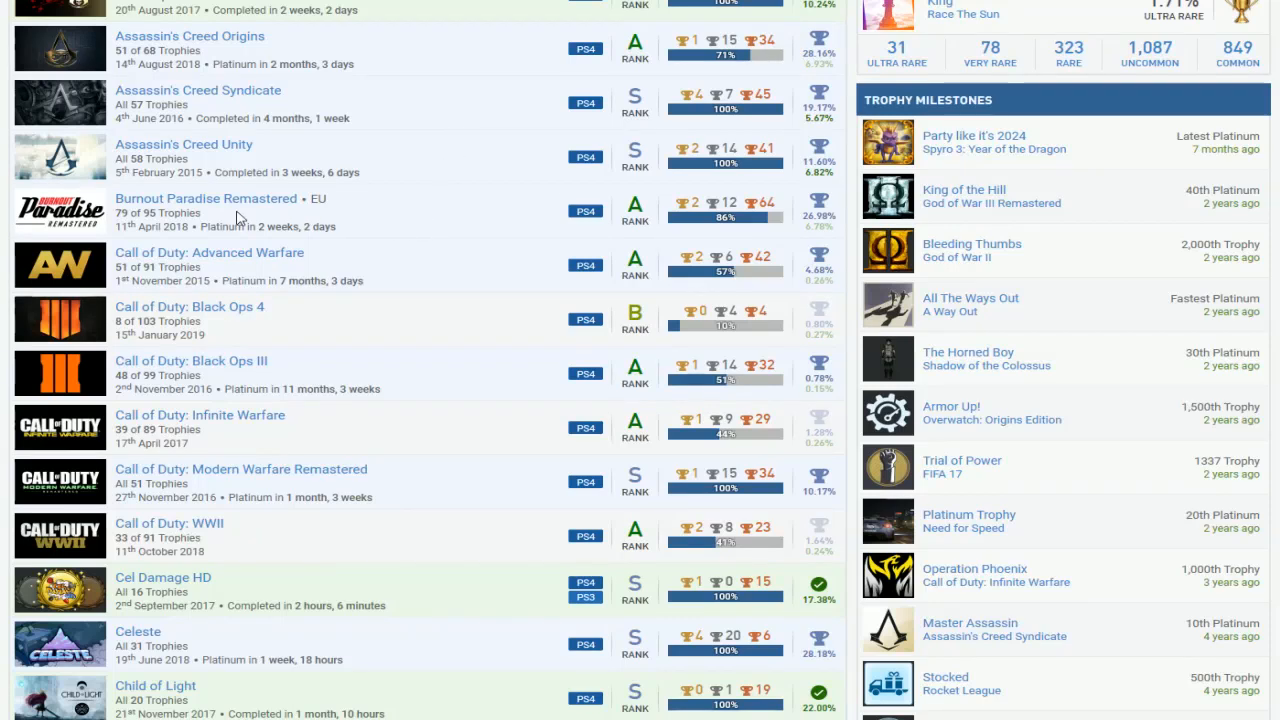
pyautogui.moveTo(796, 172)
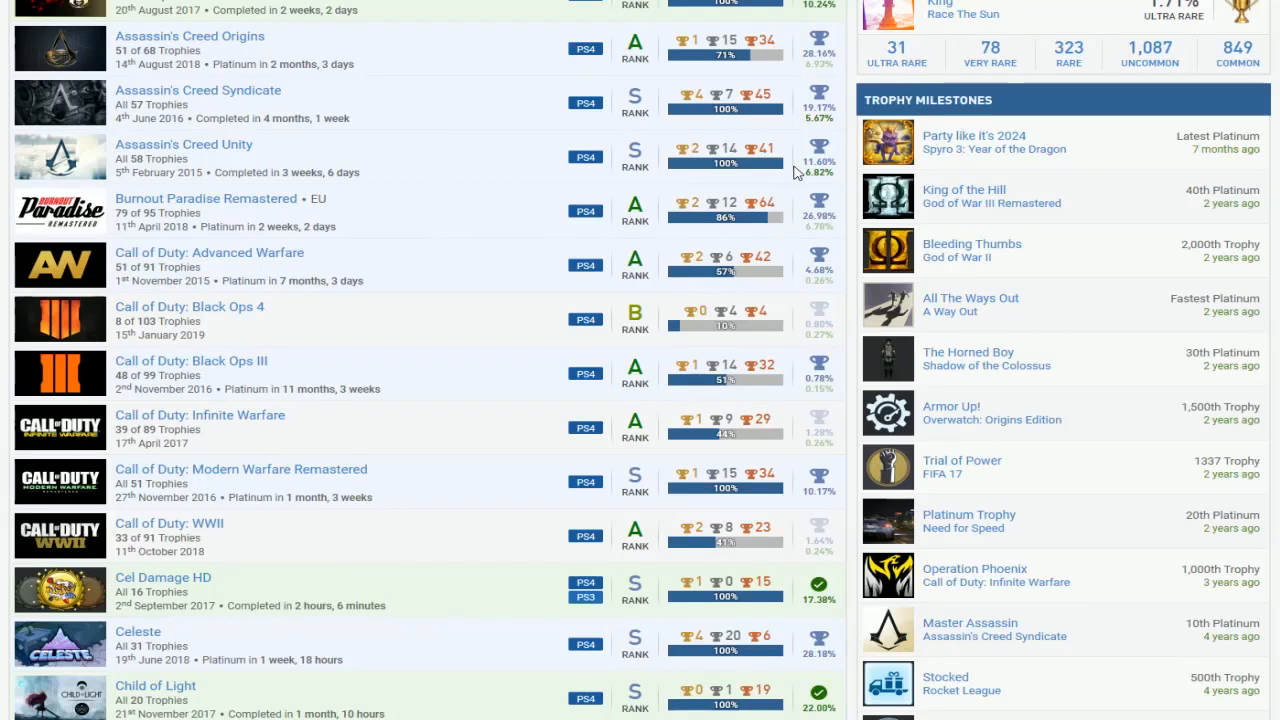
pyautogui.moveTo(284, 200)
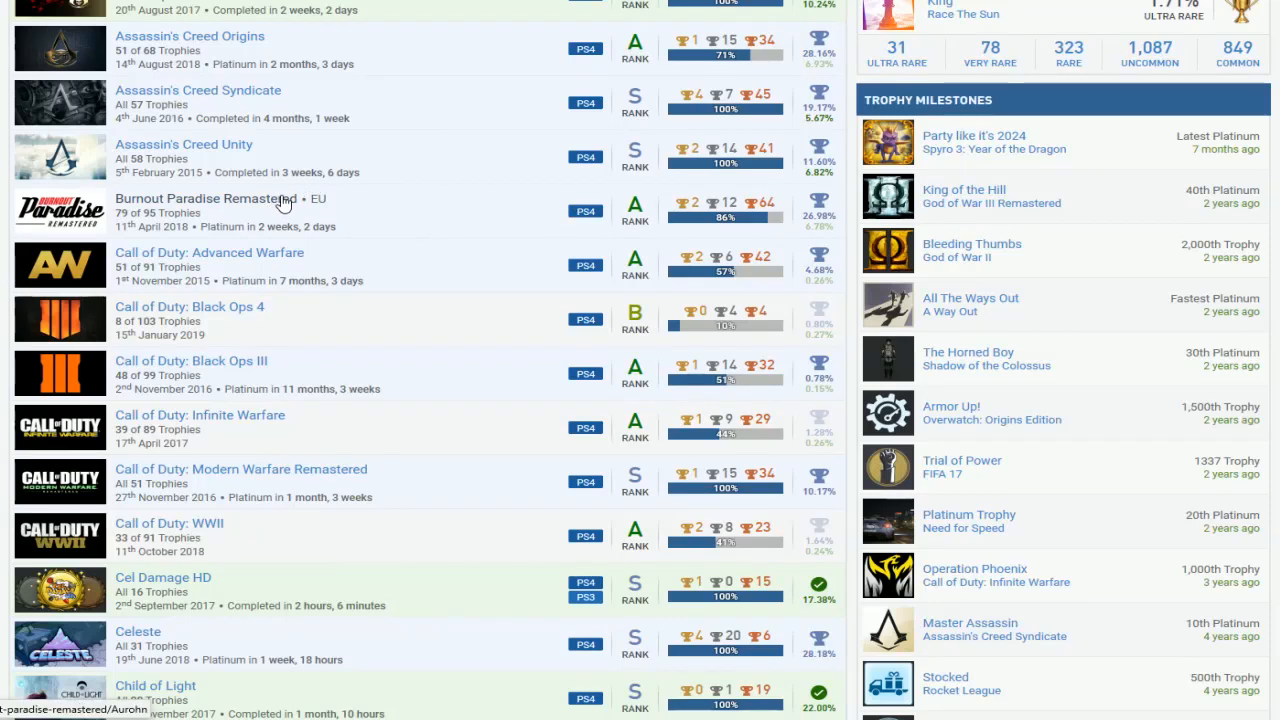
pyautogui.scroll(-3)
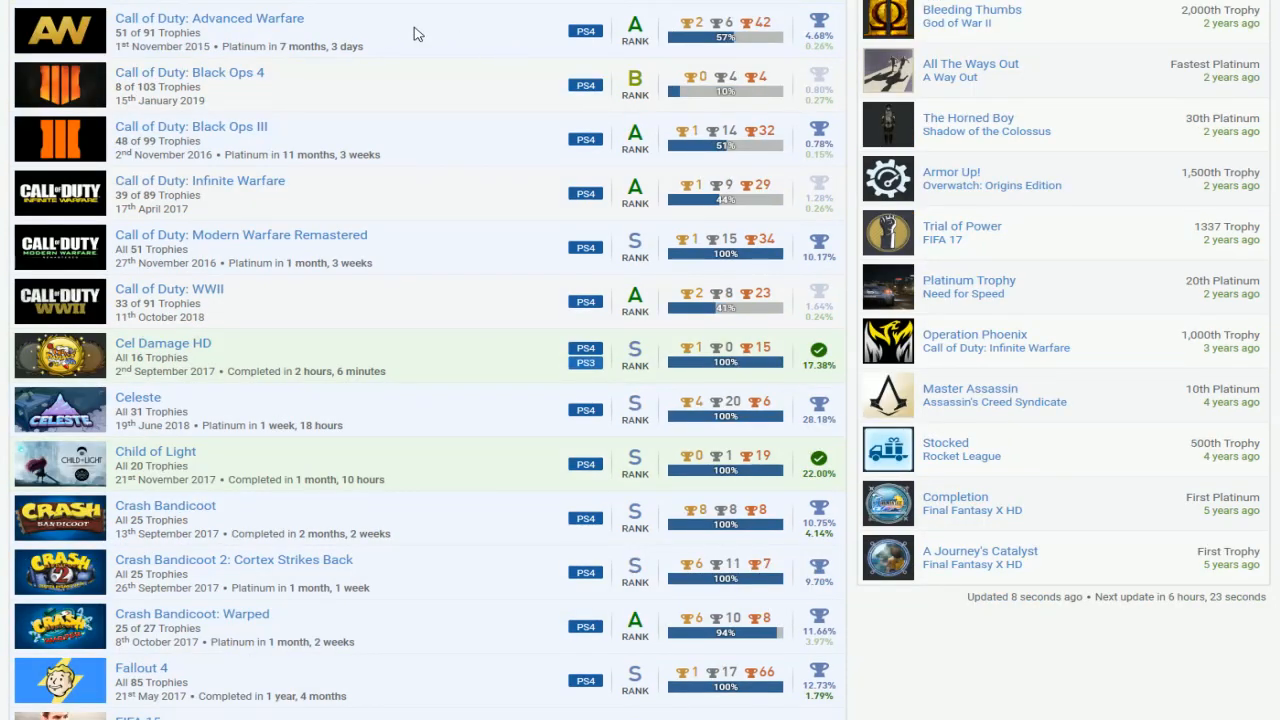
pyautogui.moveTo(772, 136)
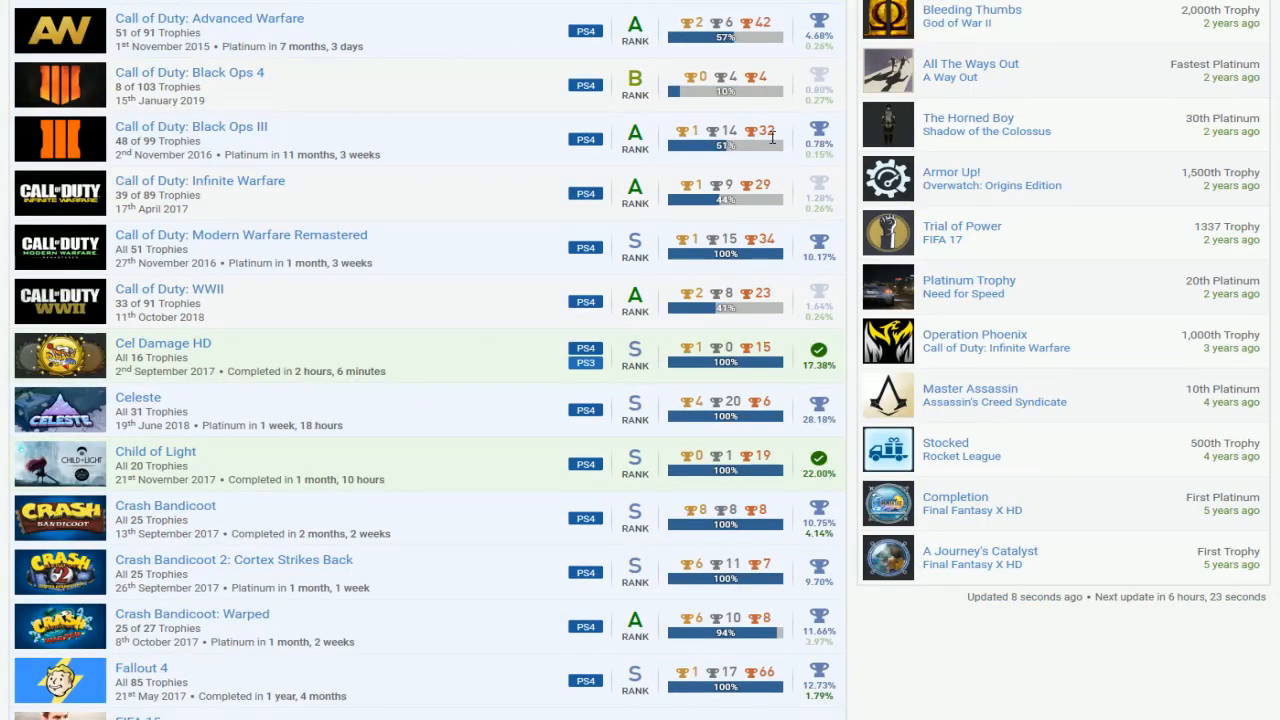
pyautogui.moveTo(764, 236)
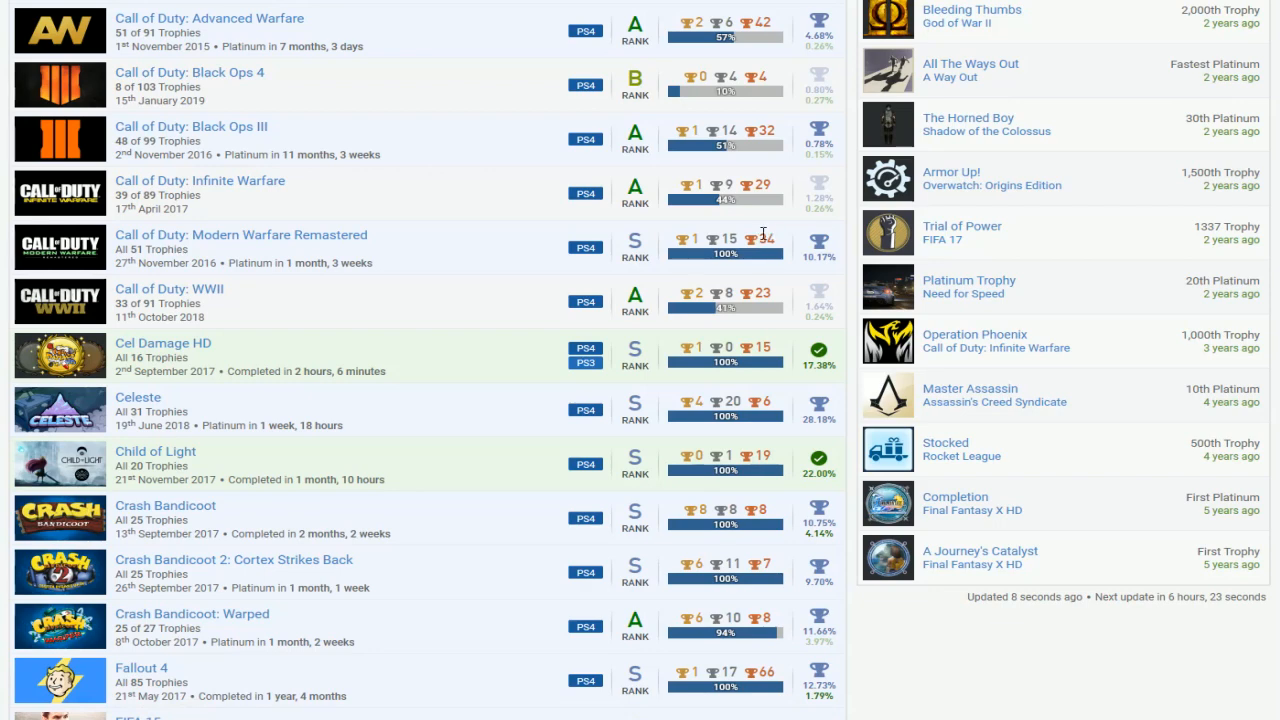
pyautogui.moveTo(424, 164)
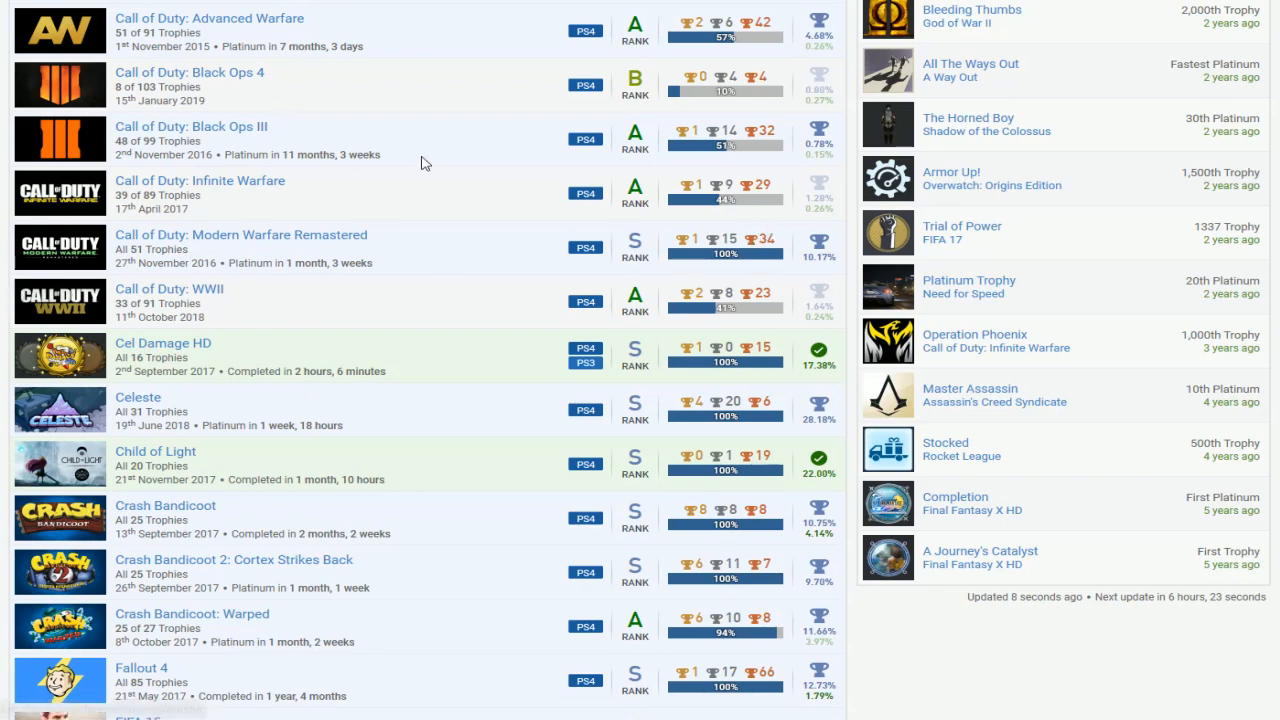
pyautogui.moveTo(590, 268)
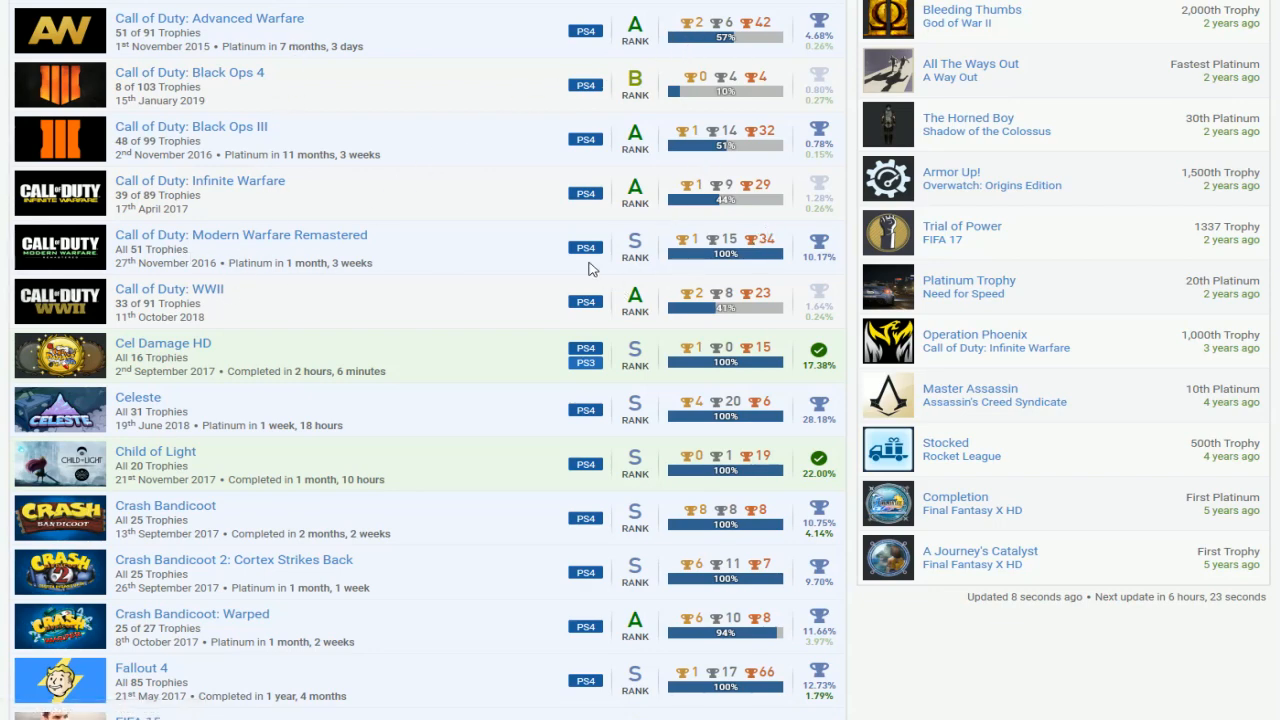
pyautogui.moveTo(698, 110)
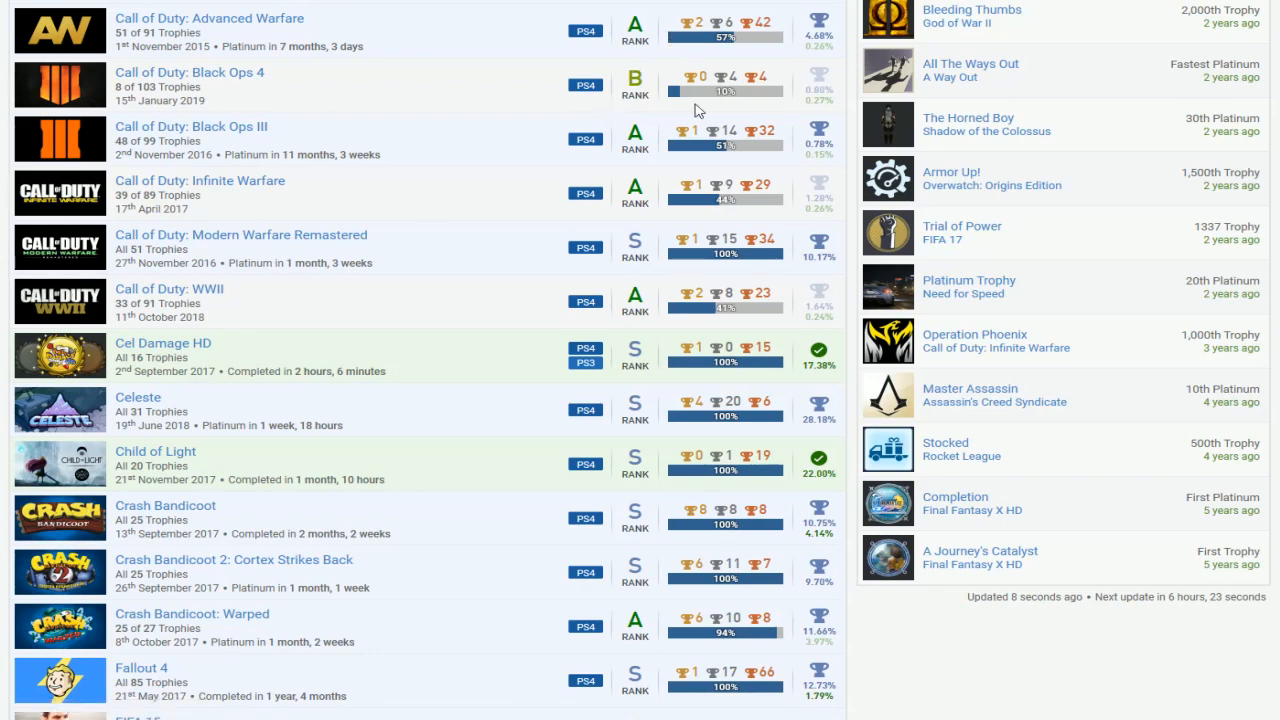
pyautogui.moveTo(650, 236)
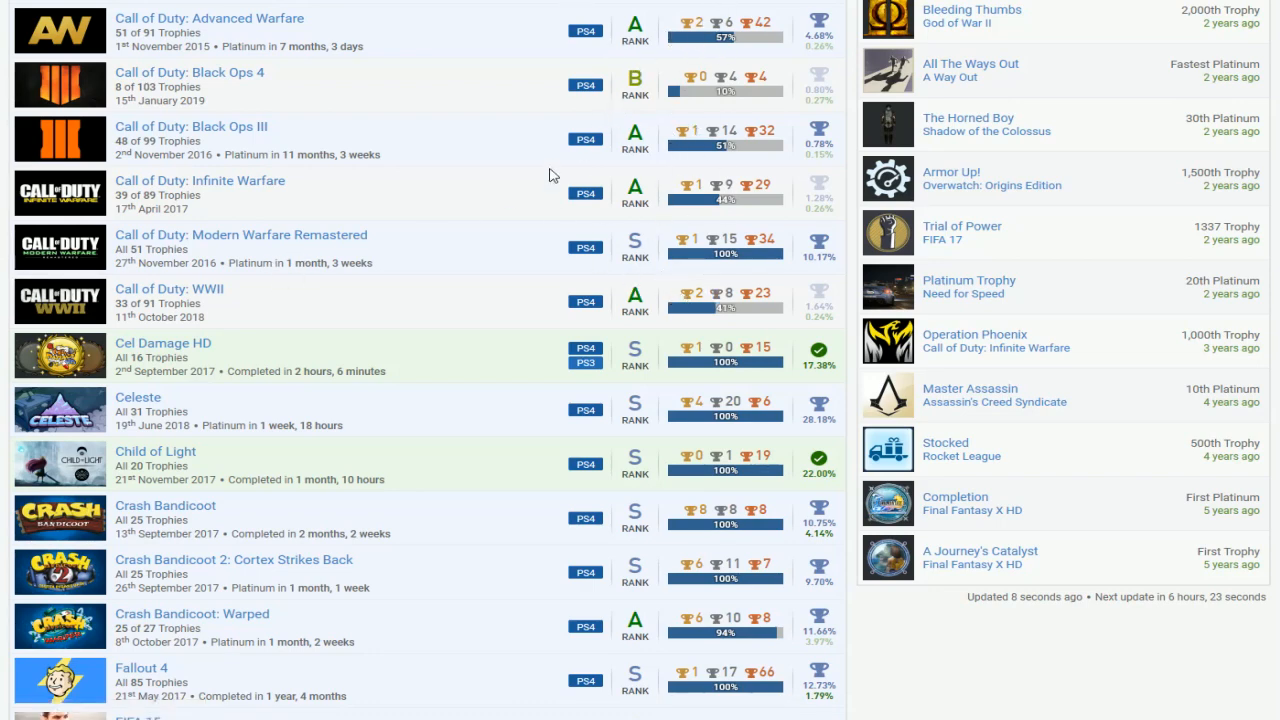
pyautogui.scroll(-3)
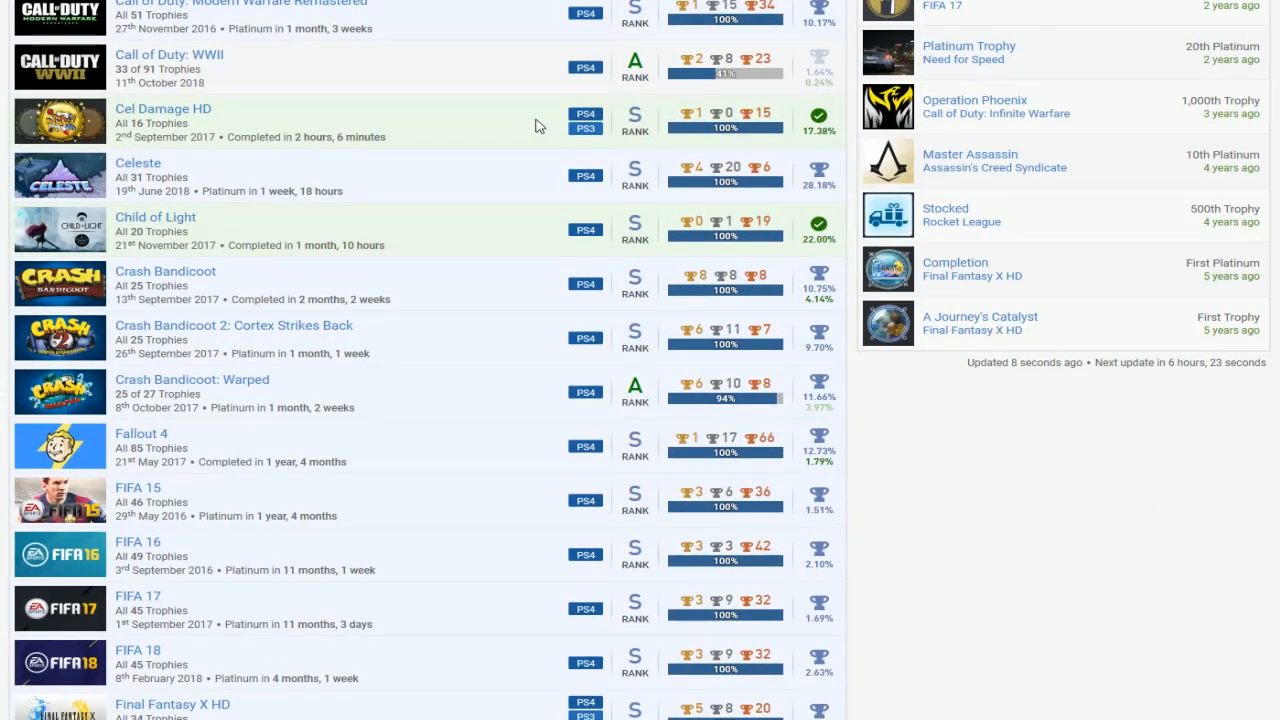
pyautogui.scroll(-3)
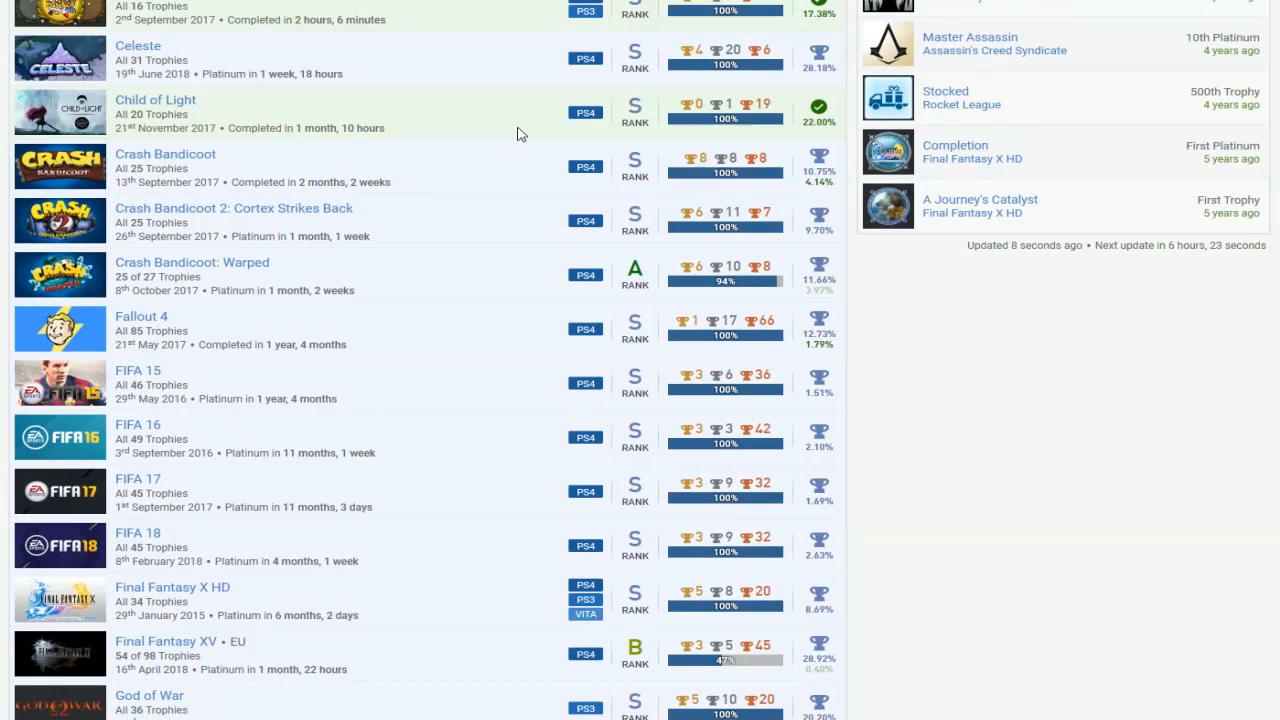
pyautogui.scroll(-3)
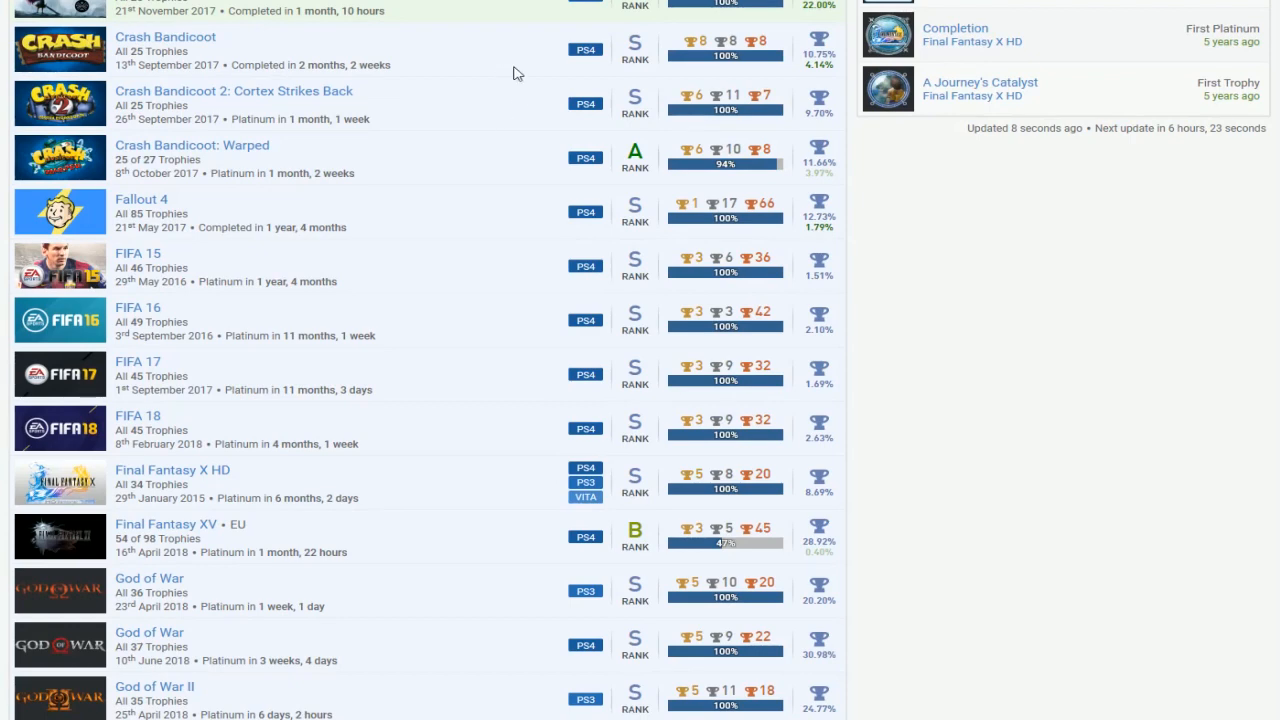
pyautogui.moveTo(688, 152)
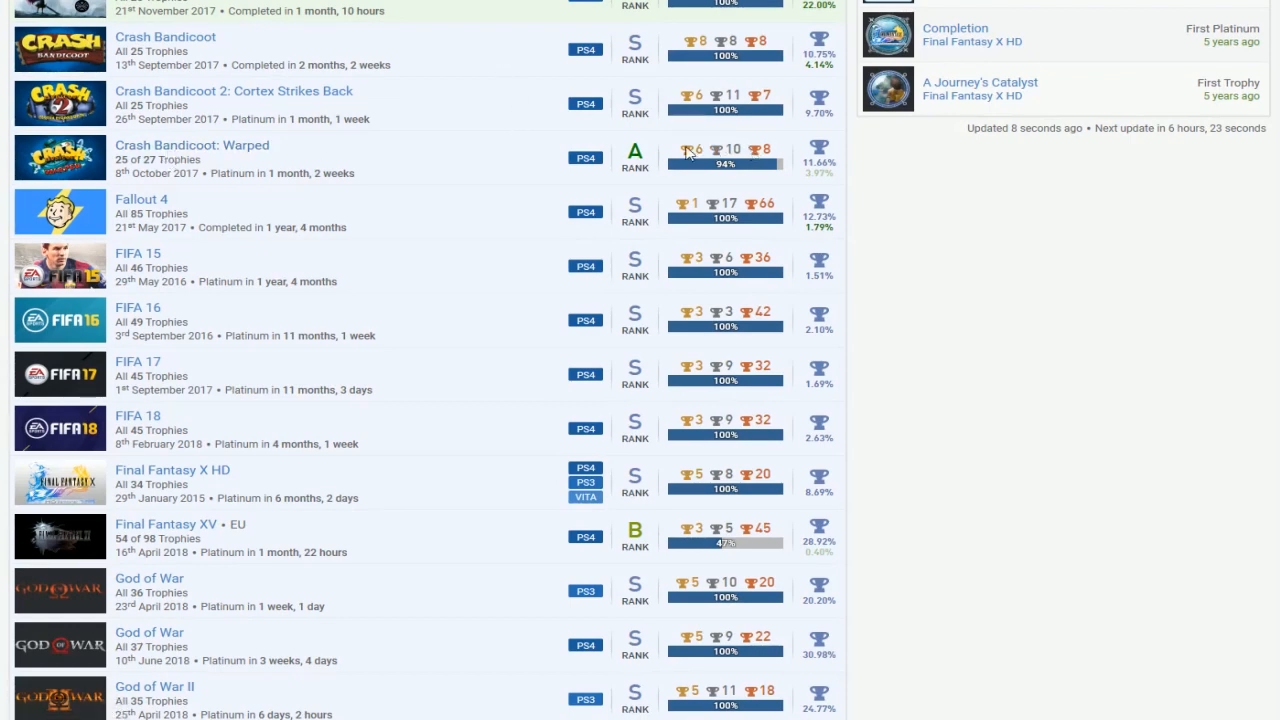
pyautogui.scroll(3)
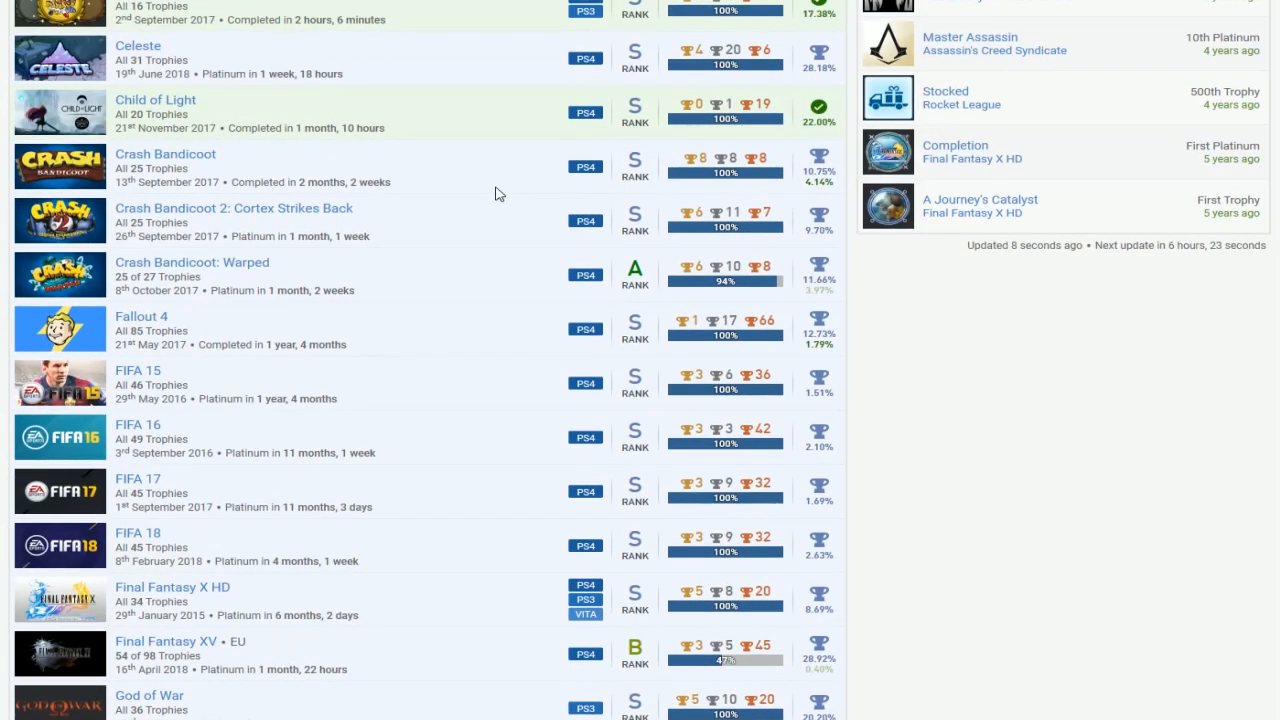
pyautogui.scroll(-3)
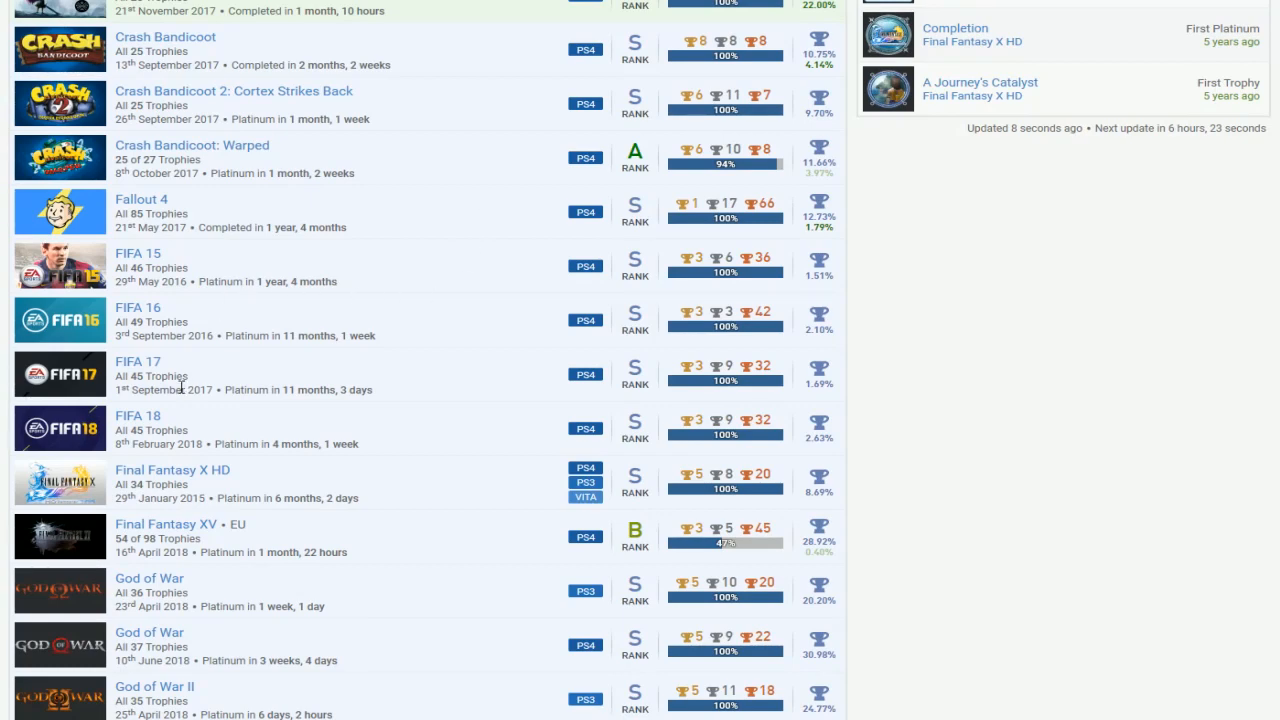
pyautogui.moveTo(604, 290)
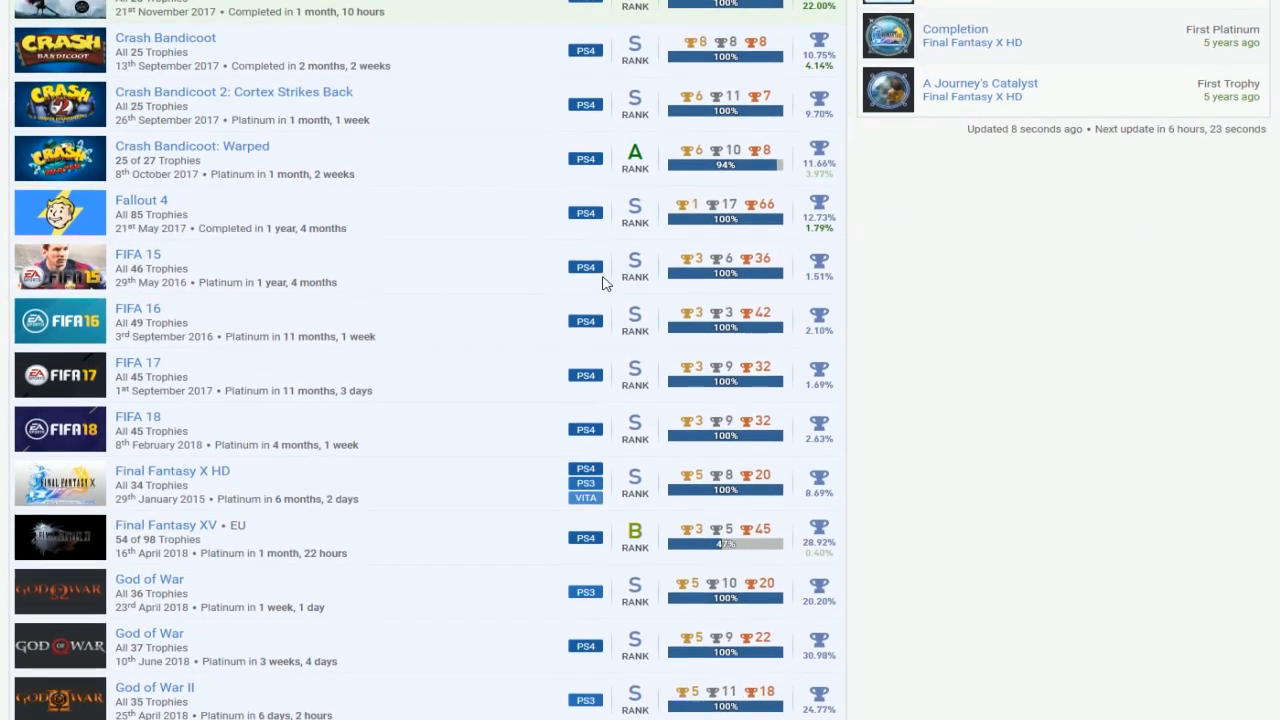
pyautogui.scroll(-3)
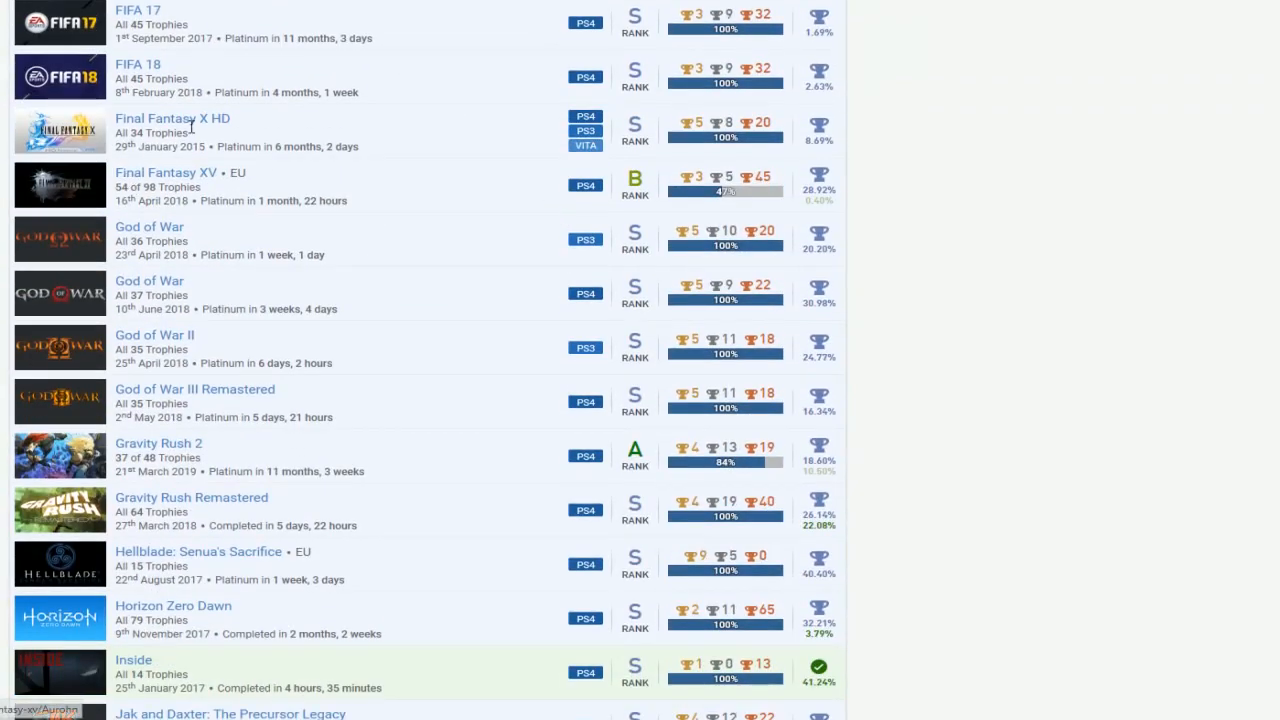
pyautogui.moveTo(748, 194)
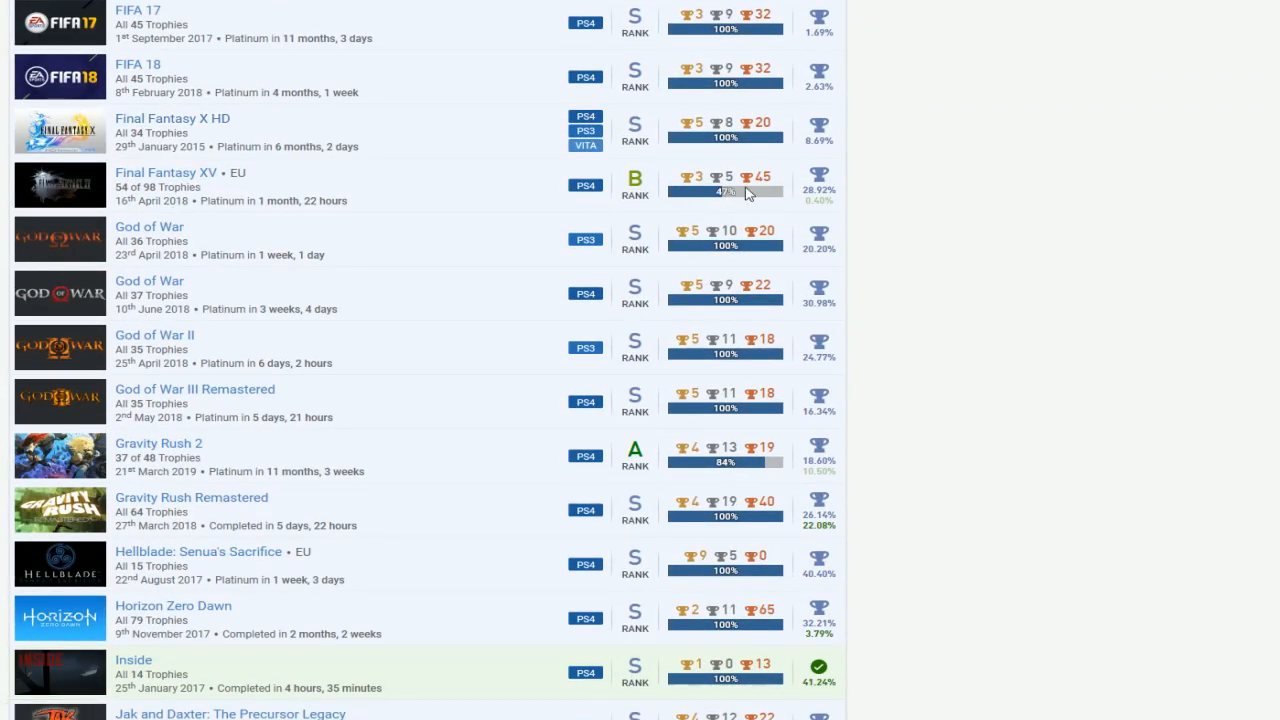
pyautogui.moveTo(576, 210)
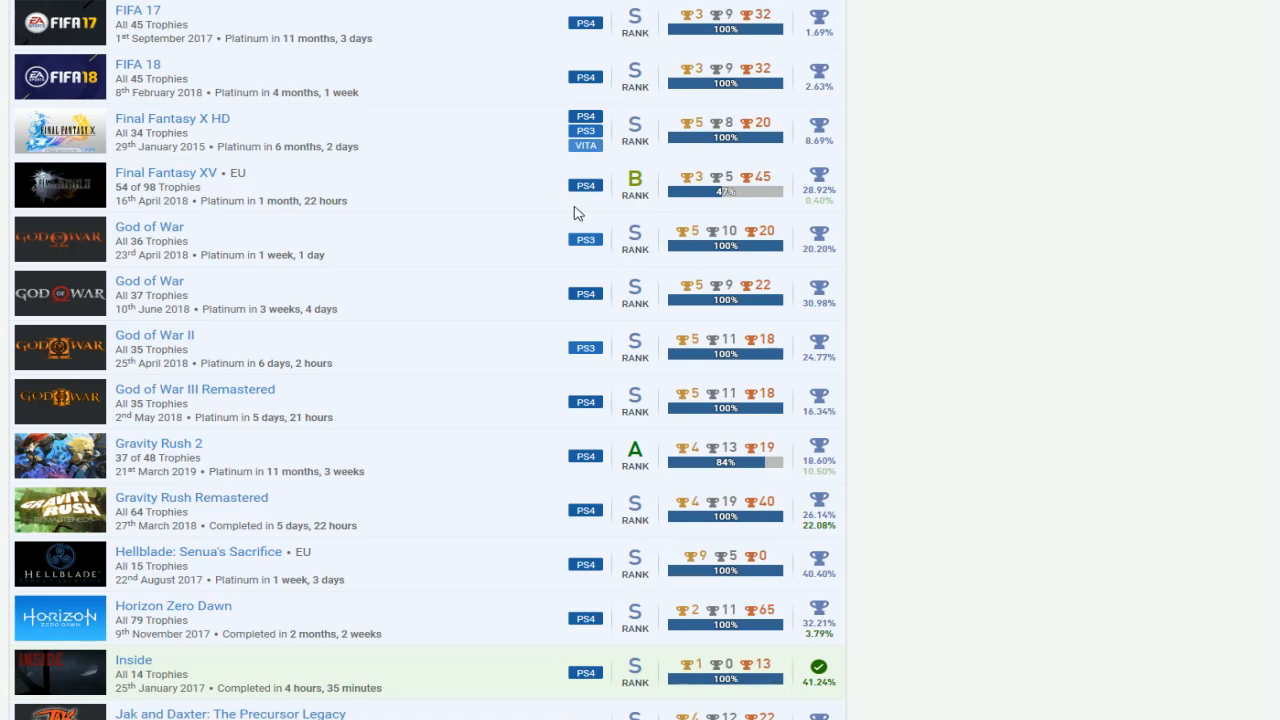
pyautogui.moveTo(508, 274)
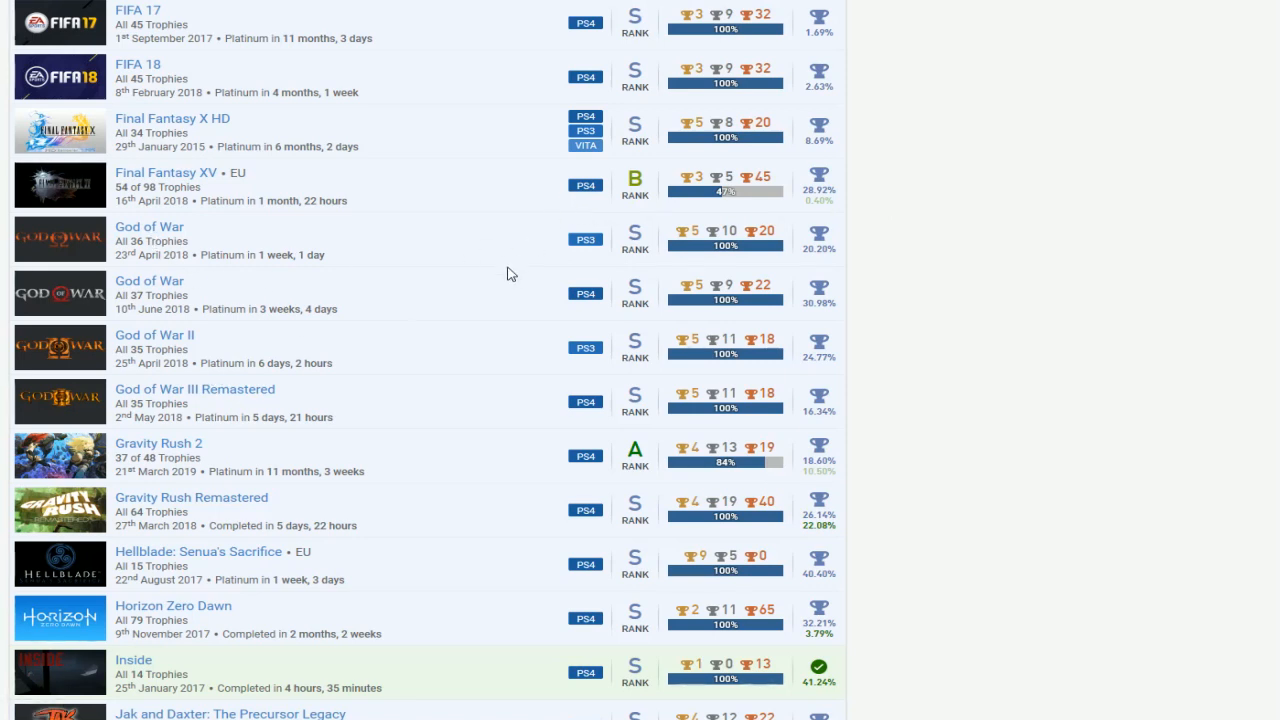
pyautogui.moveTo(228, 364)
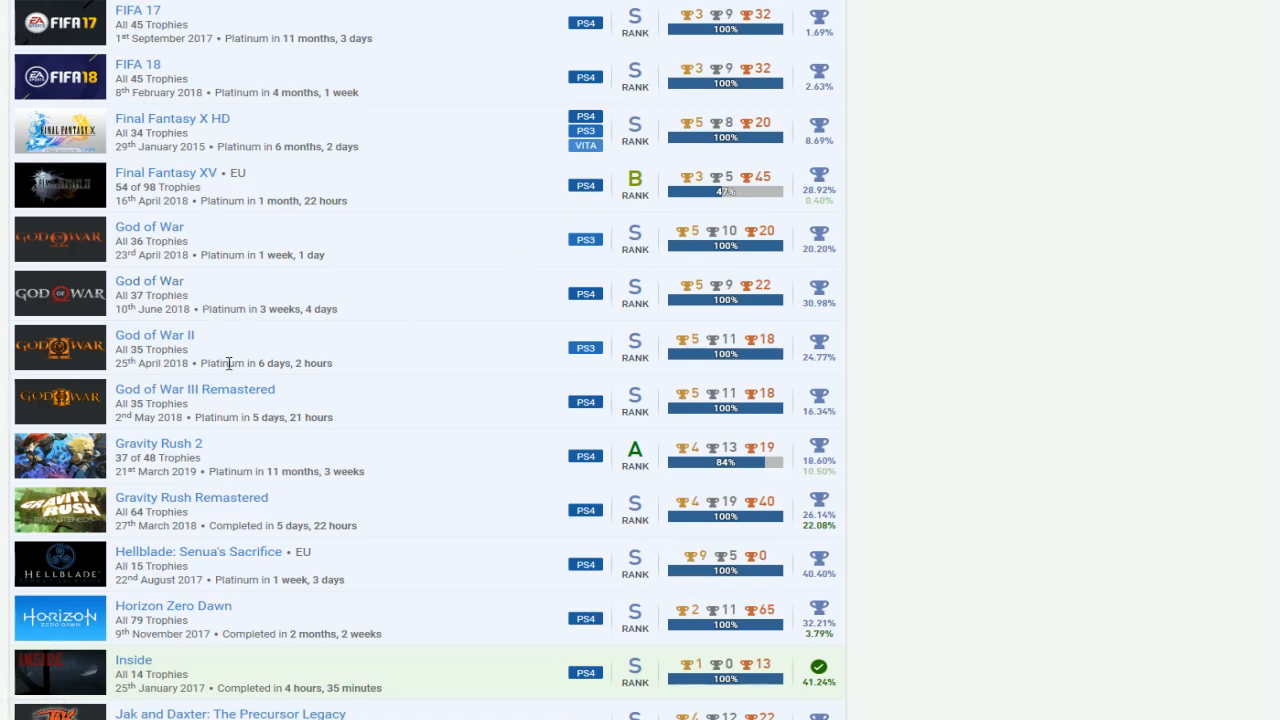
pyautogui.moveTo(564, 310)
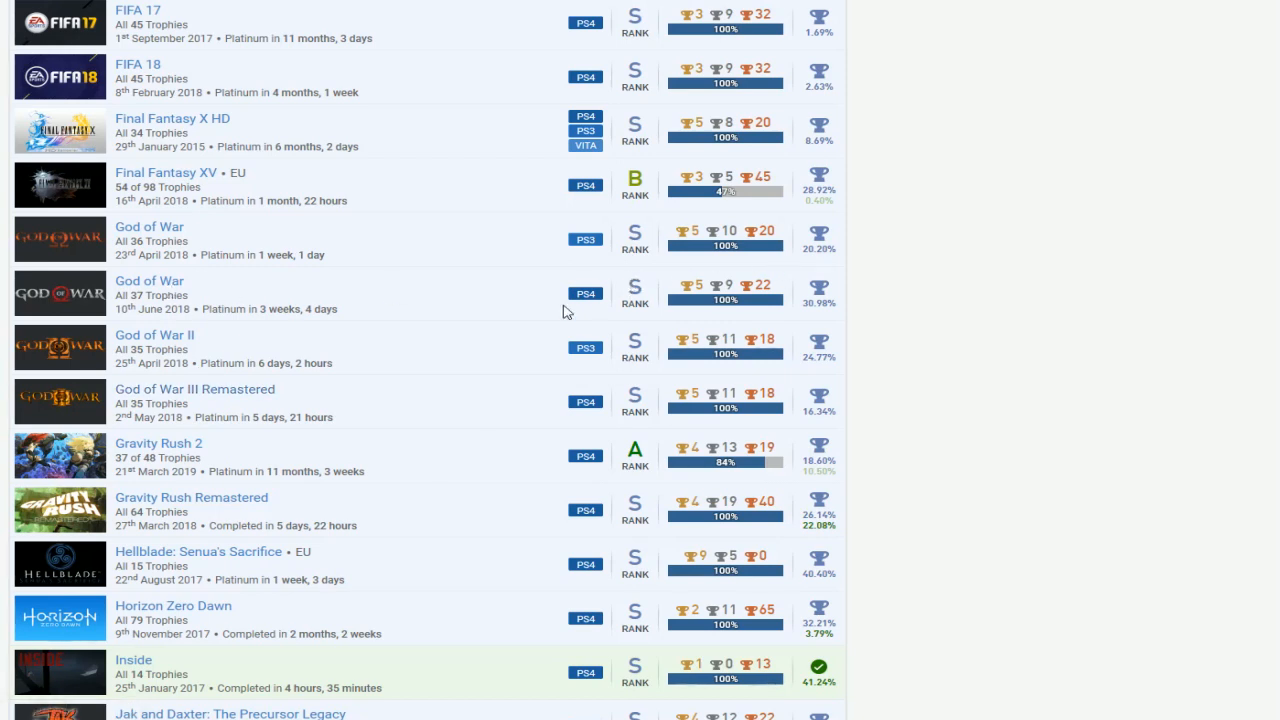
pyautogui.moveTo(410, 332)
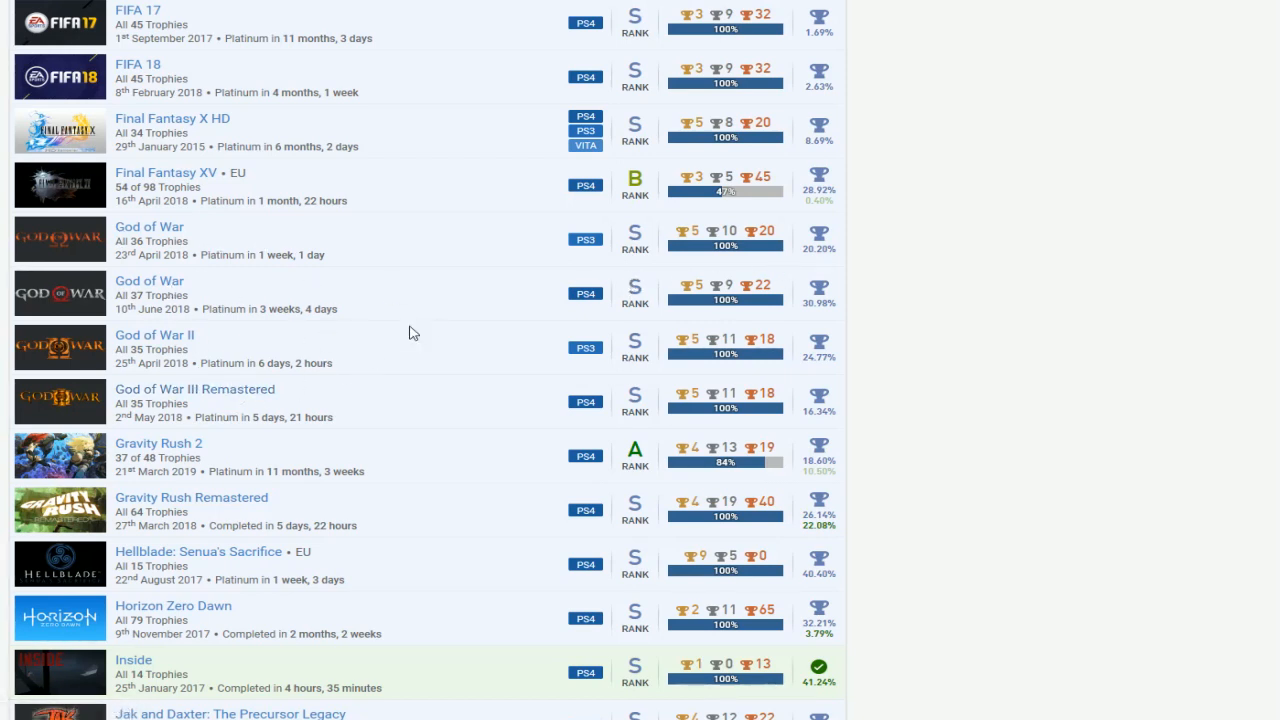
pyautogui.moveTo(228, 308)
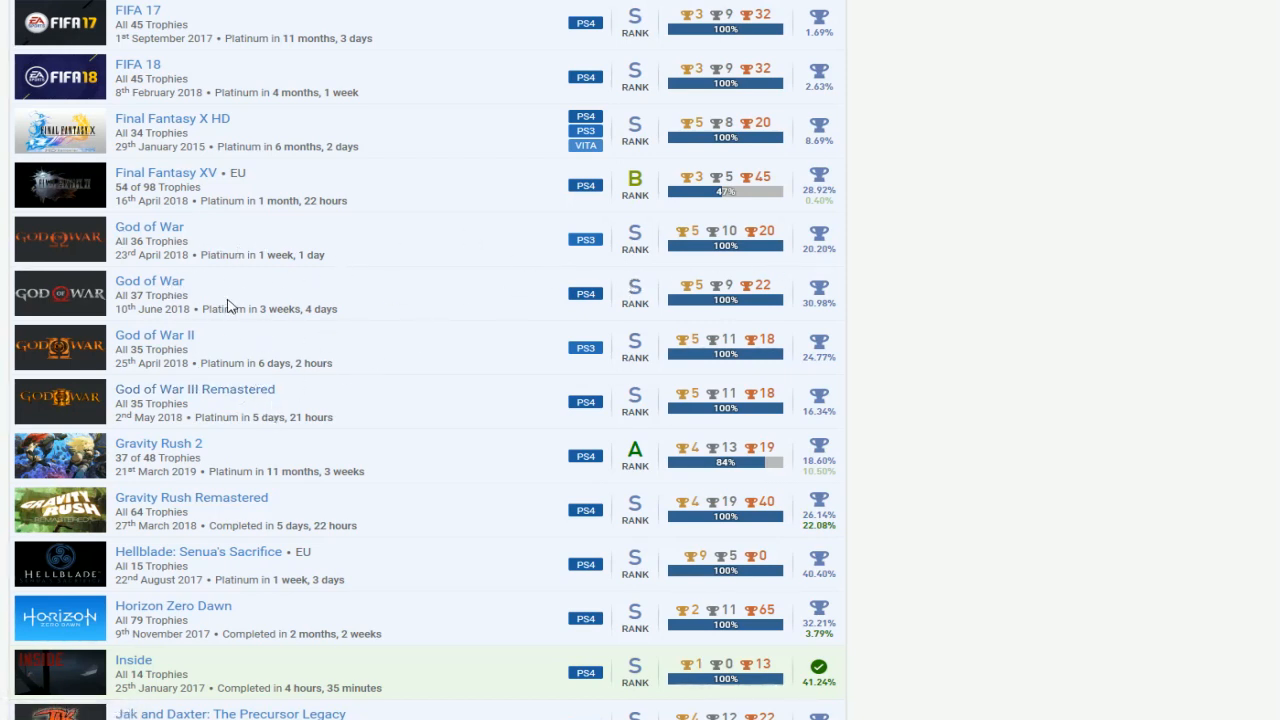
pyautogui.moveTo(280, 260)
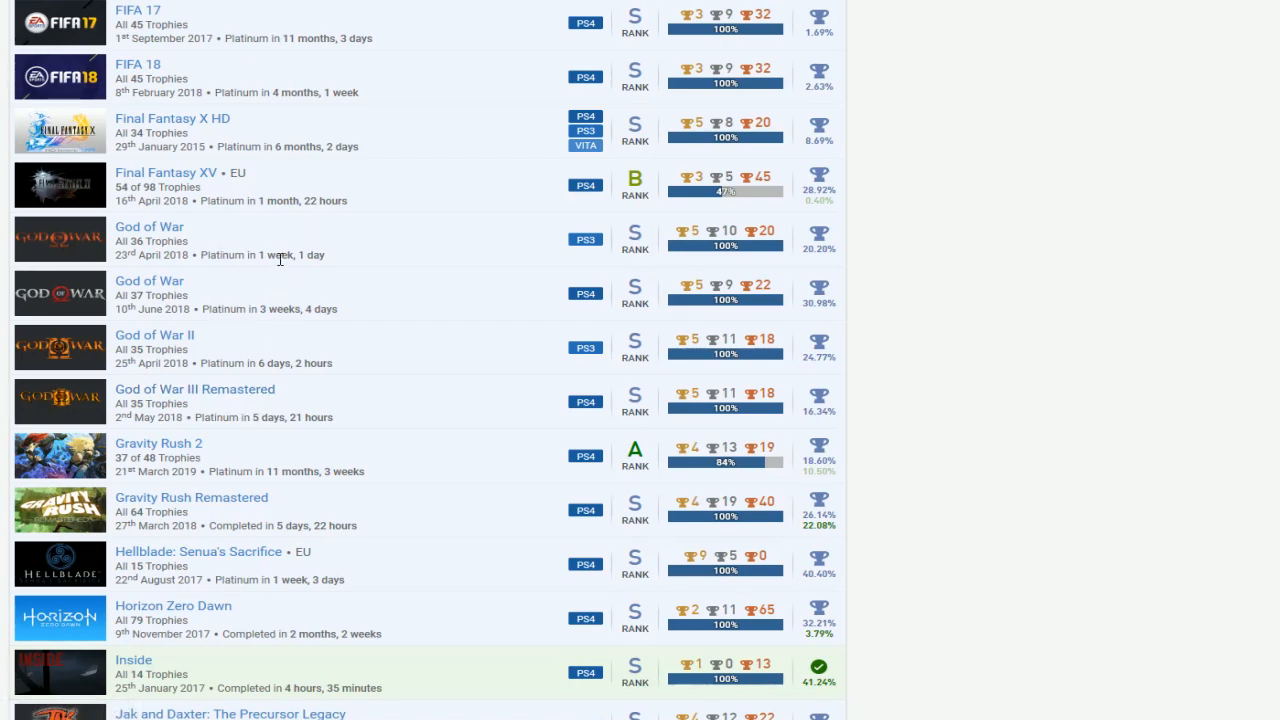
pyautogui.scroll(-3)
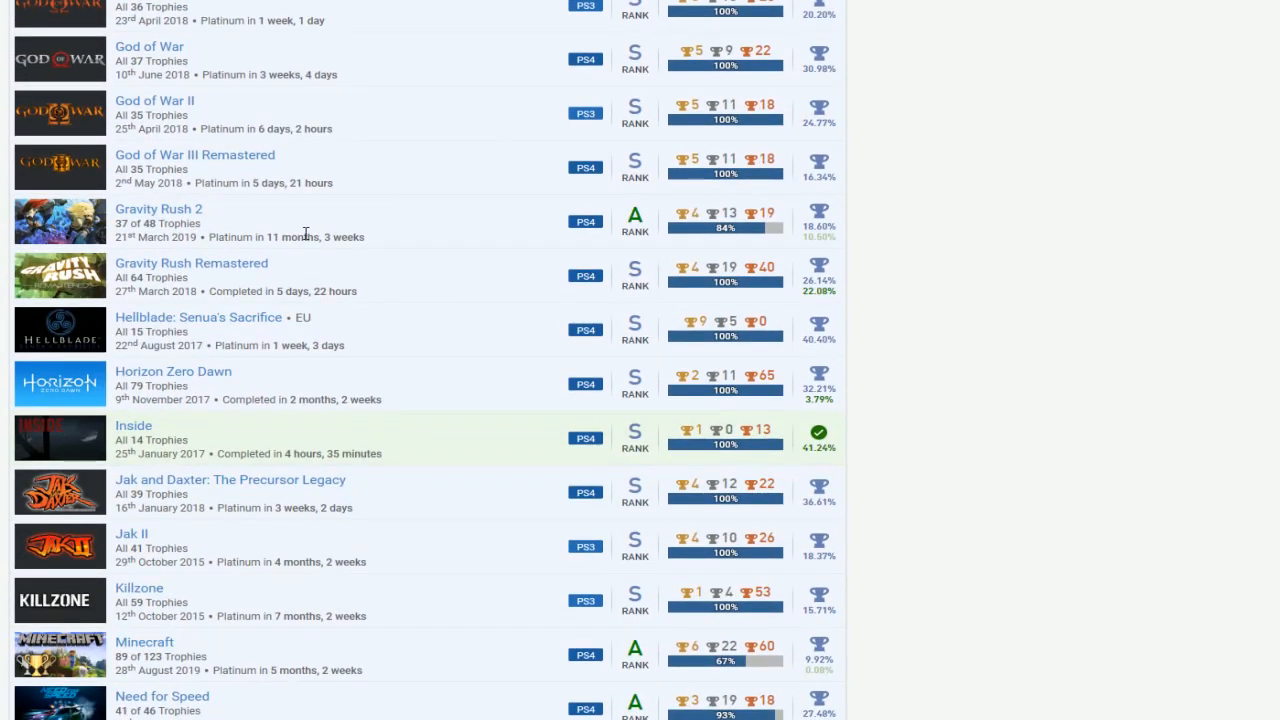
pyautogui.moveTo(620, 260)
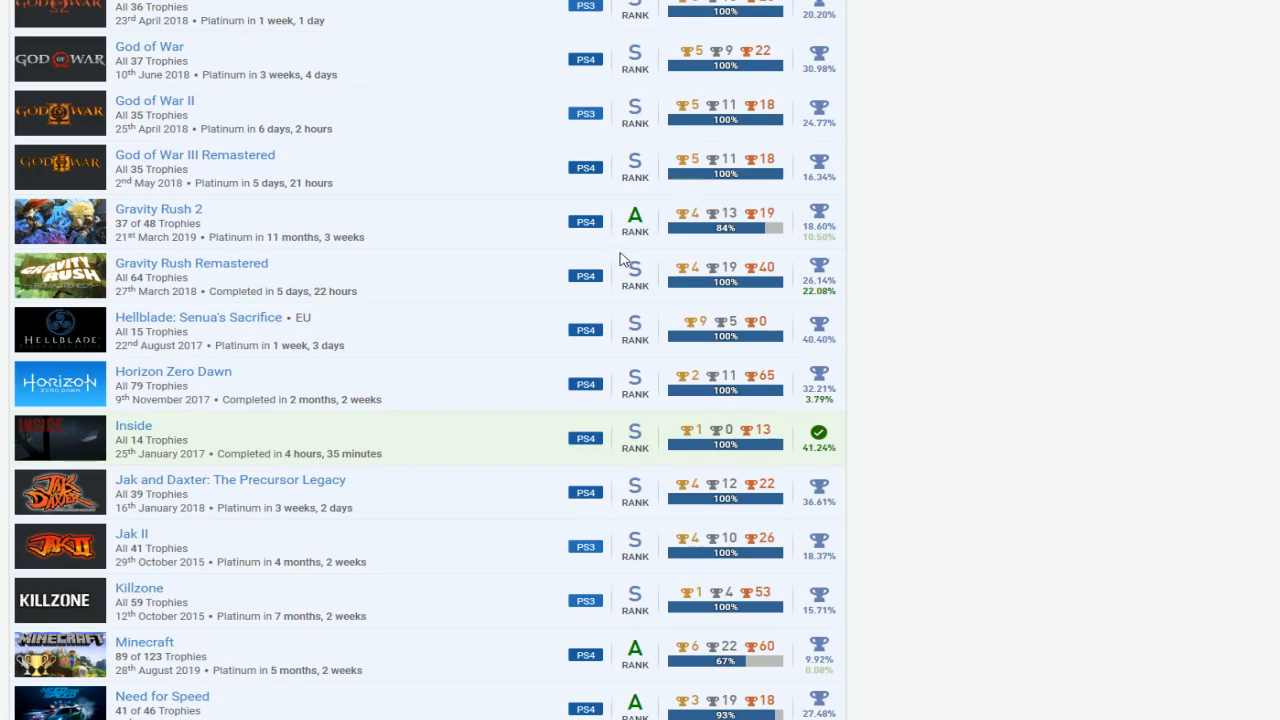
pyautogui.scroll(-3)
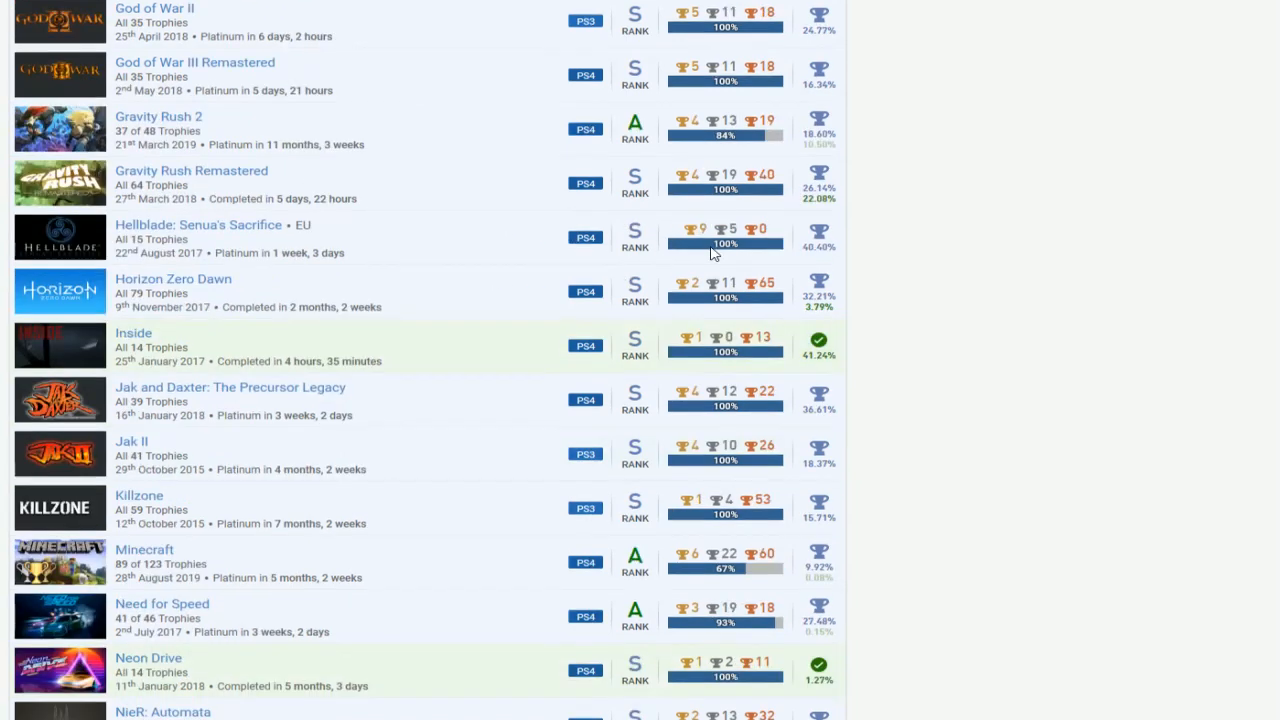
pyautogui.scroll(-3)
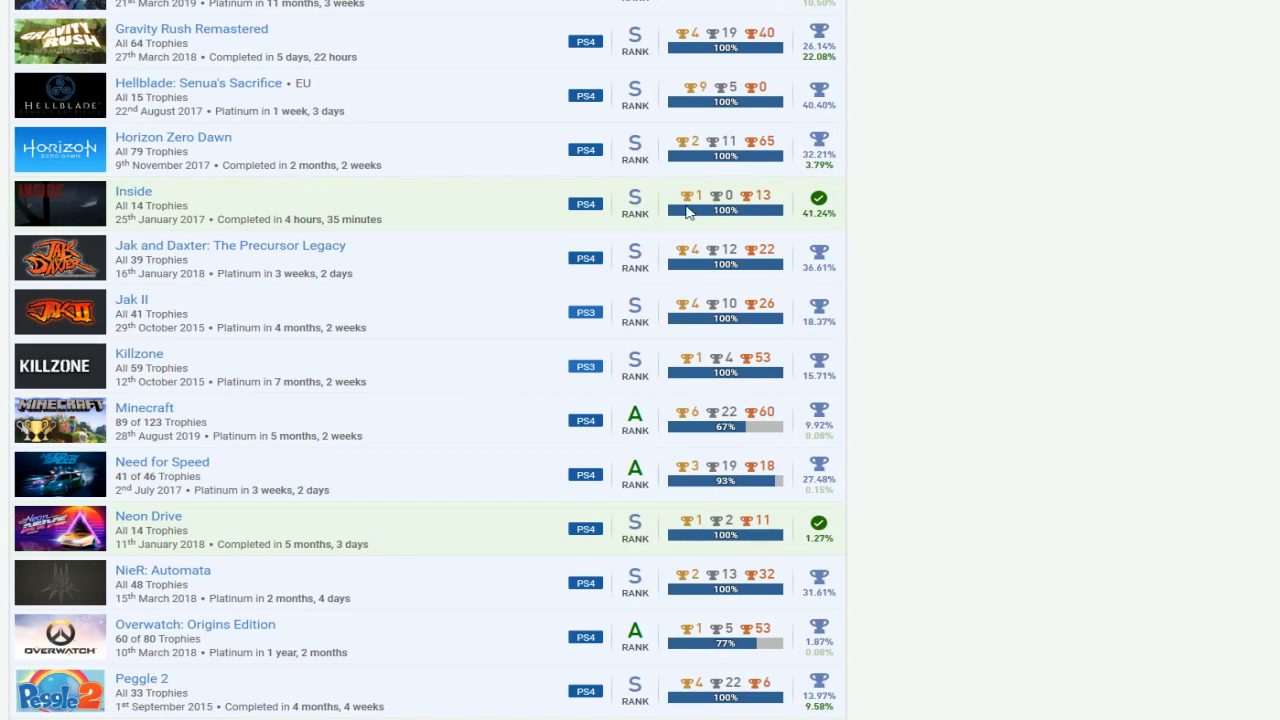
pyautogui.moveTo(504, 302)
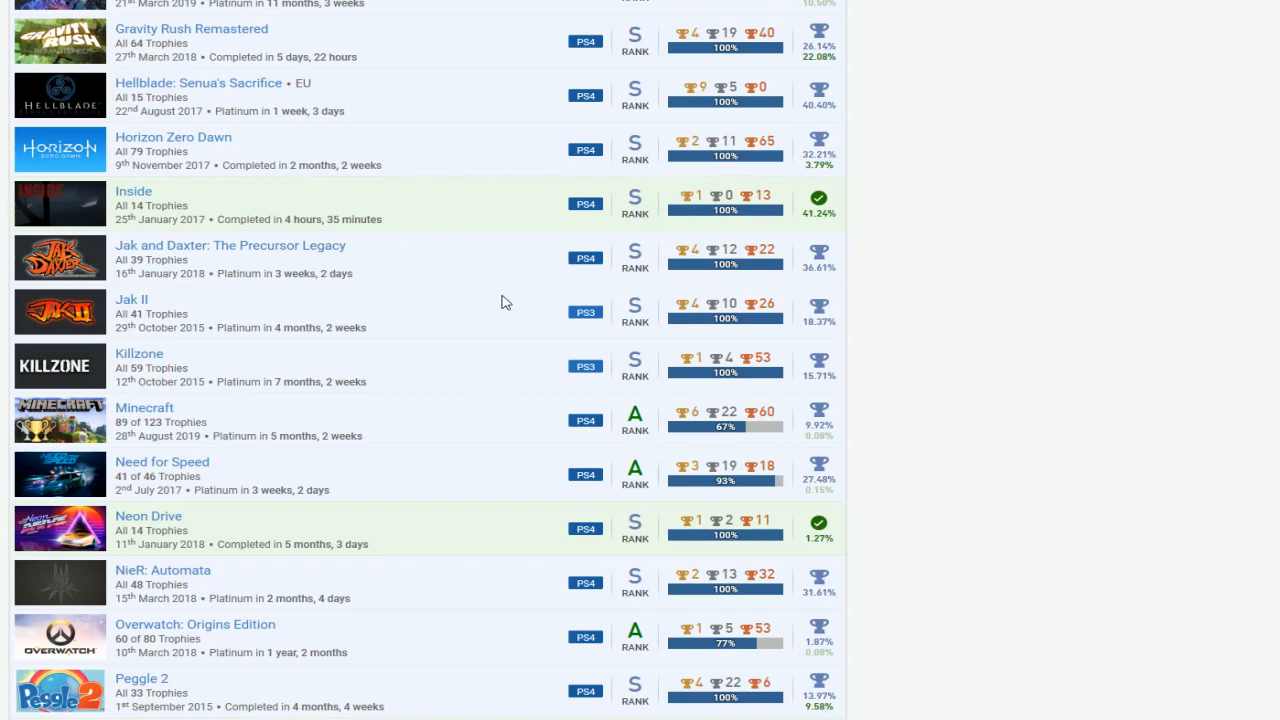
pyautogui.scroll(-3)
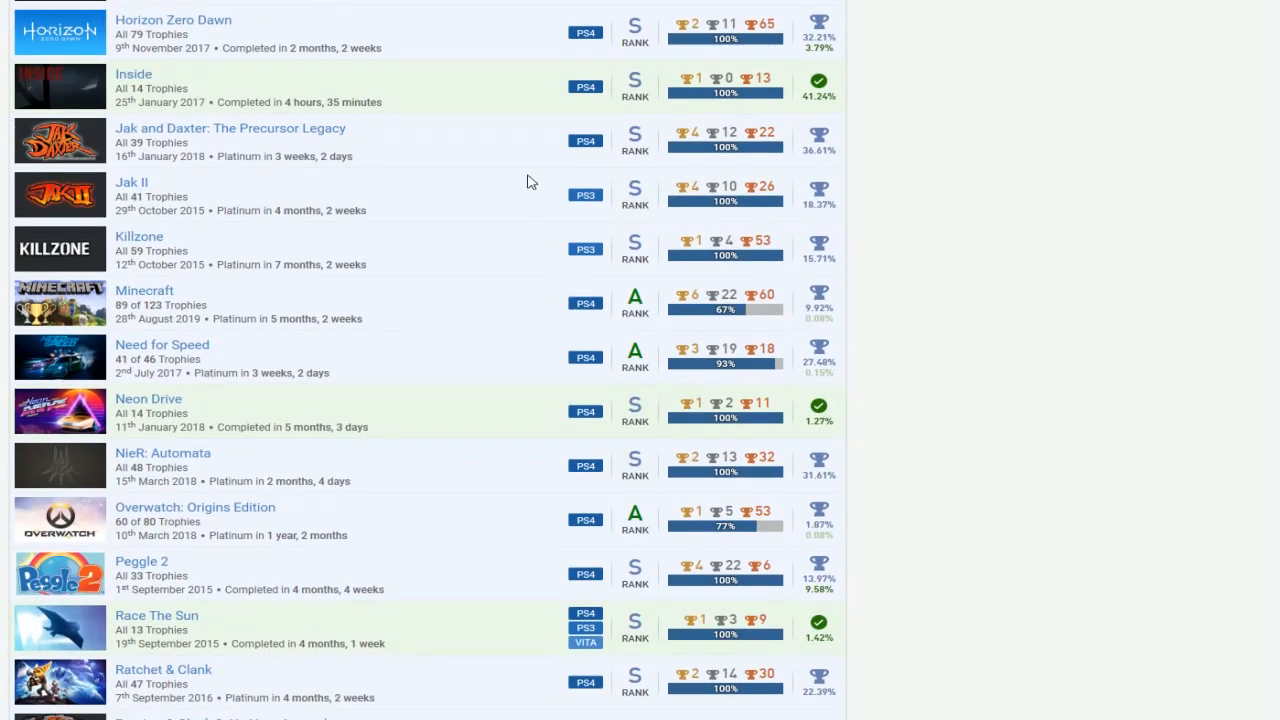
pyautogui.moveTo(804, 204)
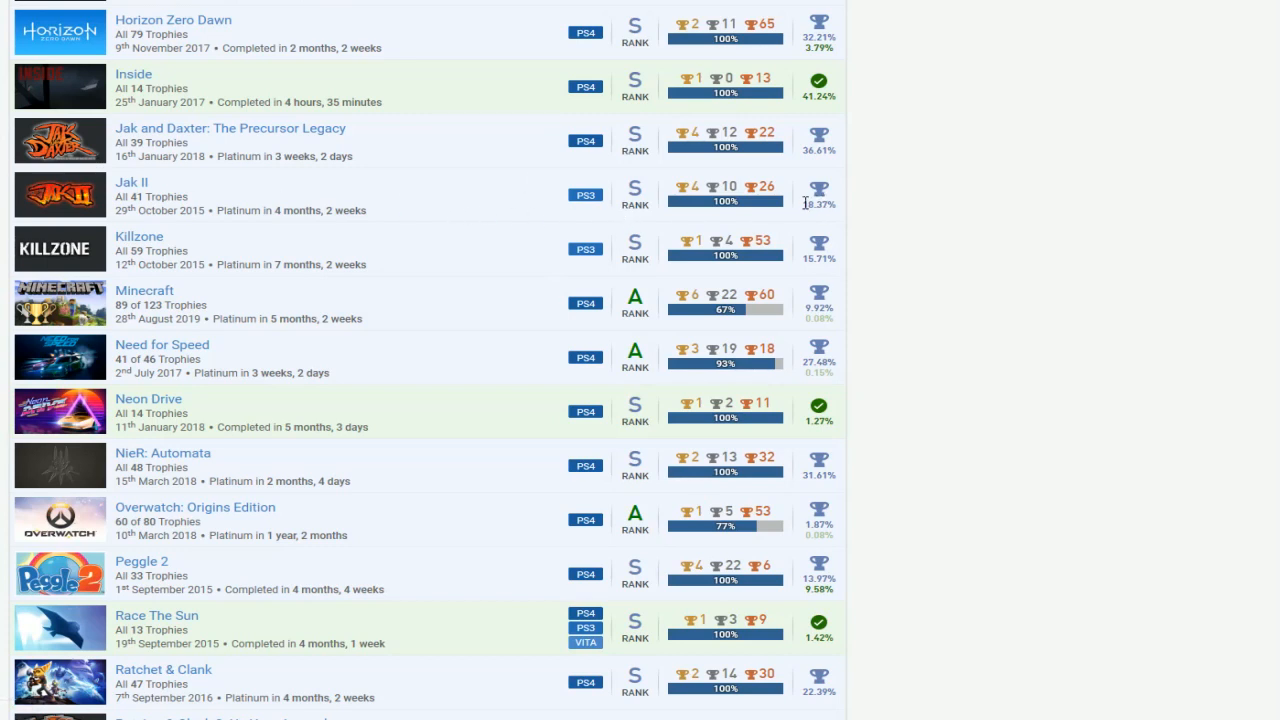
pyautogui.moveTo(644, 148)
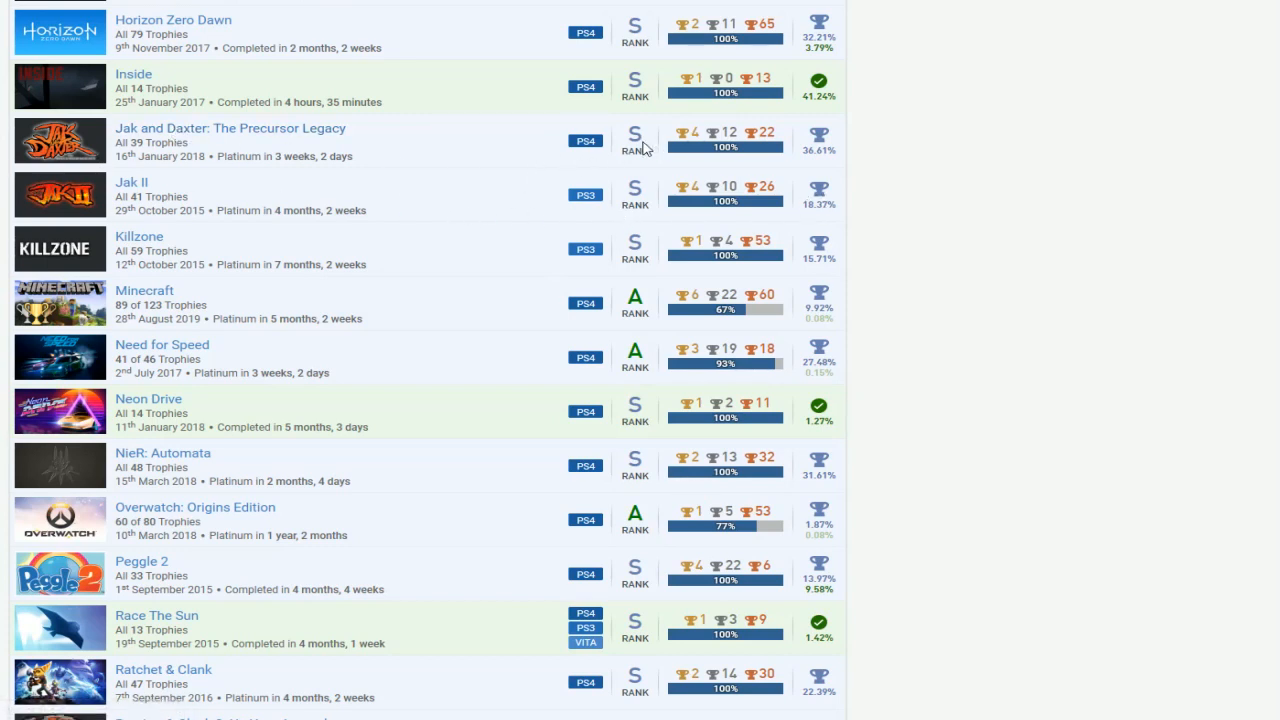
pyautogui.scroll(-3)
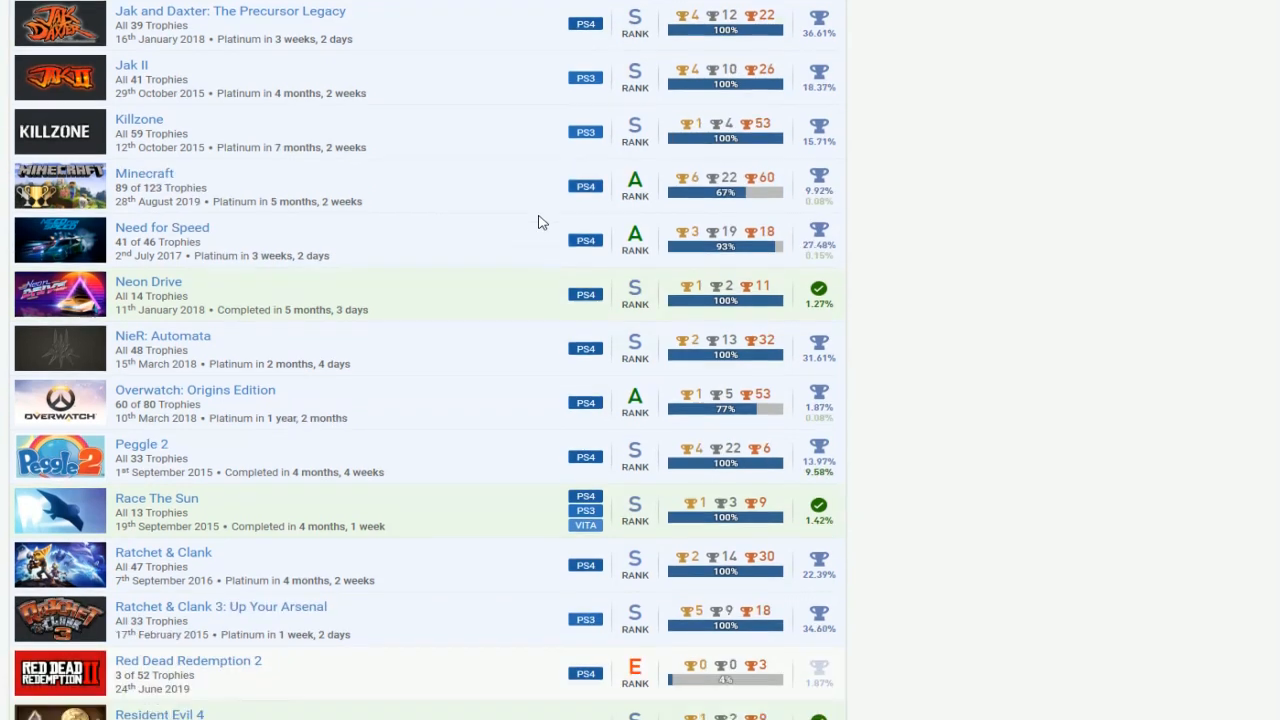
pyautogui.moveTo(664, 160)
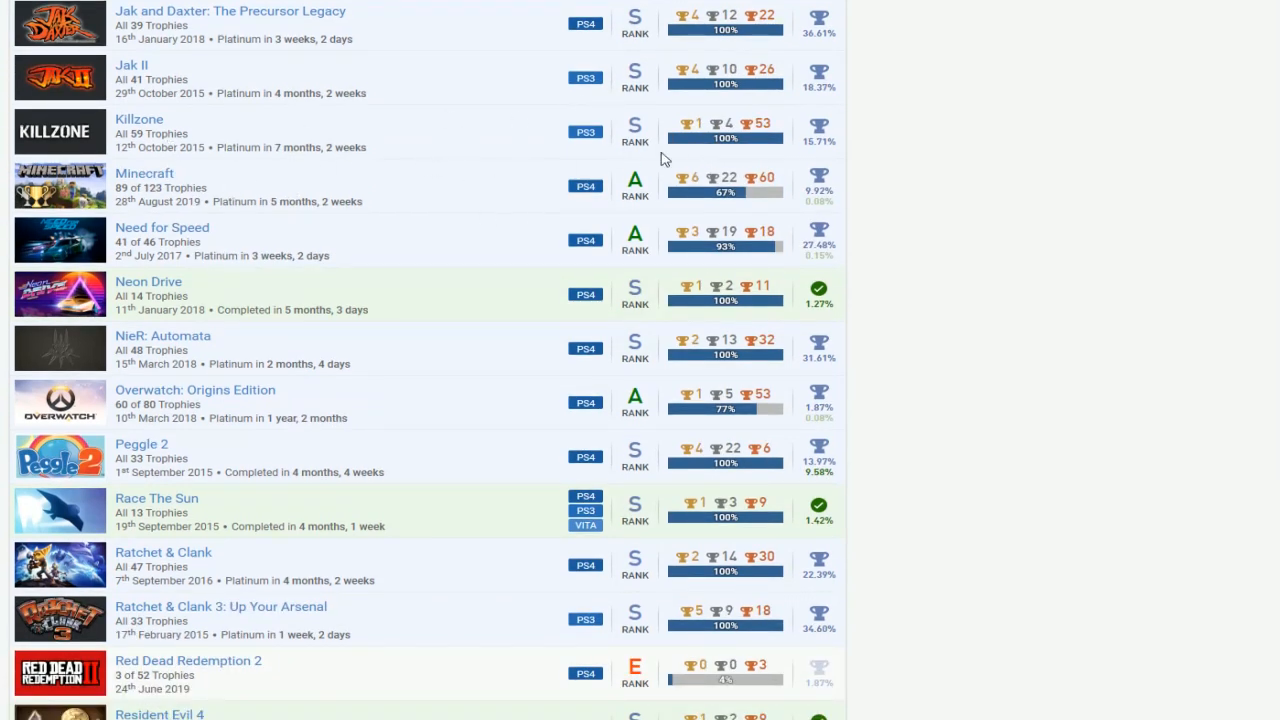
pyautogui.moveTo(780, 196)
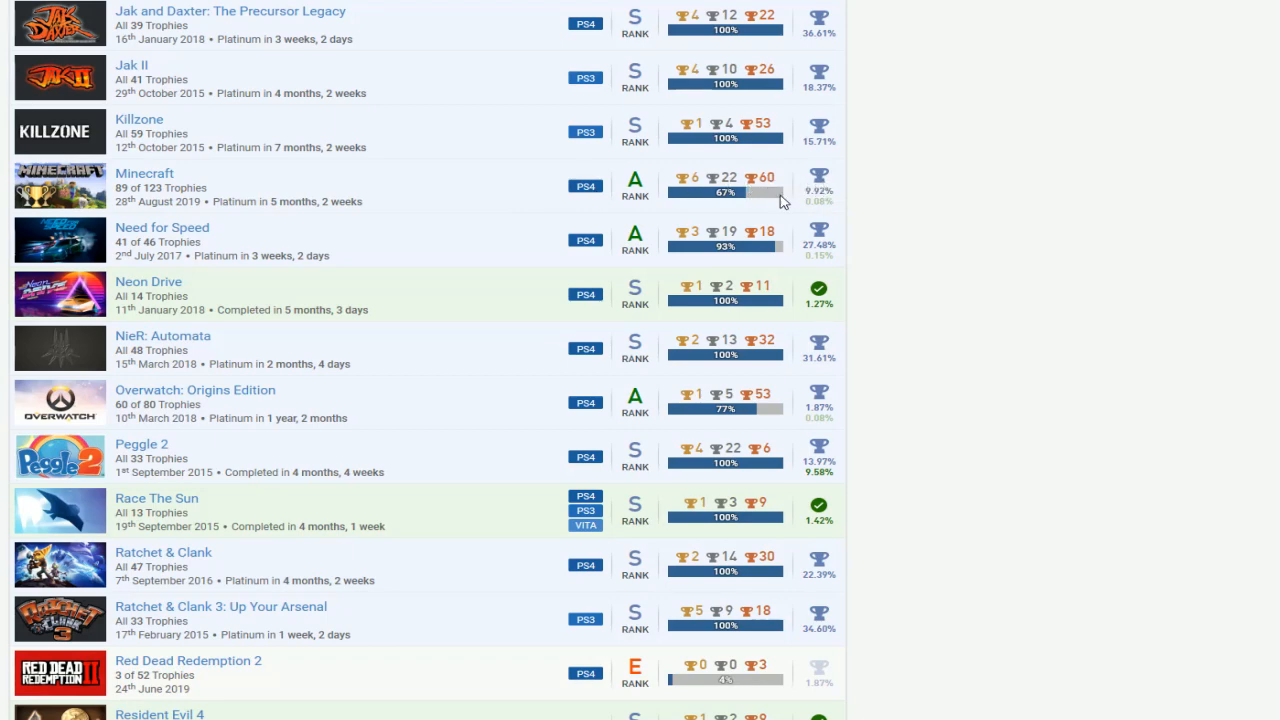
pyautogui.scroll(-3)
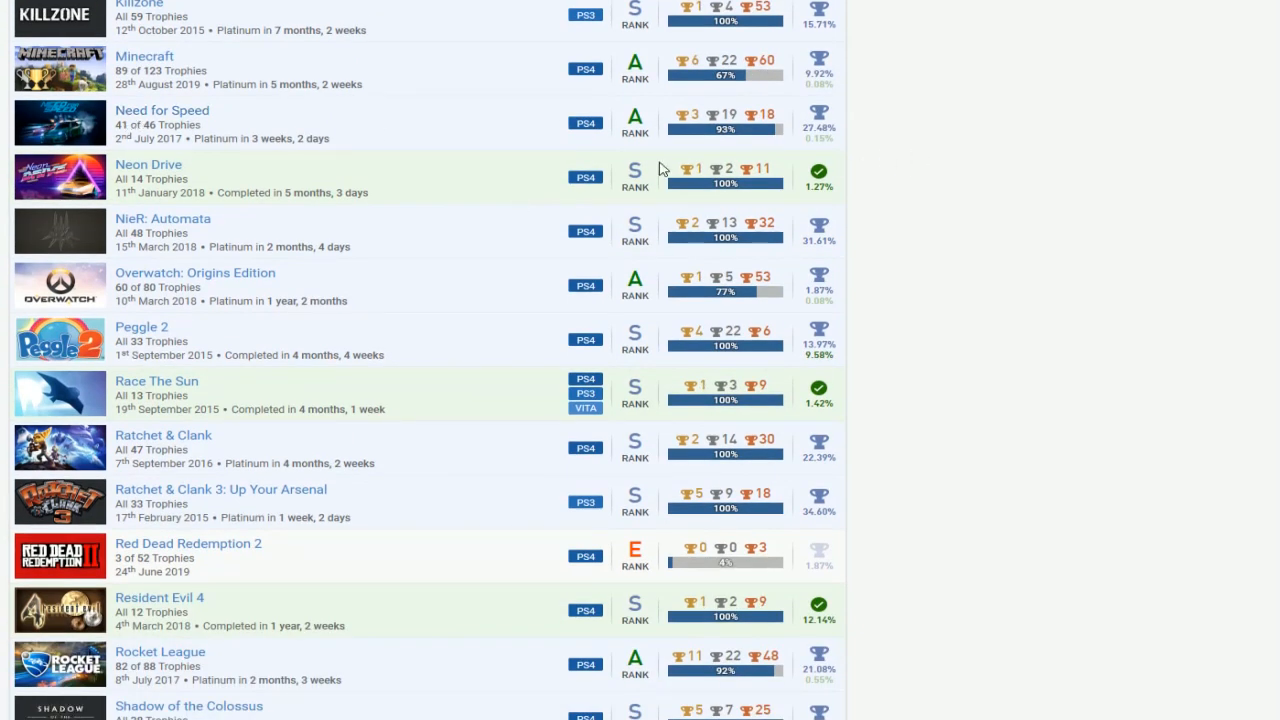
pyautogui.moveTo(484, 200)
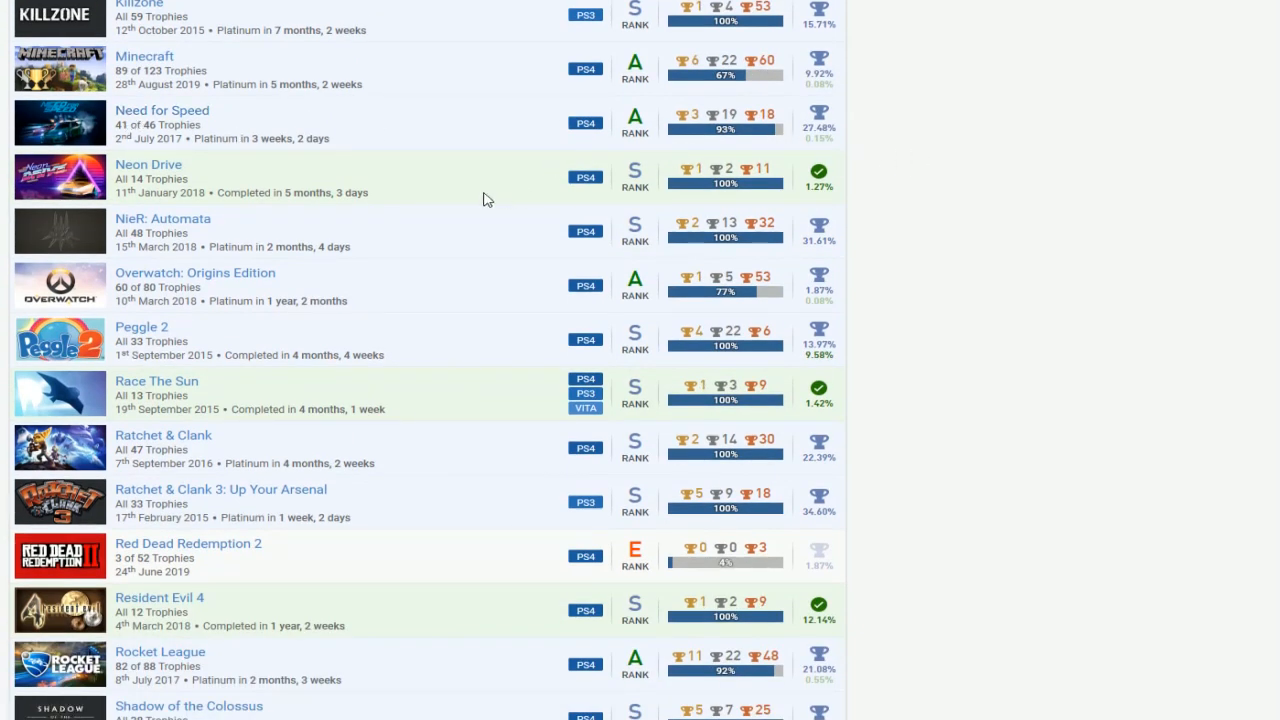
pyautogui.moveTo(796, 258)
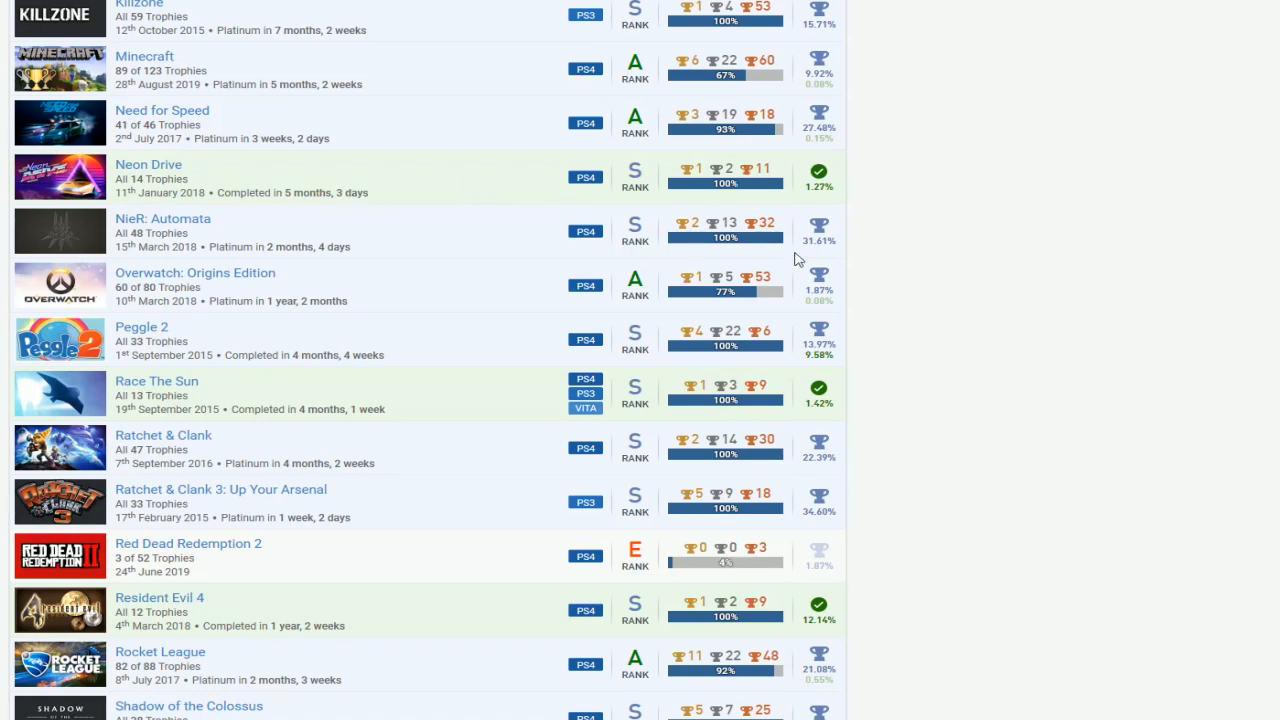
pyautogui.moveTo(584, 236)
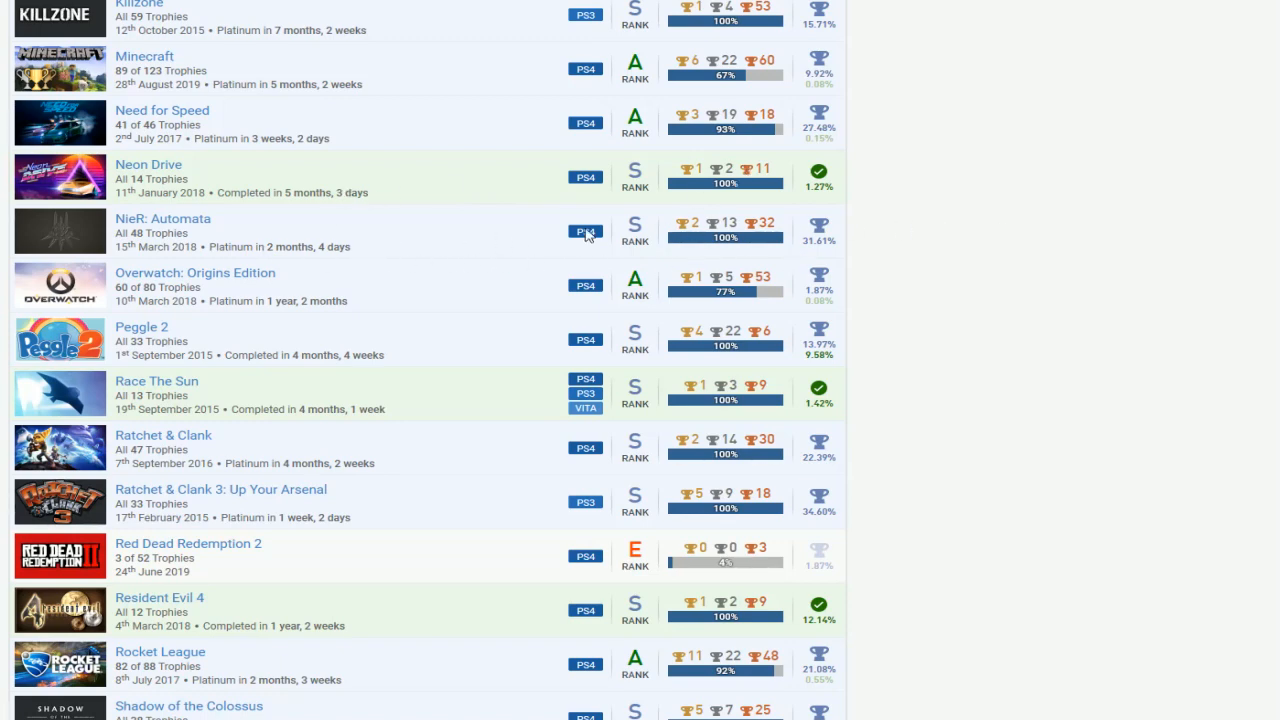
pyautogui.scroll(-3)
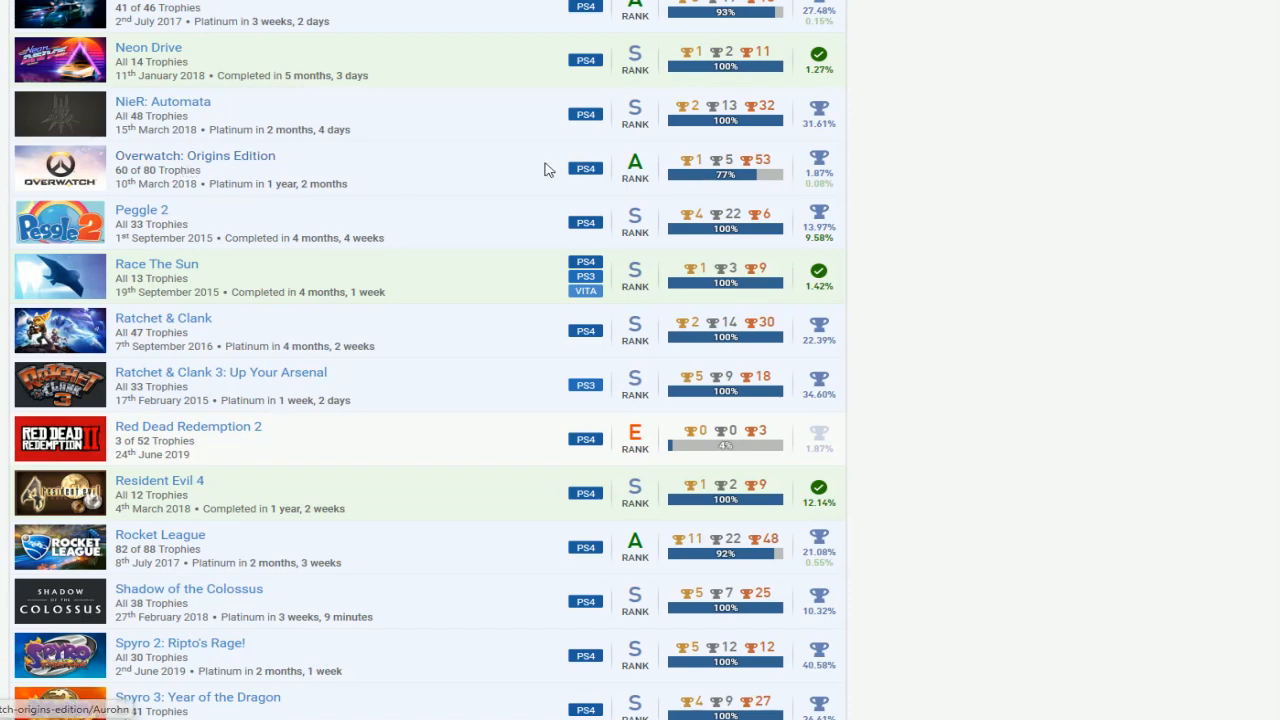
pyautogui.moveTo(486, 216)
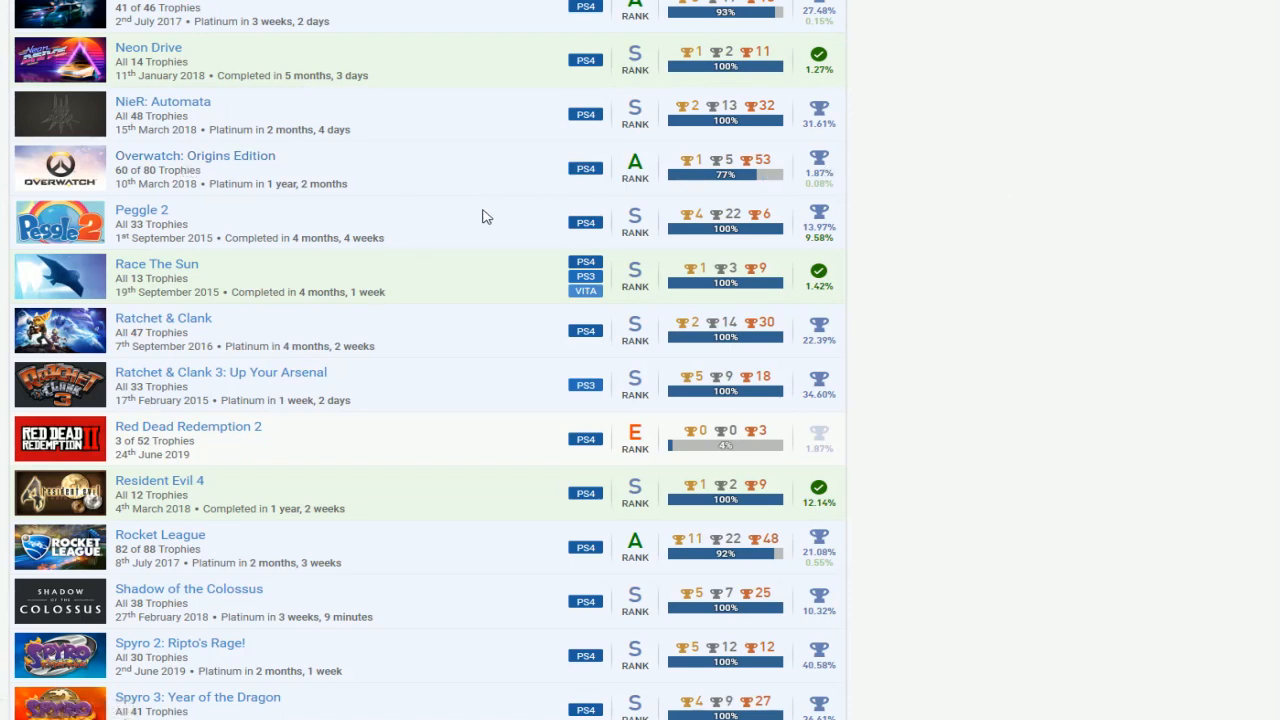
pyautogui.moveTo(476, 272)
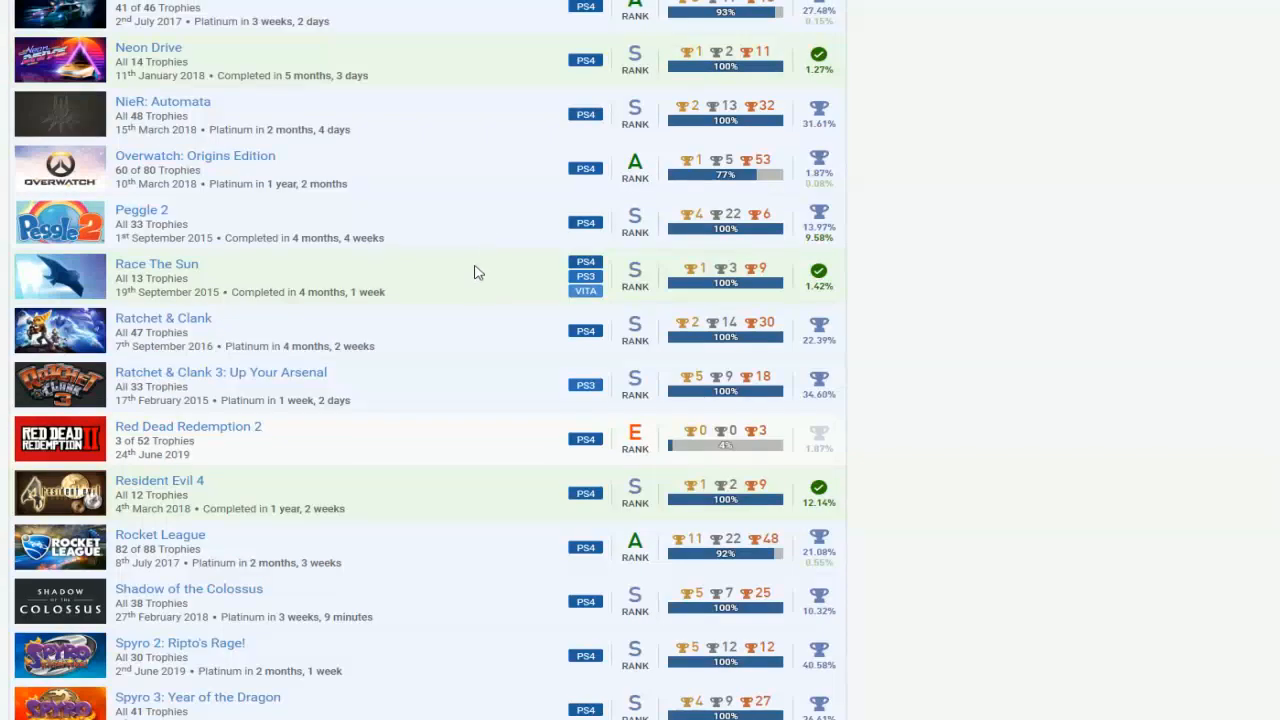
pyautogui.scroll(-3)
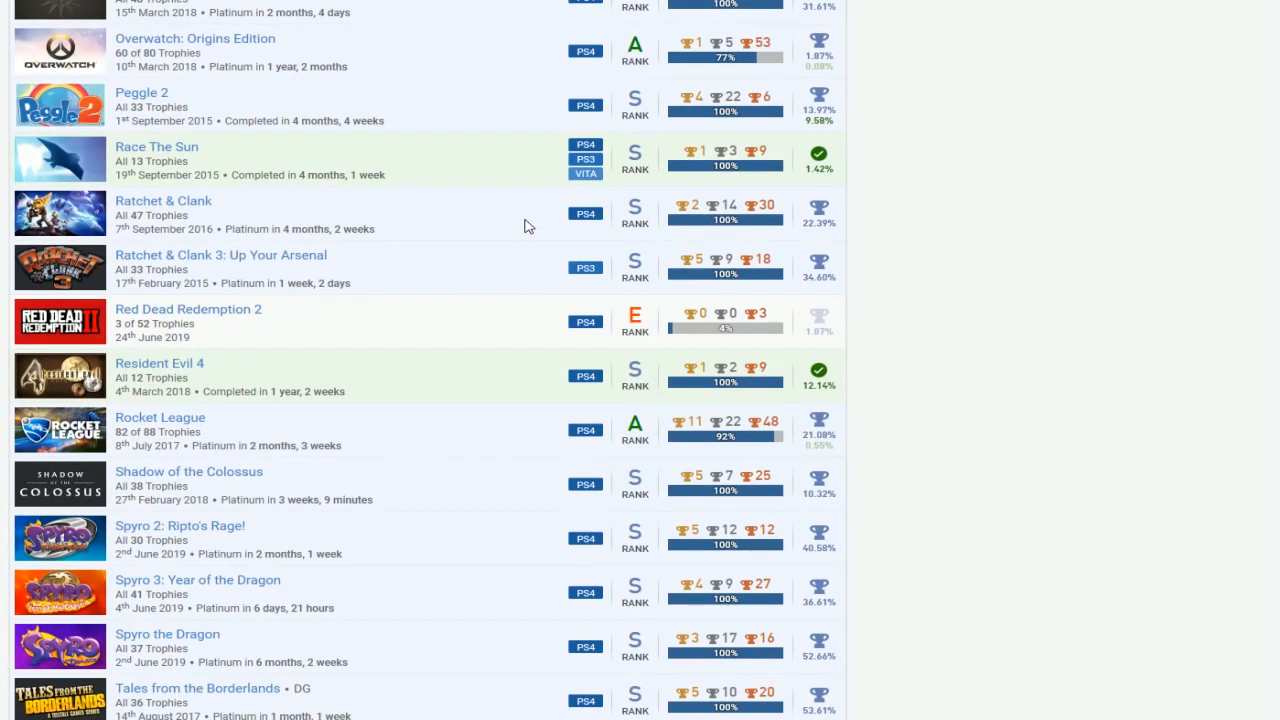
pyautogui.moveTo(540, 272)
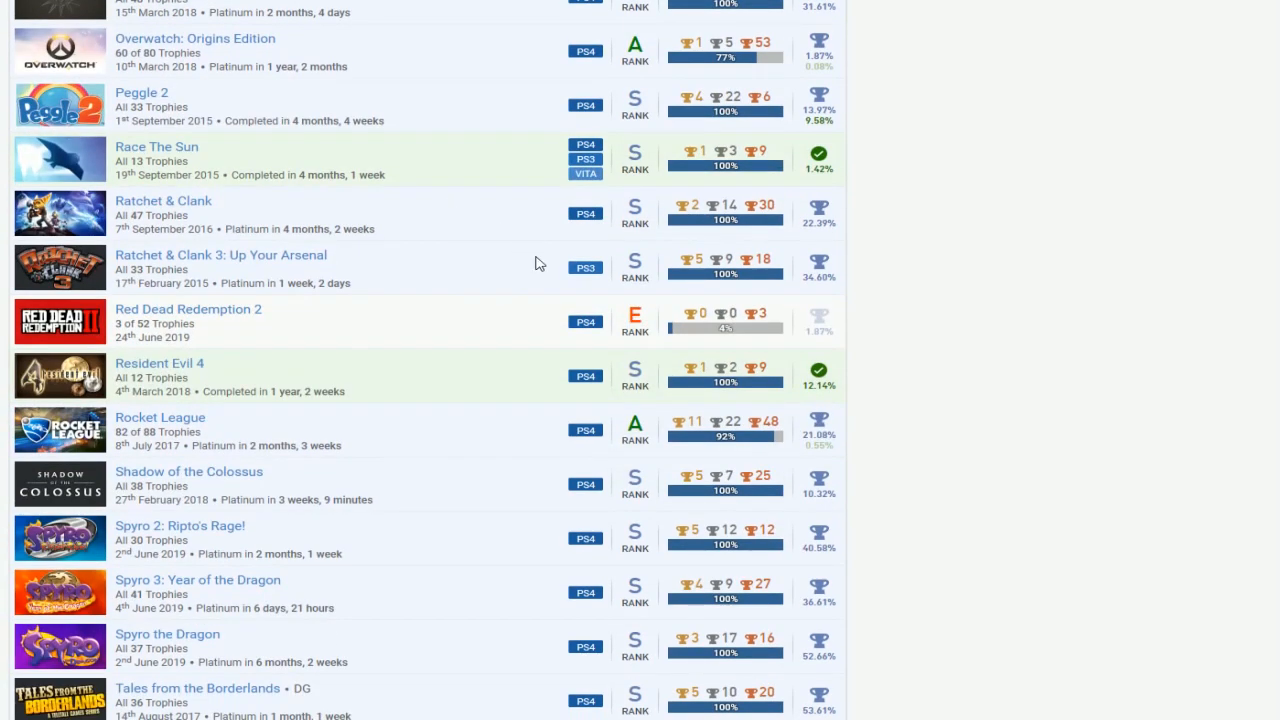
pyautogui.moveTo(520, 196)
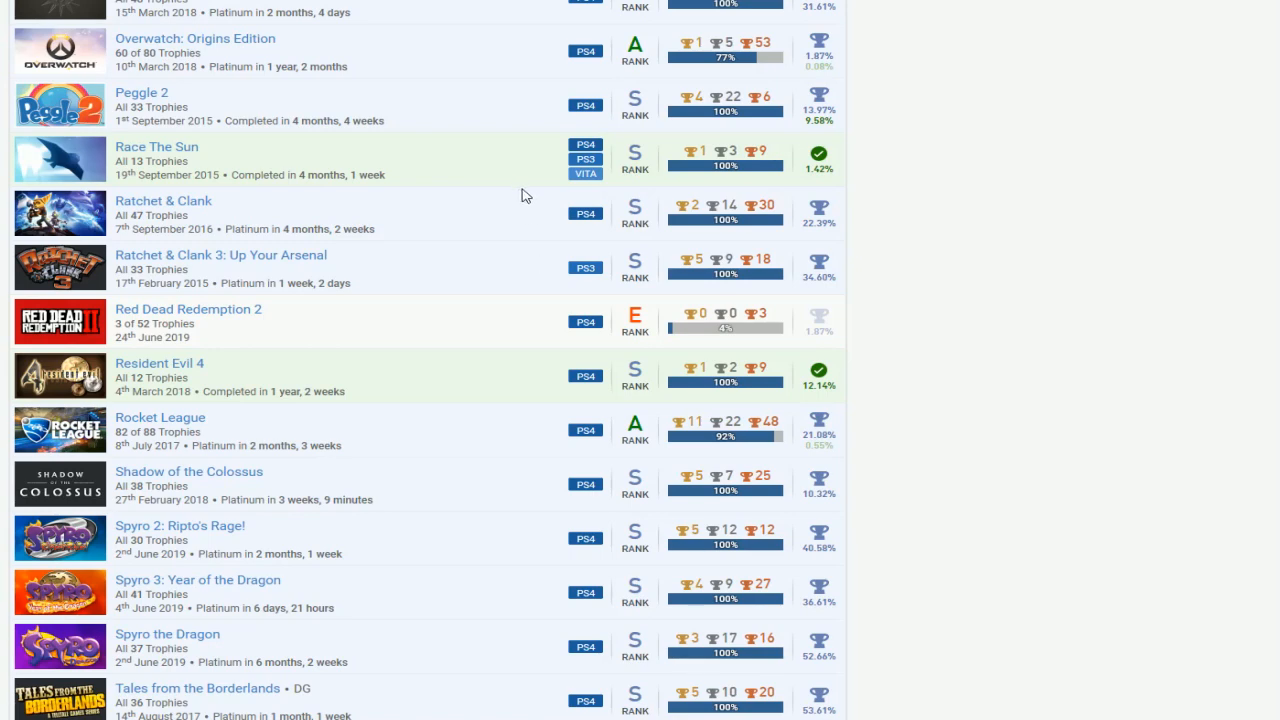
pyautogui.moveTo(200, 216)
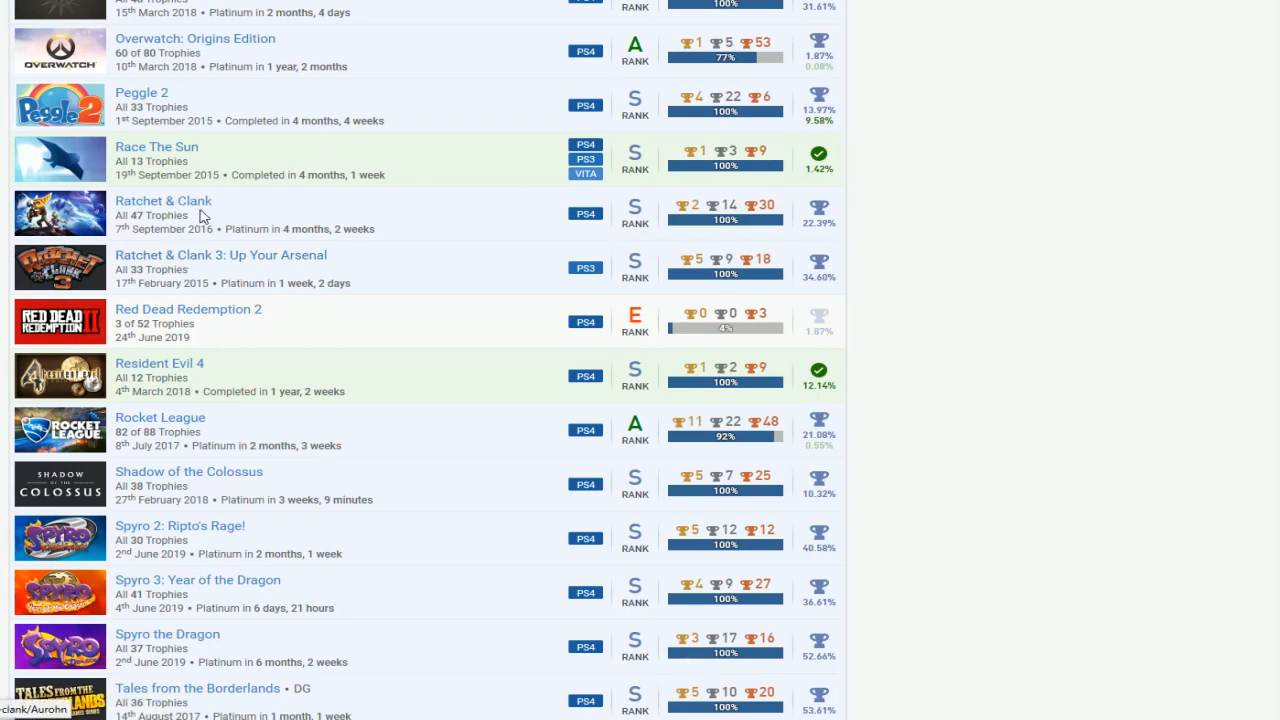
pyautogui.scroll(-3)
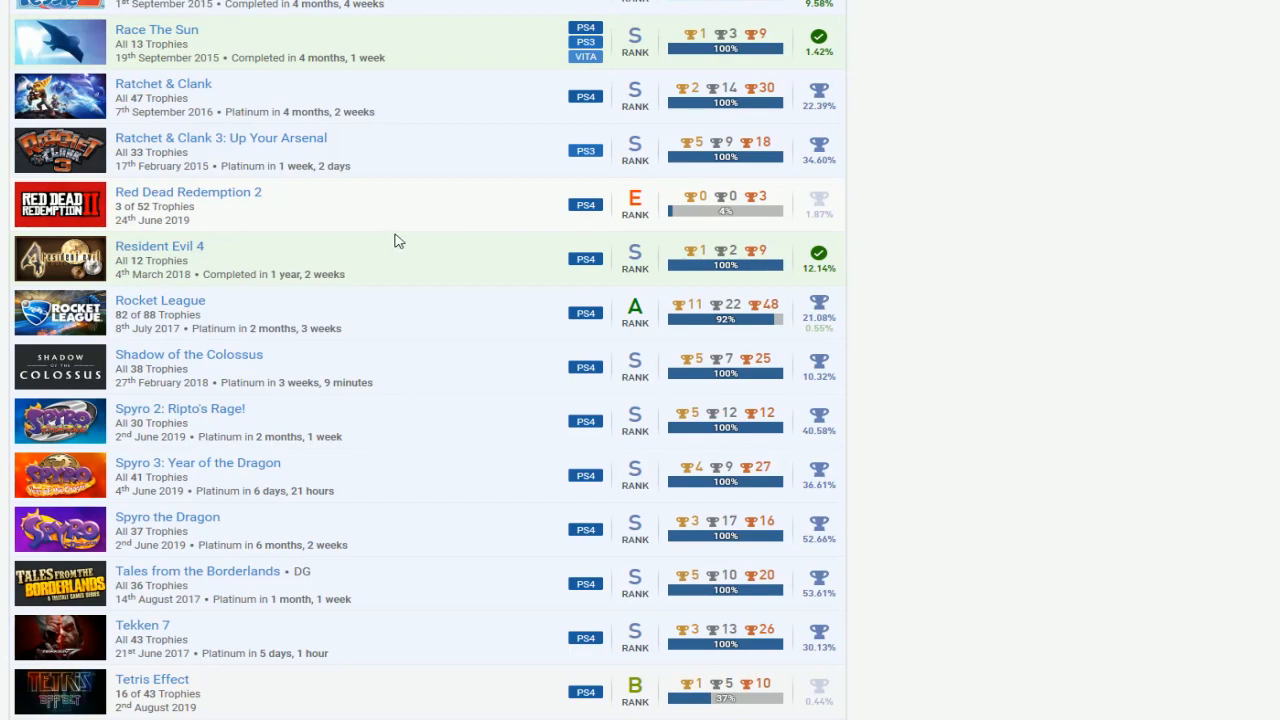
pyautogui.moveTo(696, 200)
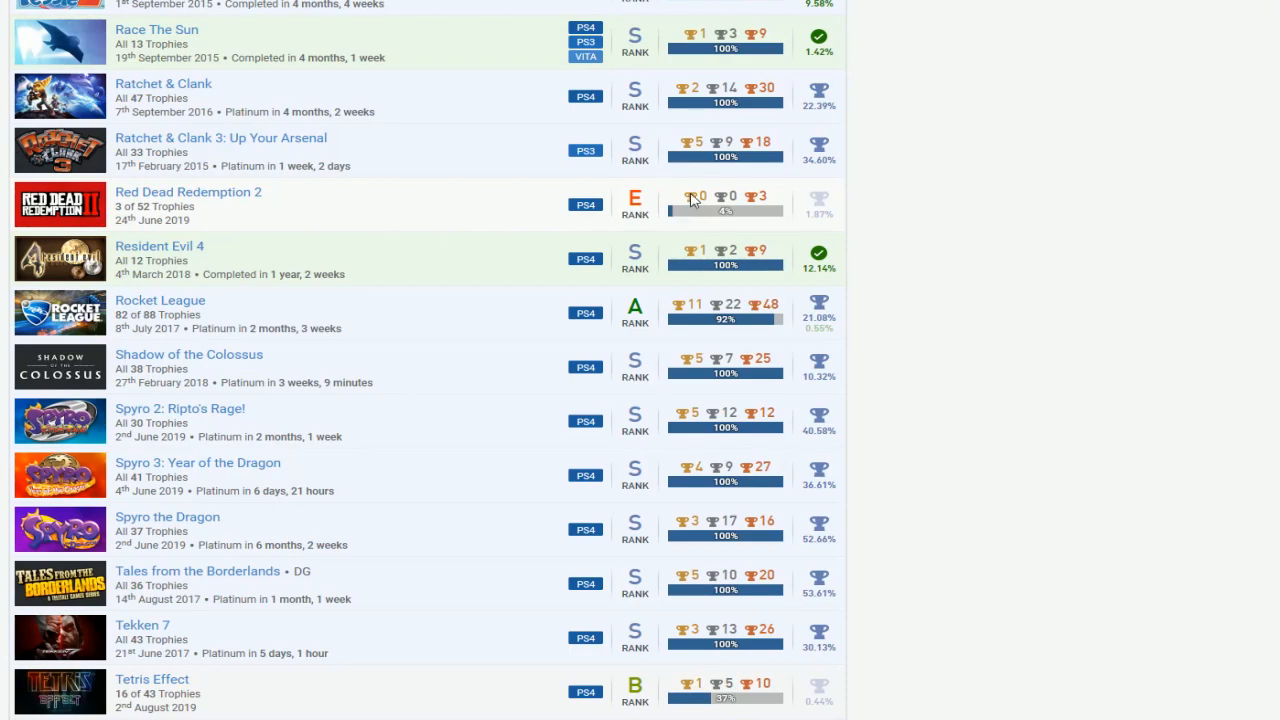
pyautogui.scroll(3)
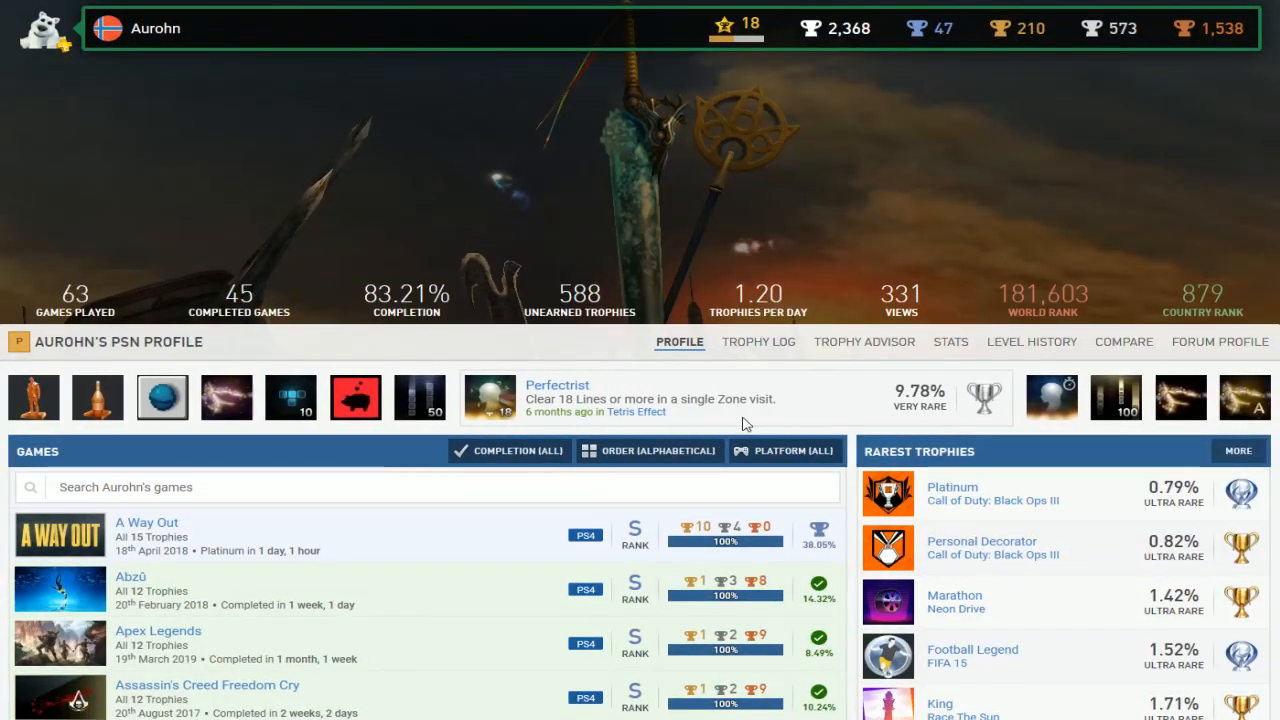
pyautogui.scroll(-3)
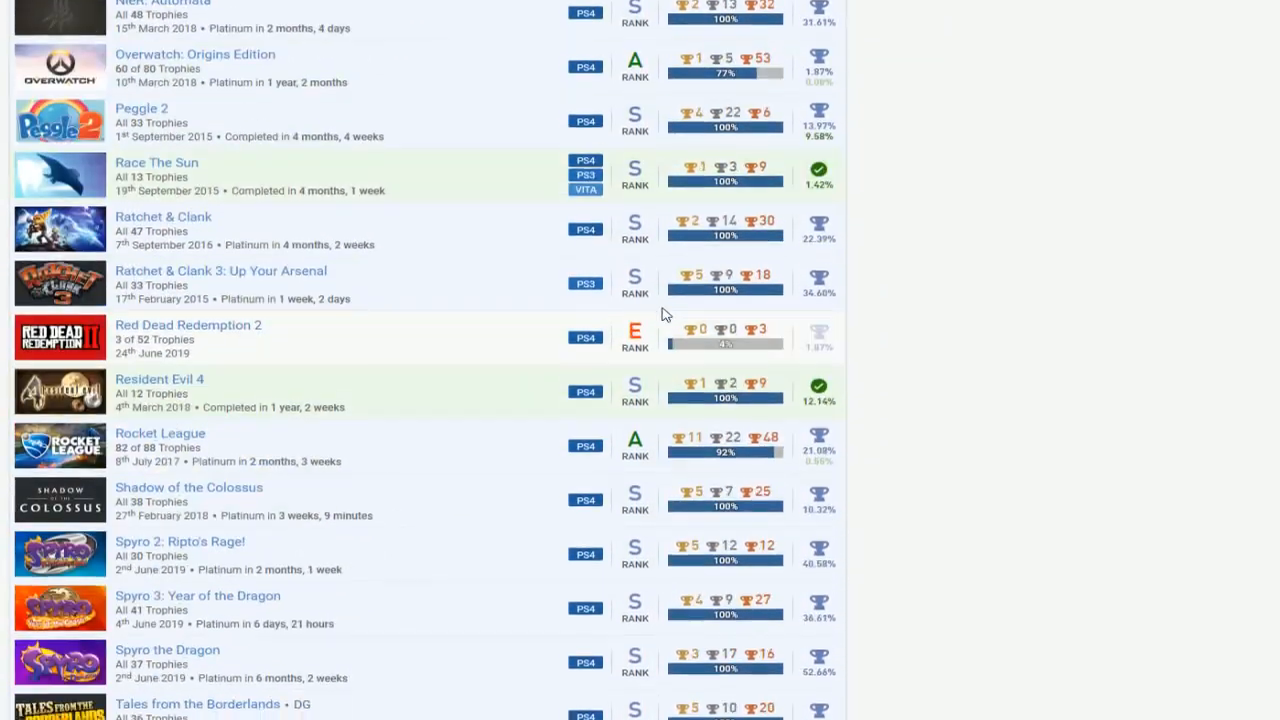
pyautogui.scroll(-3)
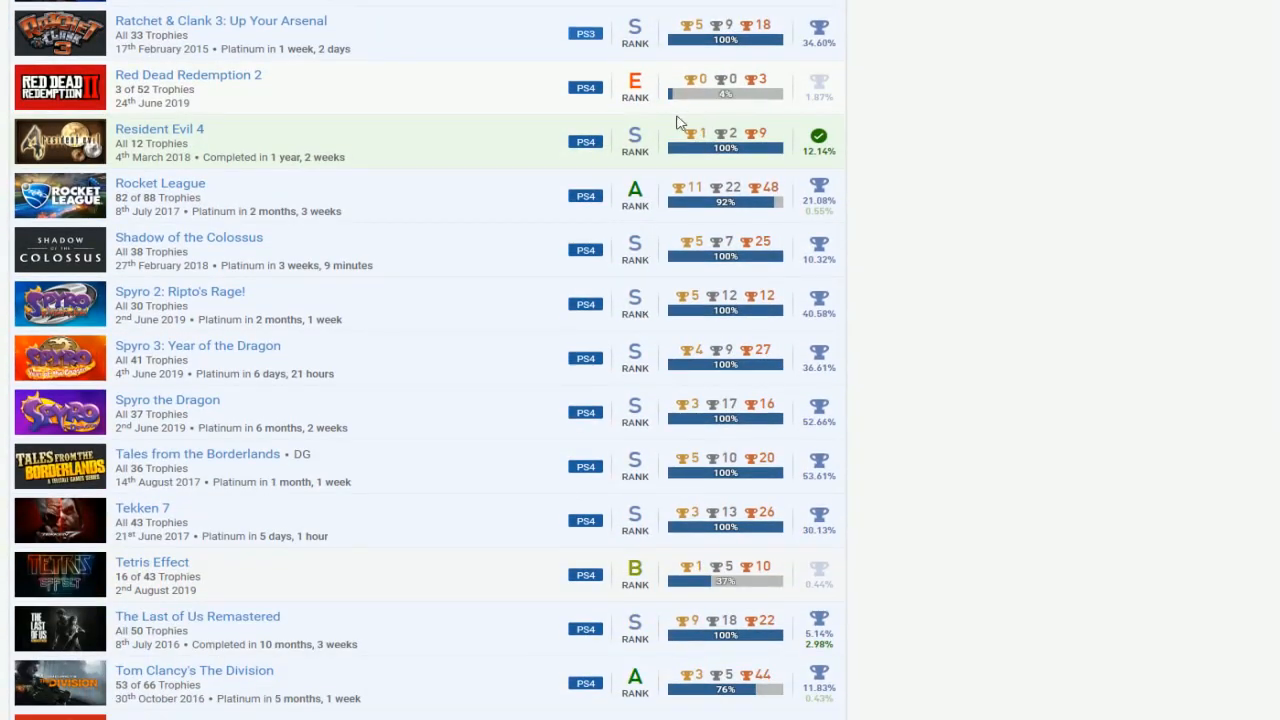
pyautogui.moveTo(596, 200)
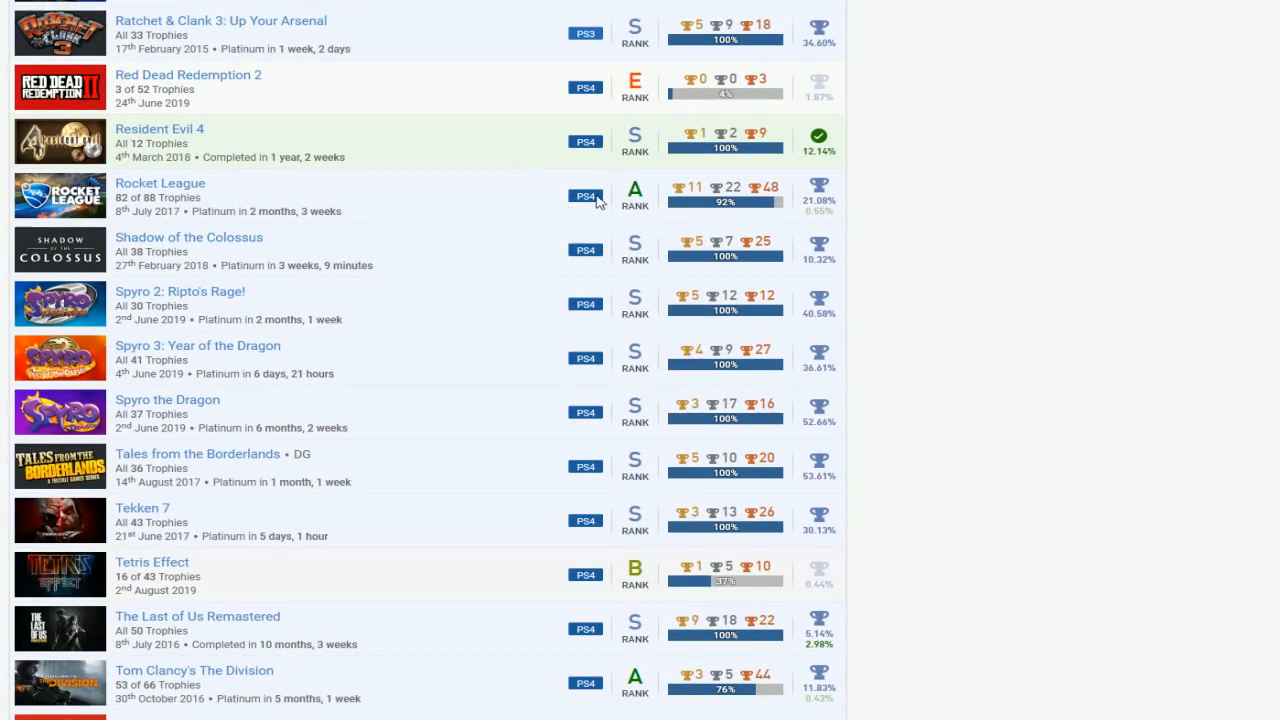
pyautogui.scroll(-3)
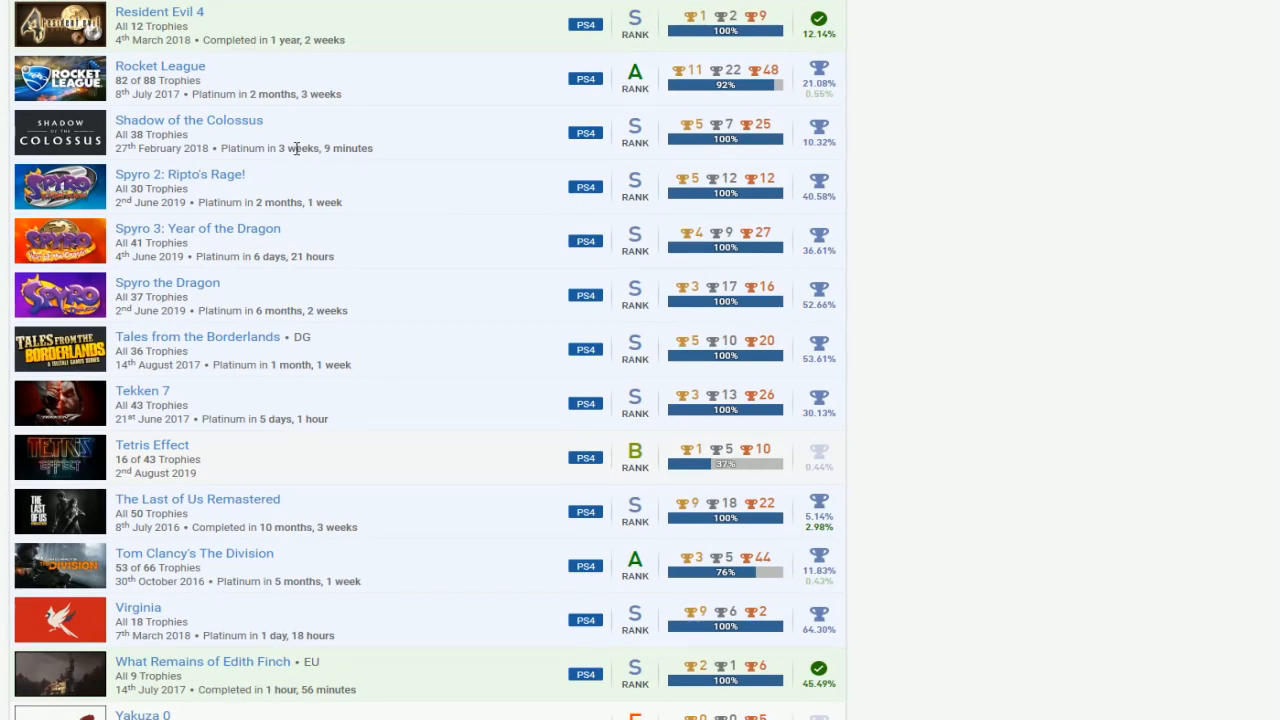
pyautogui.moveTo(586, 242)
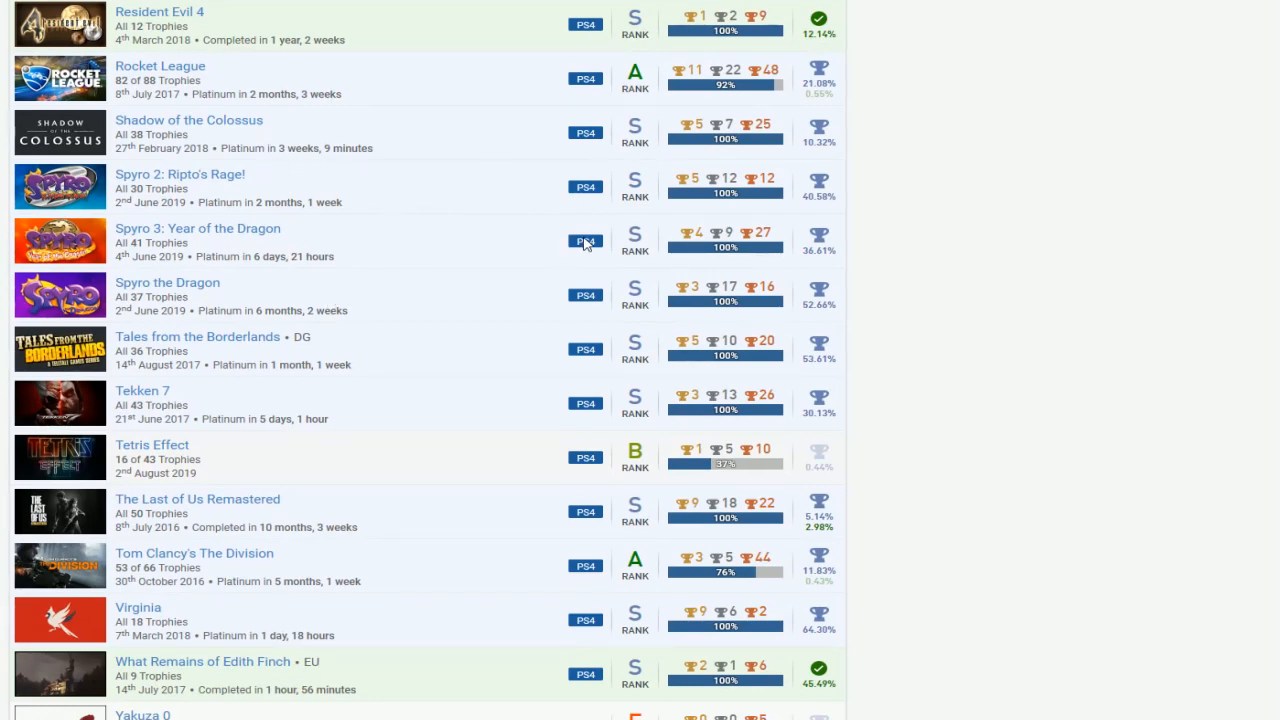
pyautogui.scroll(-3)
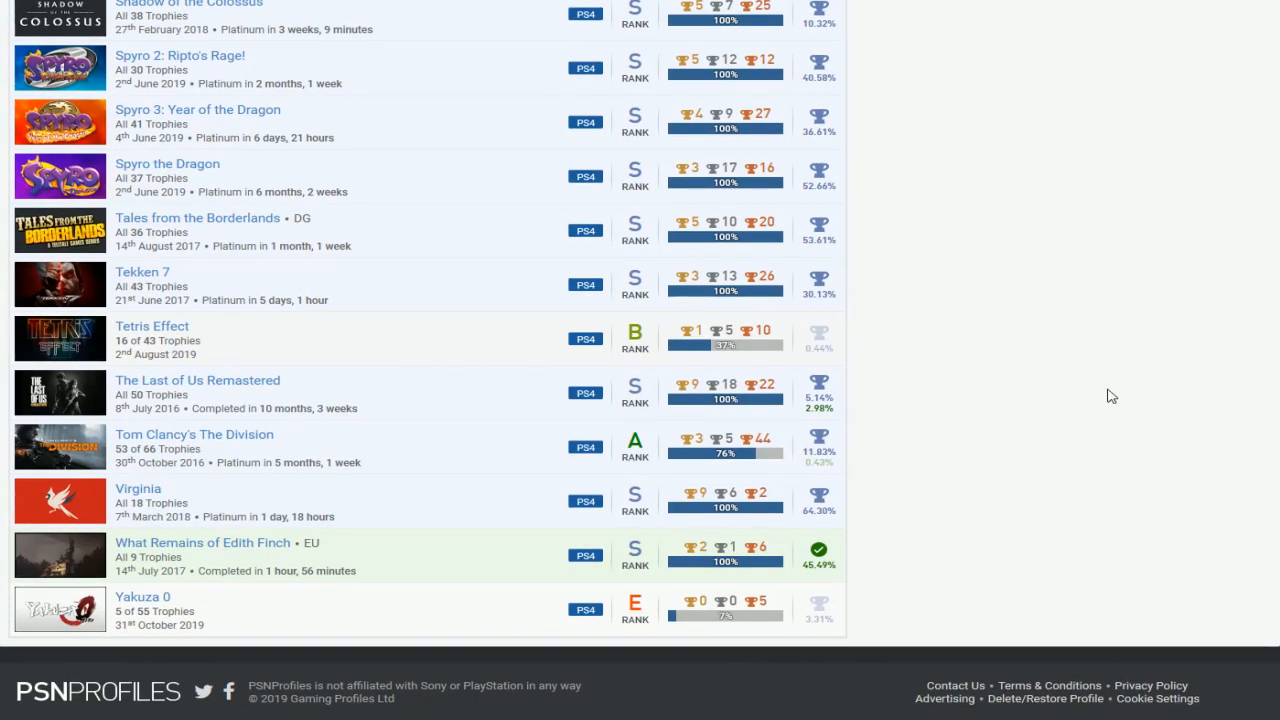
pyautogui.moveTo(612, 348)
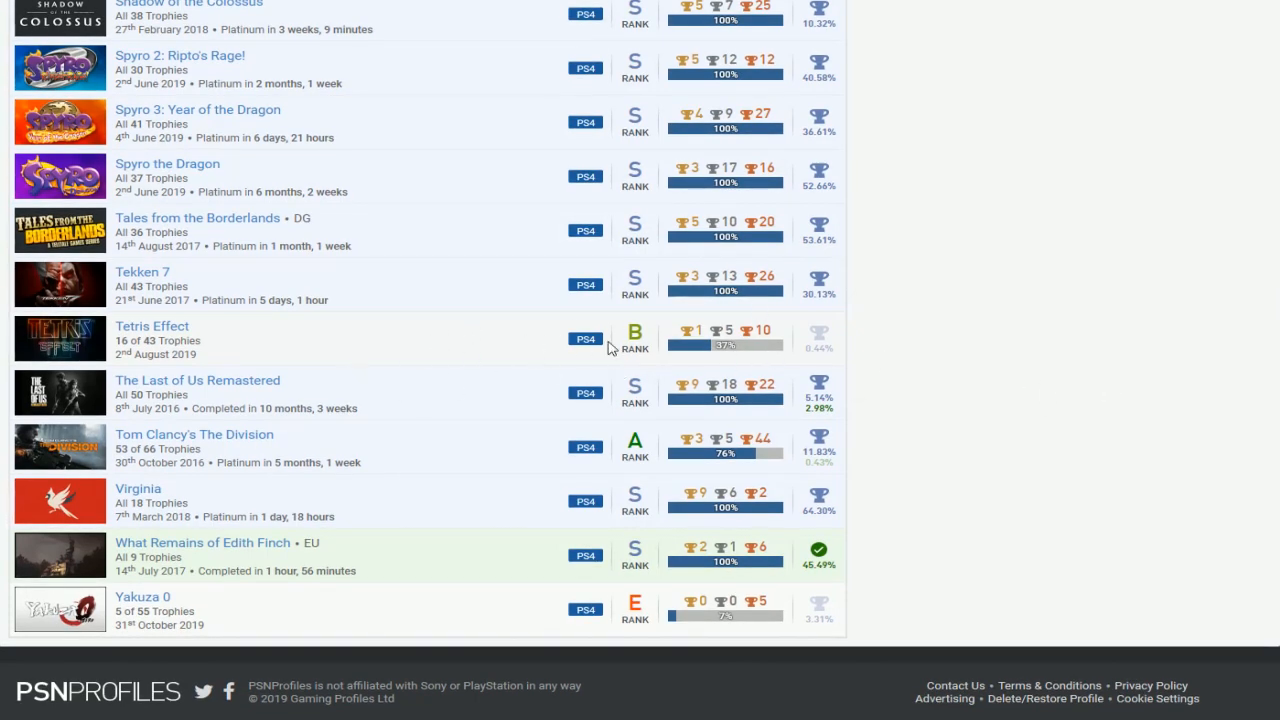
pyautogui.moveTo(366, 370)
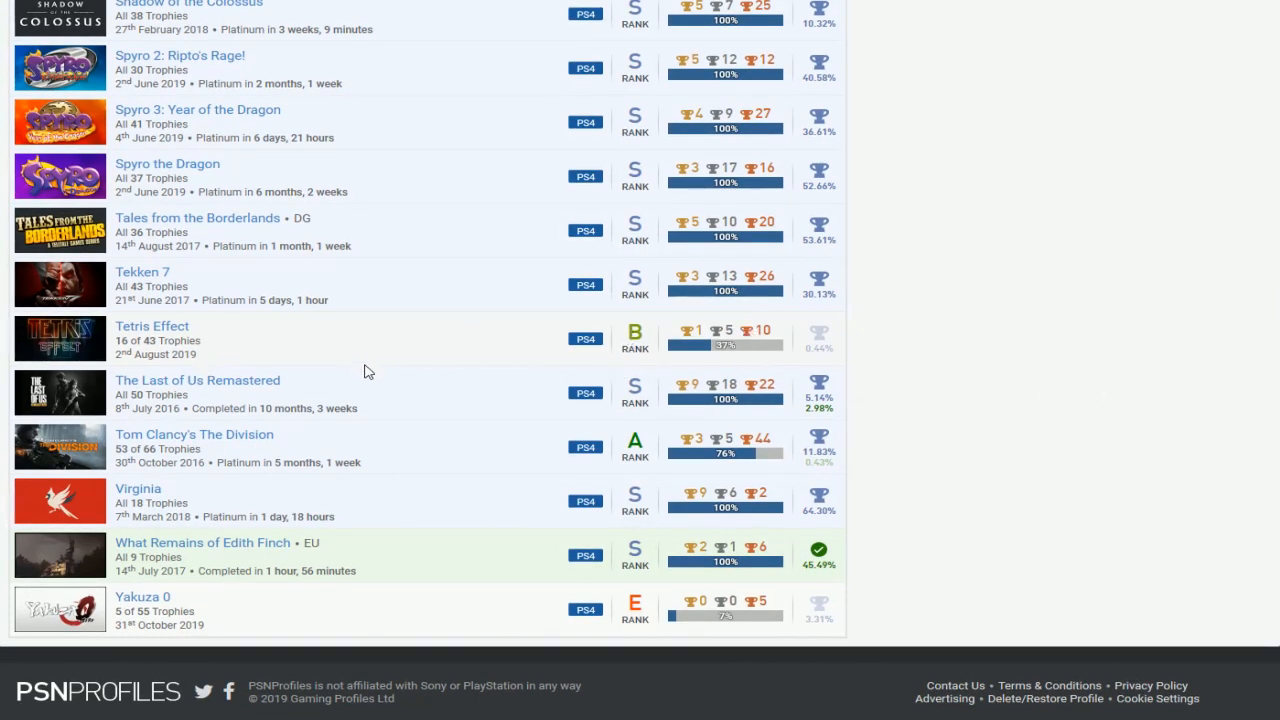
pyautogui.moveTo(432, 420)
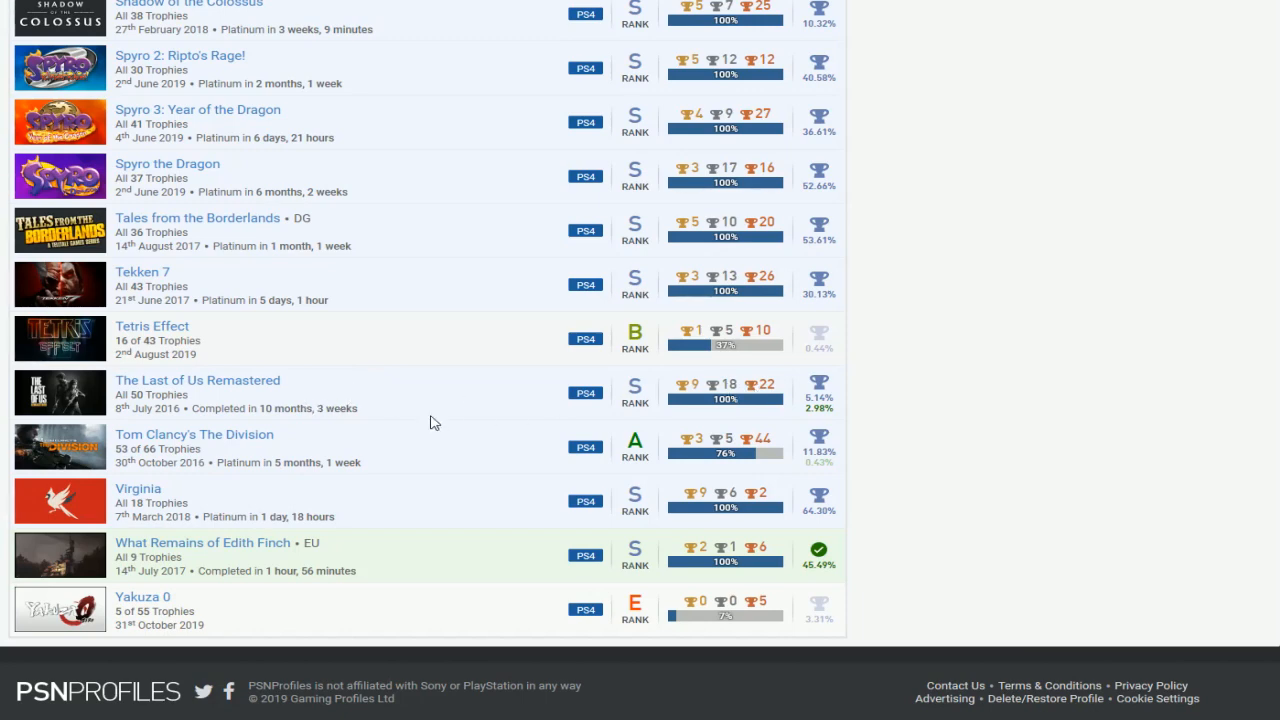
pyautogui.moveTo(392, 516)
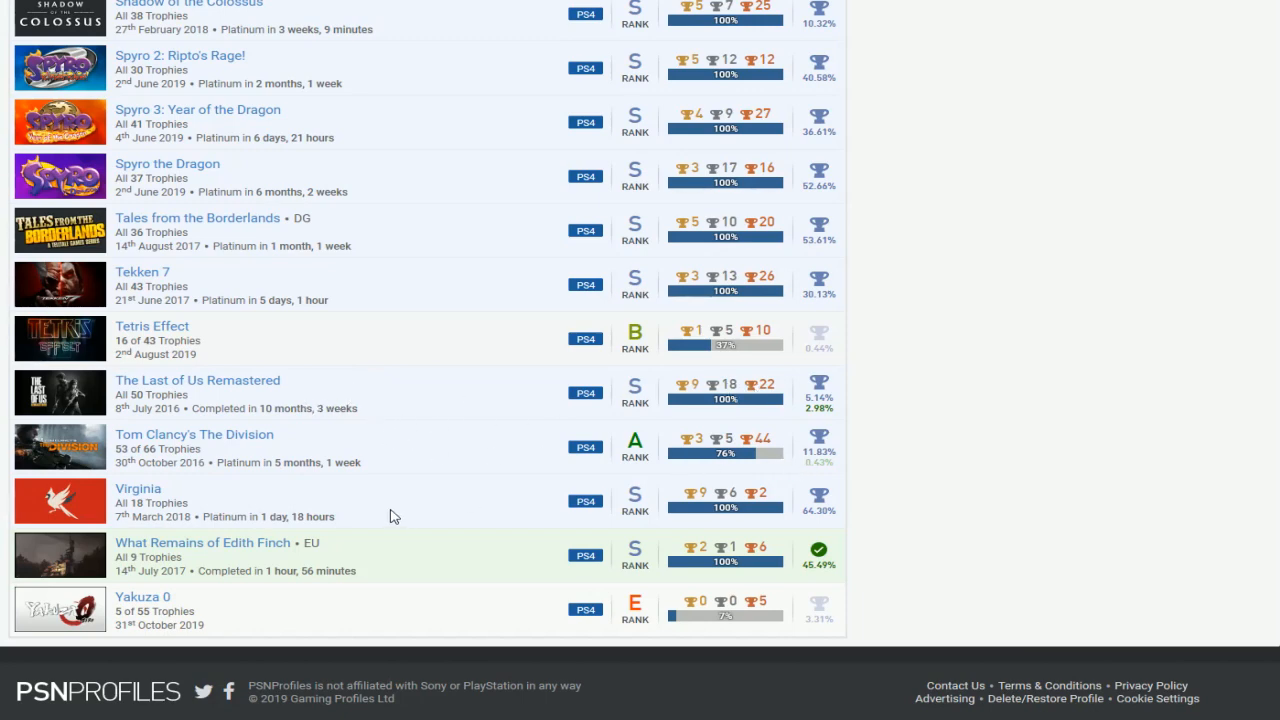
pyautogui.moveTo(166, 550)
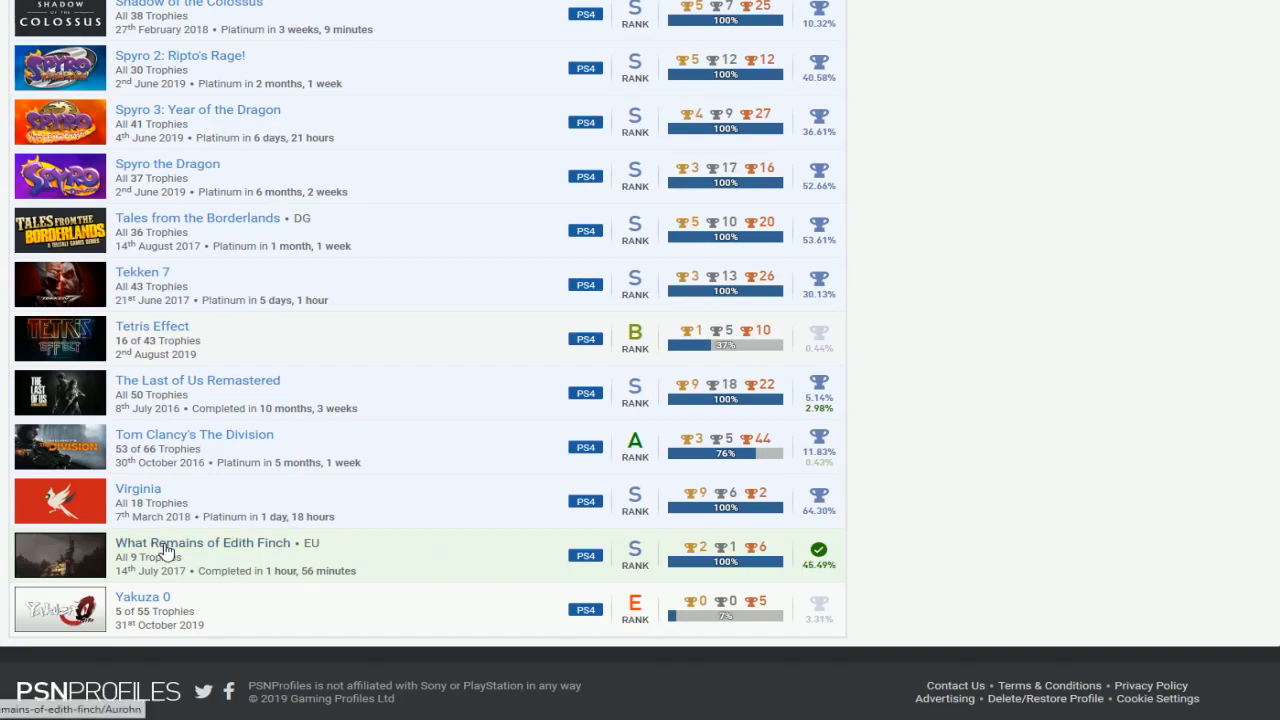
pyautogui.moveTo(912, 556)
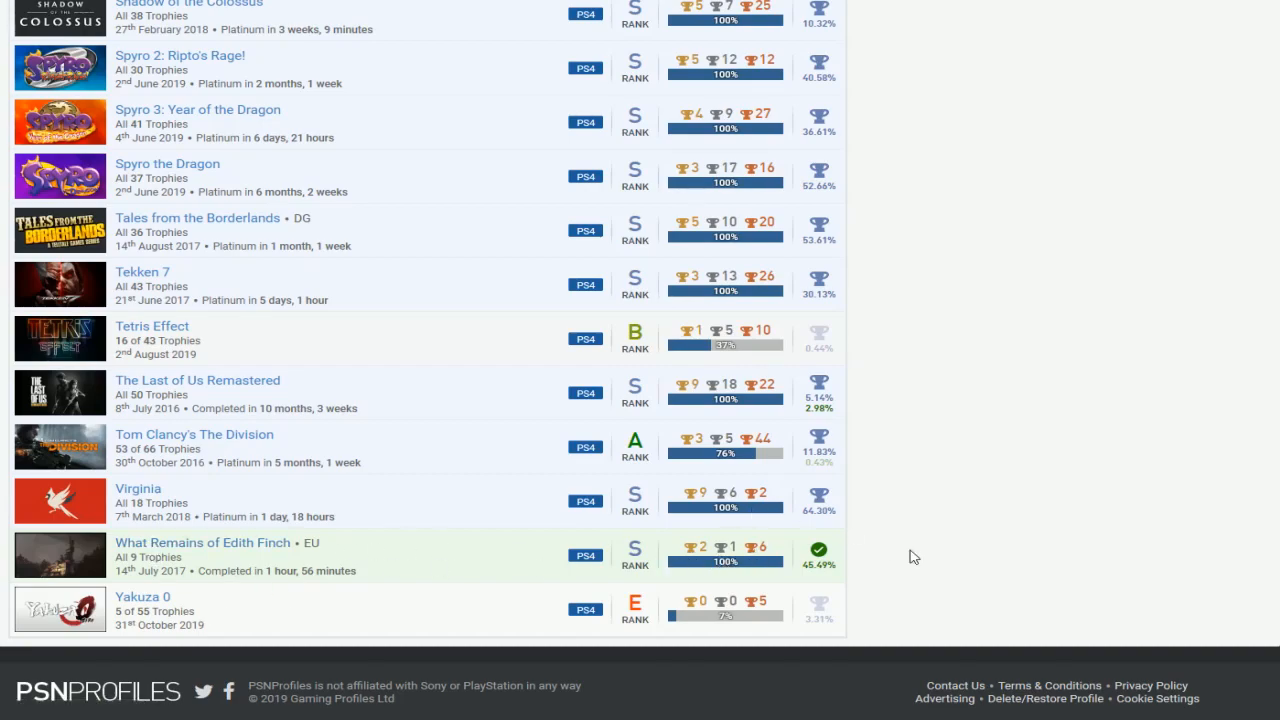
pyautogui.scroll(3)
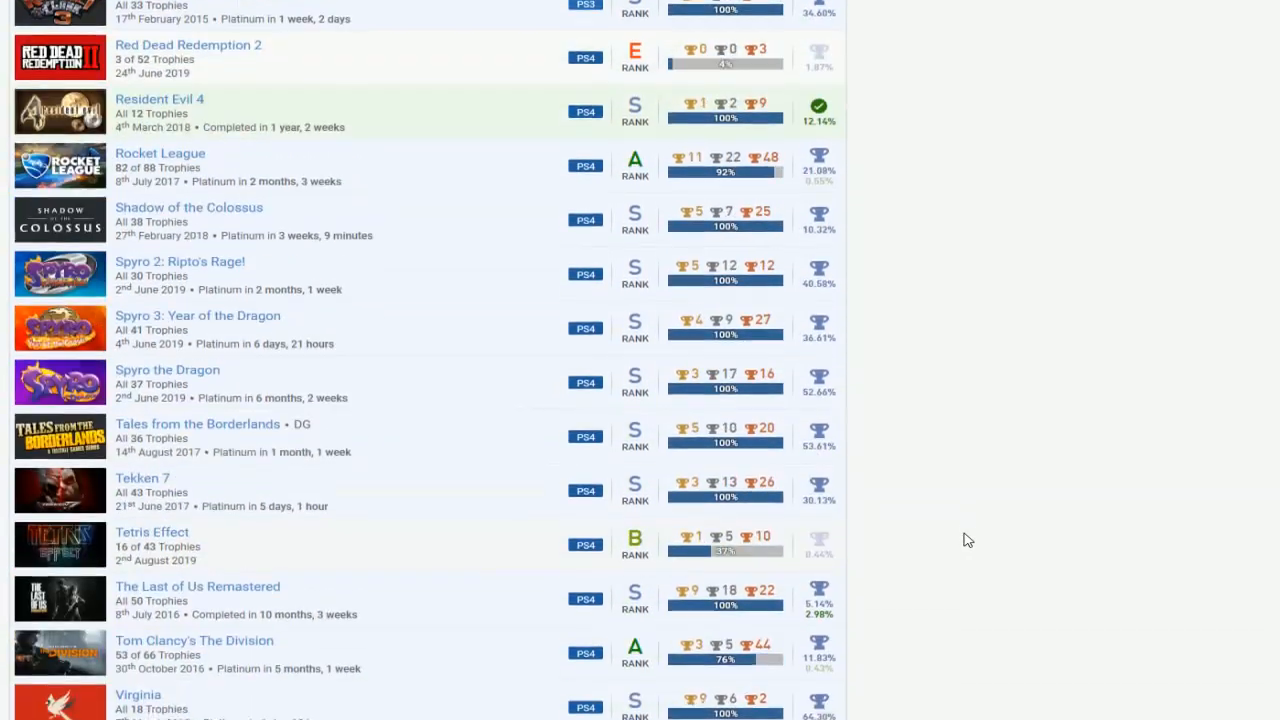
pyautogui.scroll(3)
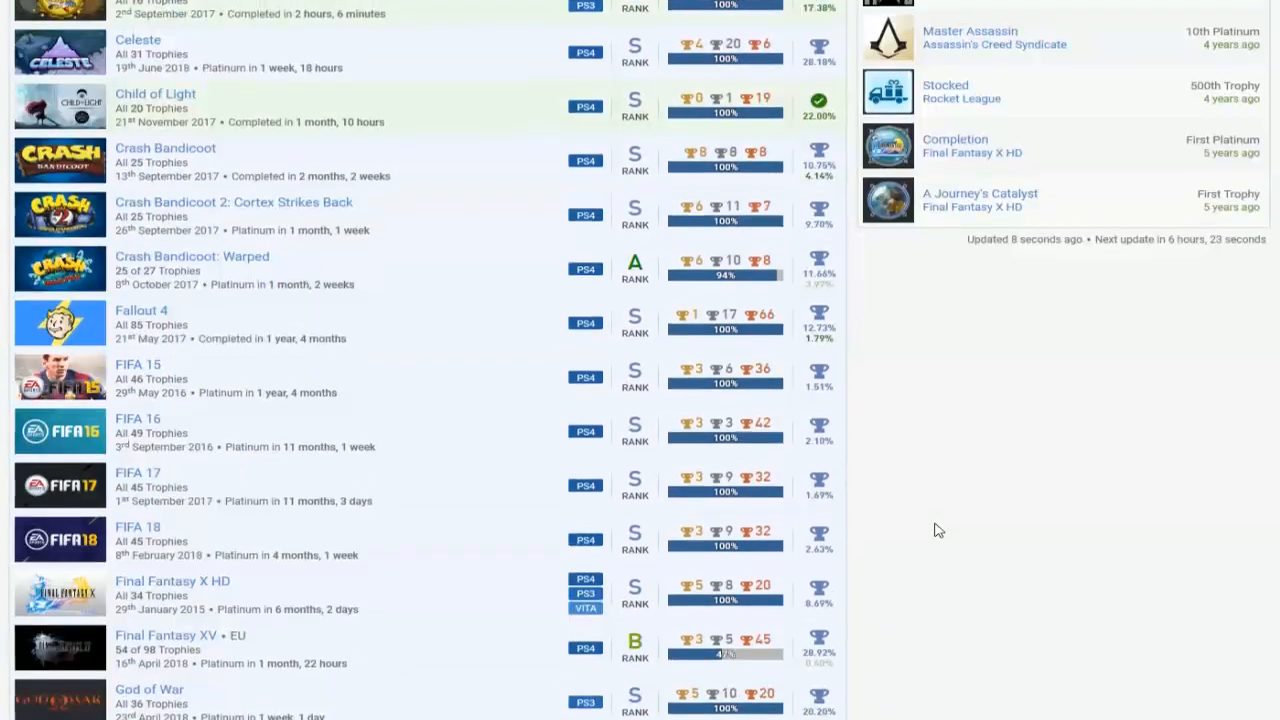
pyautogui.scroll(3)
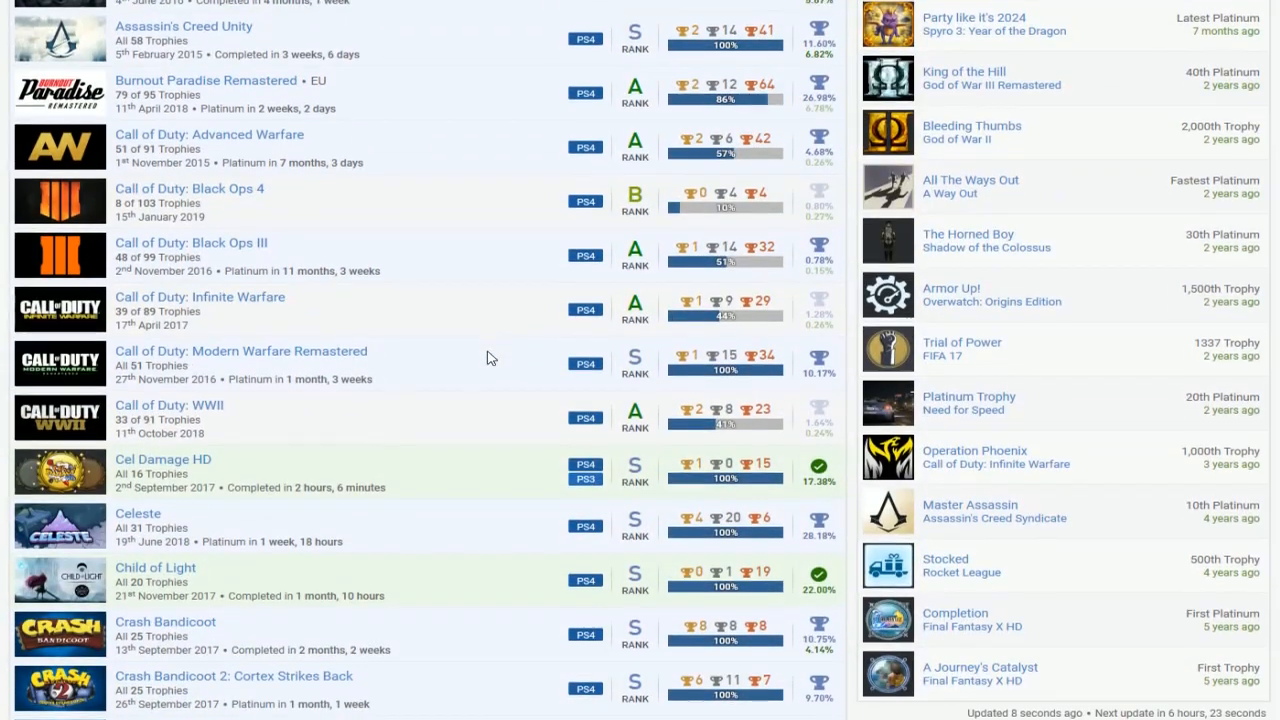
pyautogui.scroll(-3)
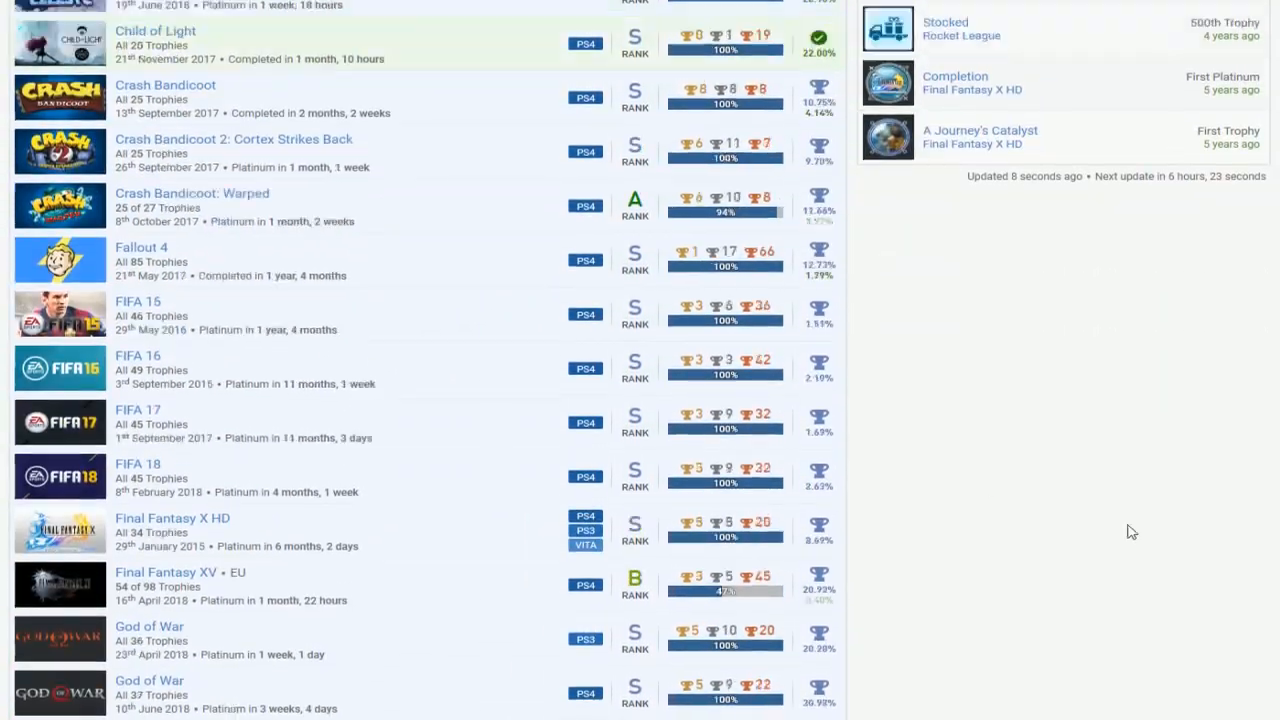
pyautogui.scroll(3)
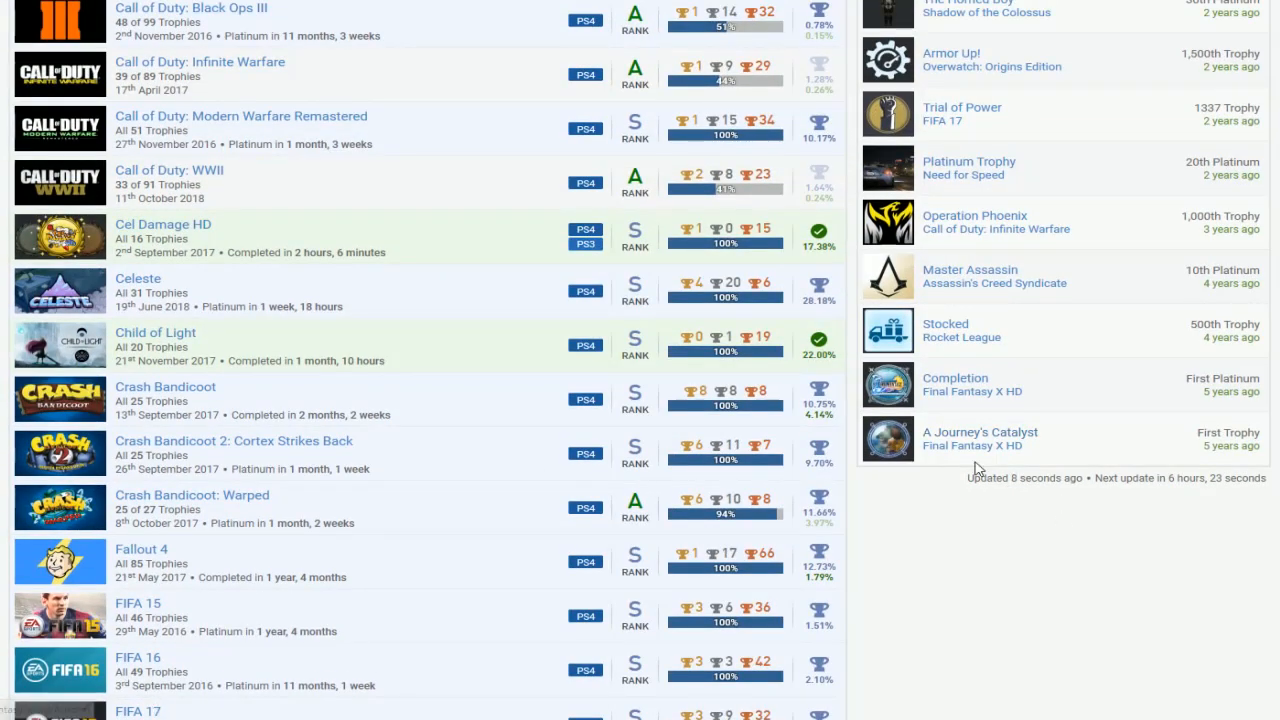
pyautogui.moveTo(1064, 452)
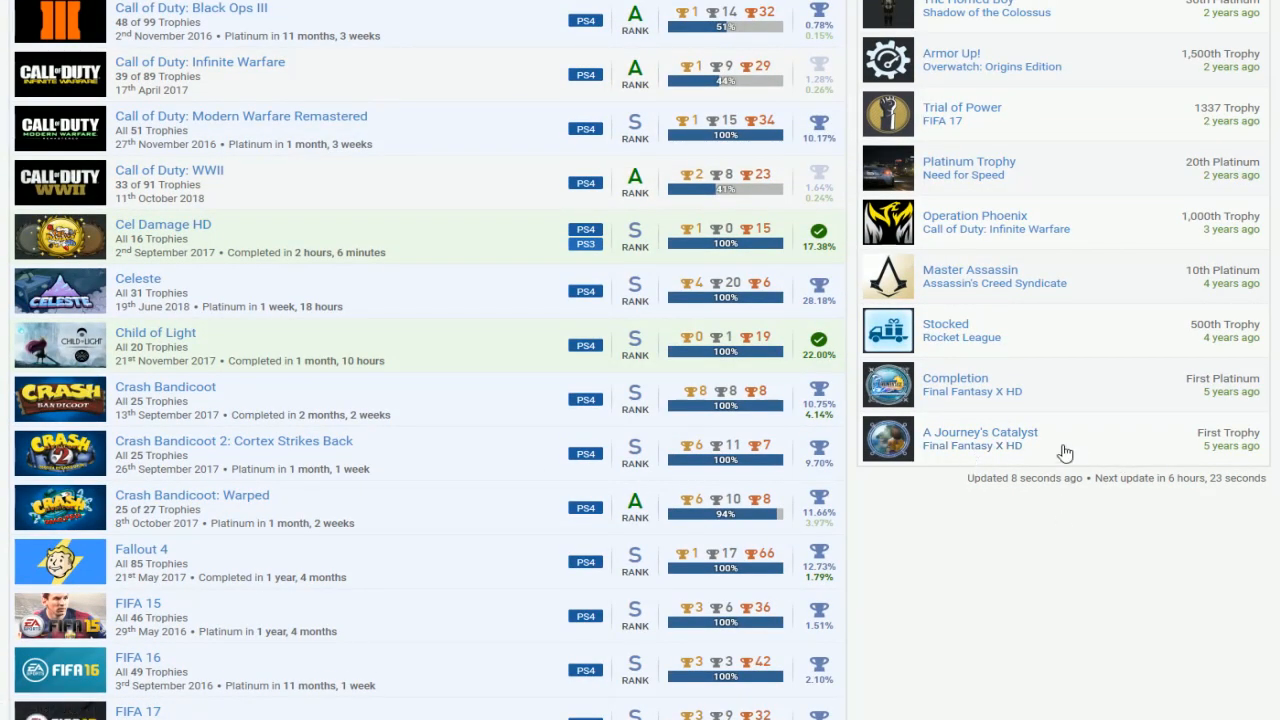
pyautogui.moveTo(1080, 408)
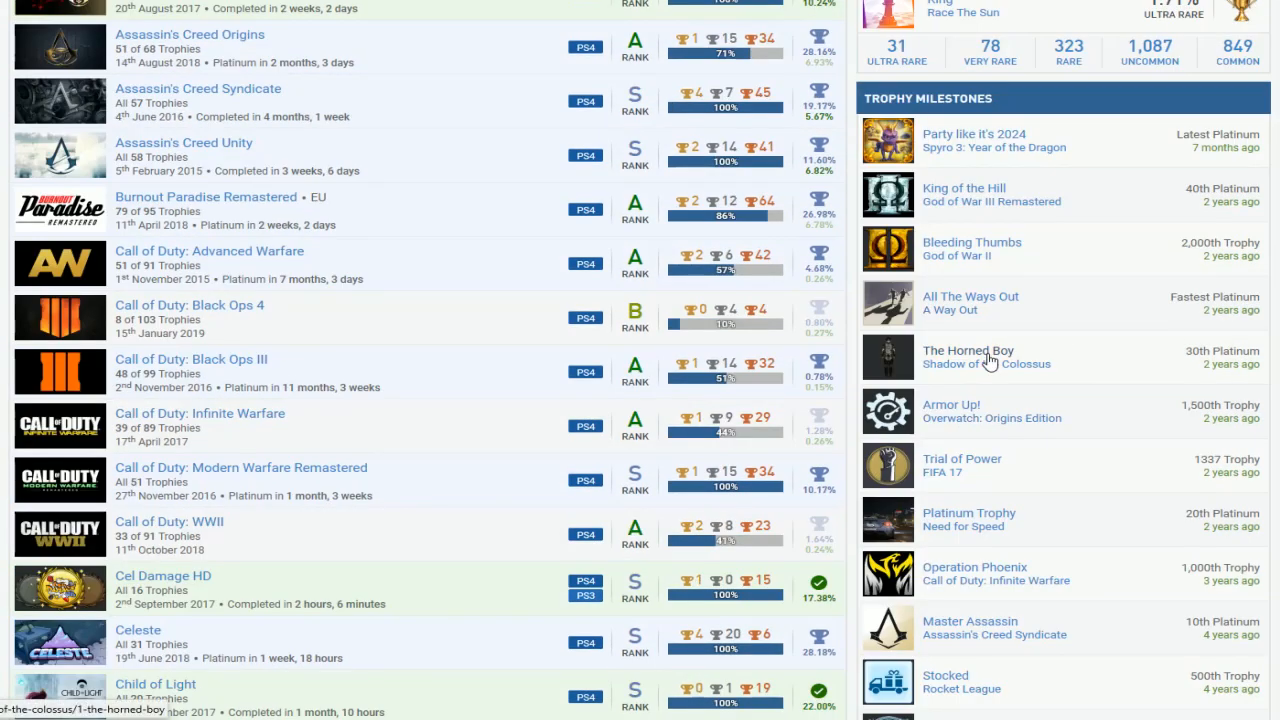
pyautogui.moveTo(1044, 360)
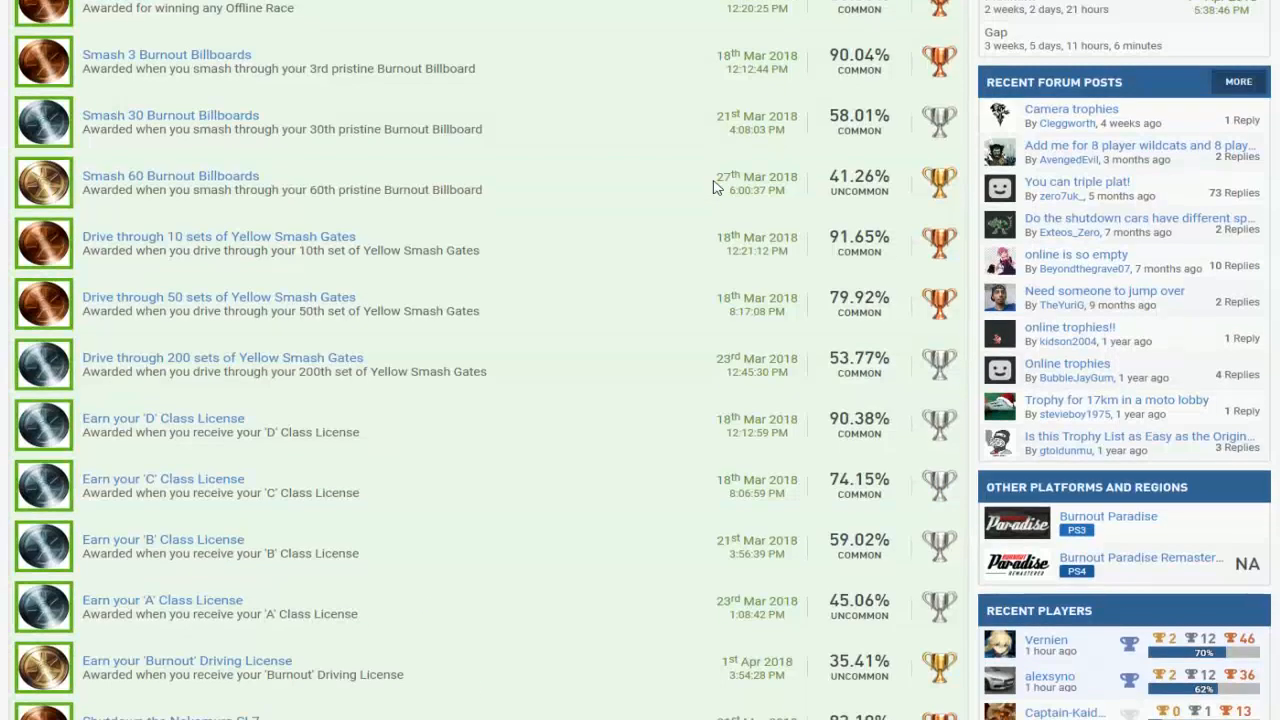
pyautogui.scroll(-3)
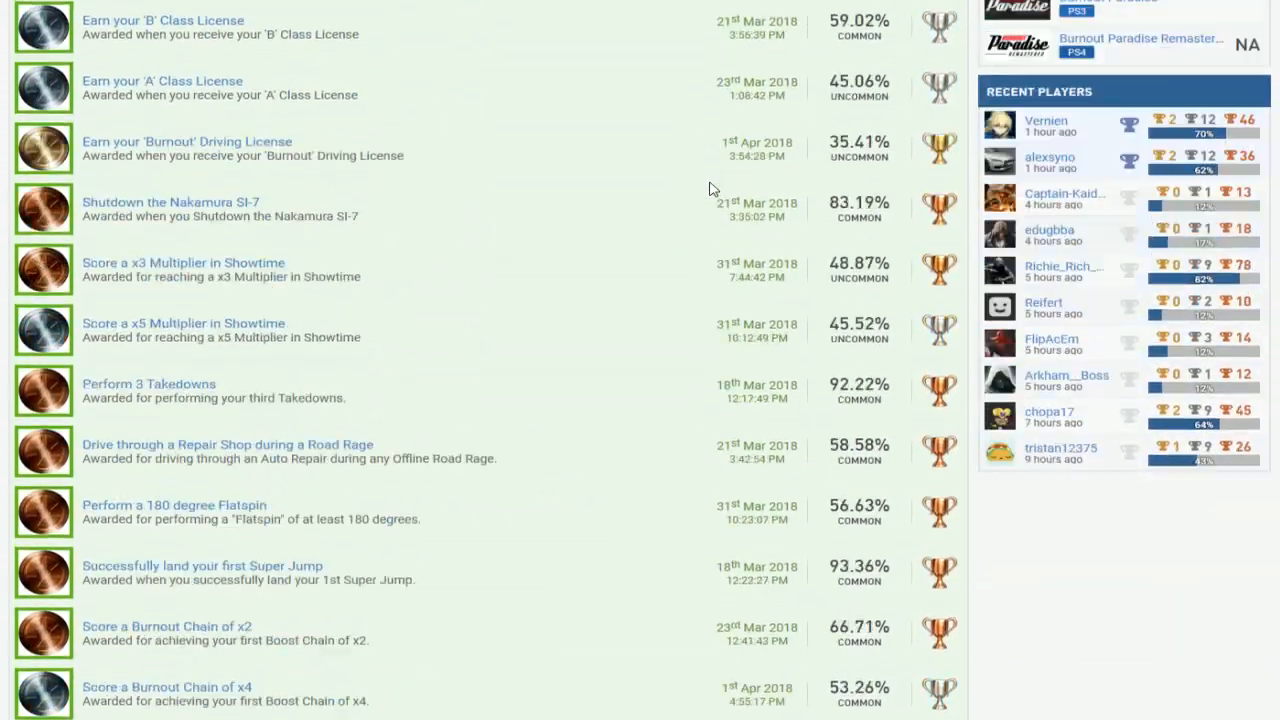
pyautogui.scroll(-3)
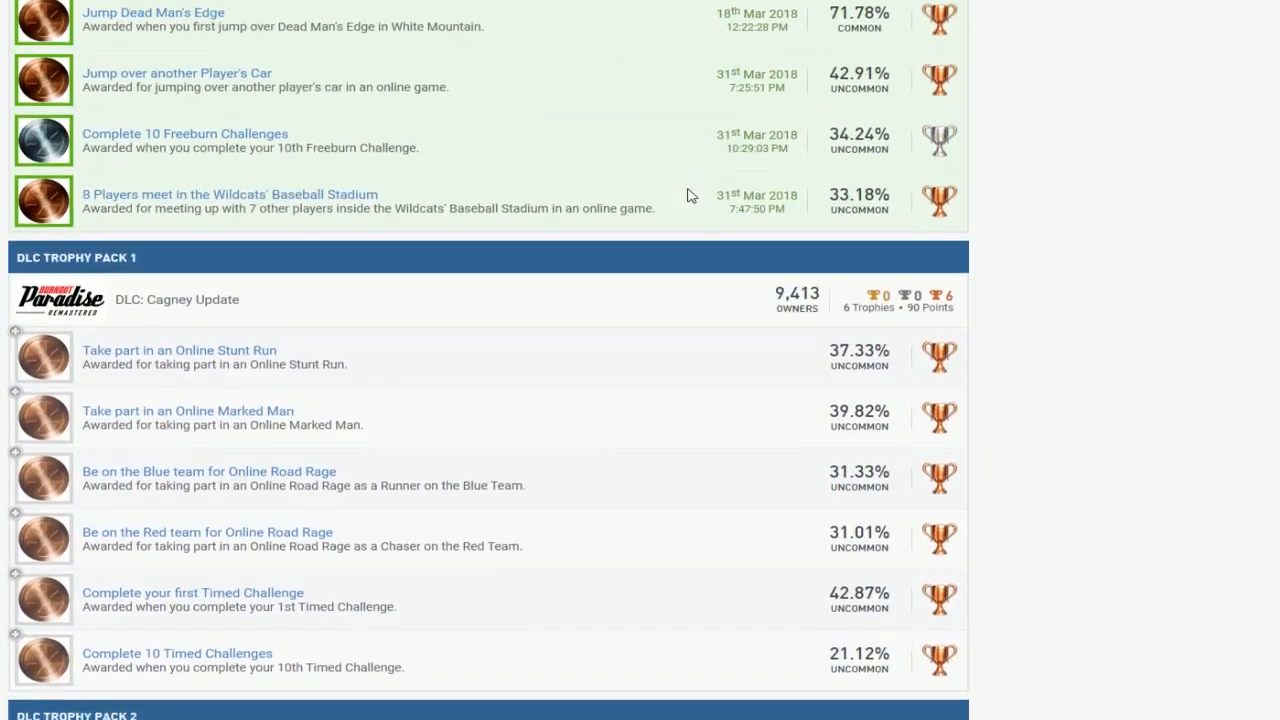
pyautogui.scroll(-3)
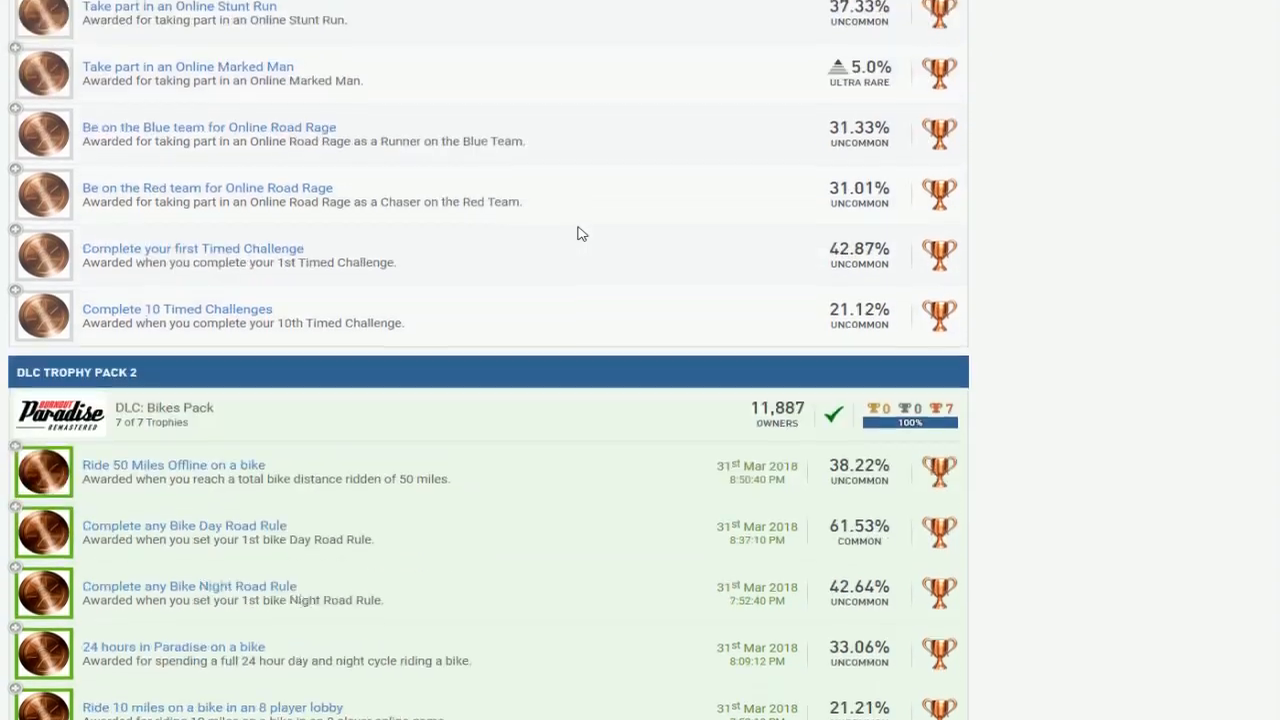
pyautogui.scroll(-3)
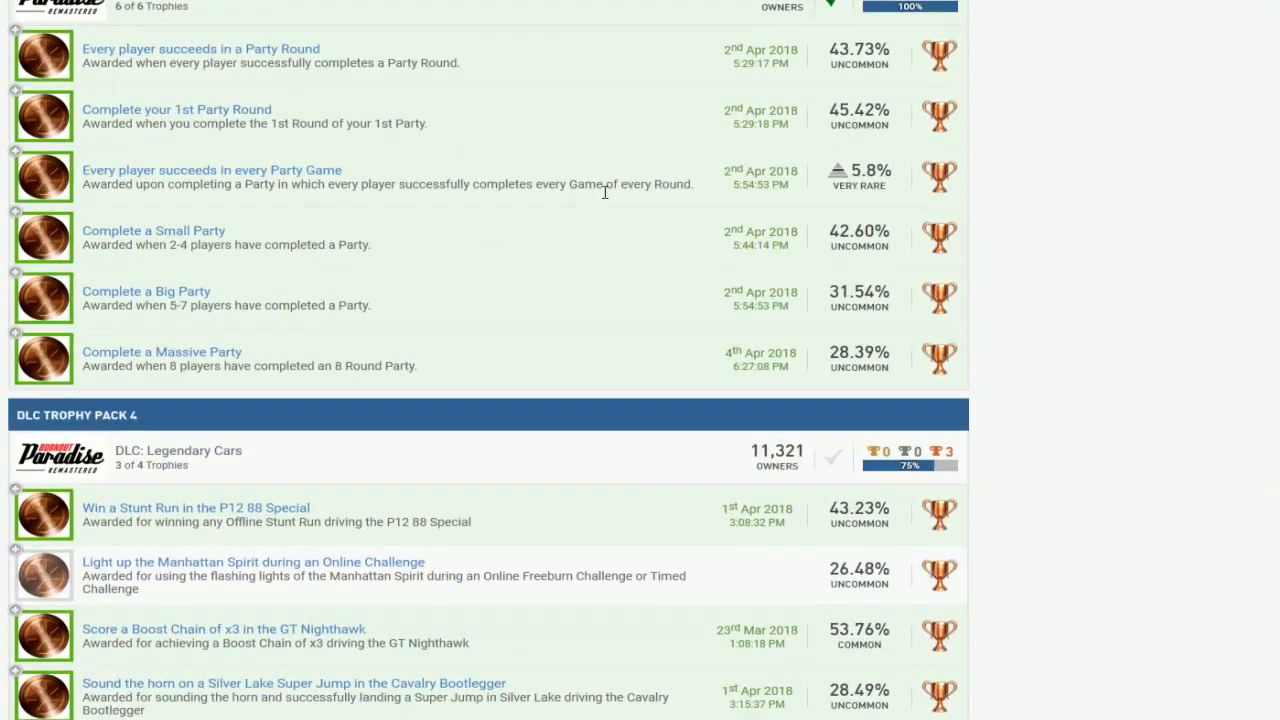
pyautogui.scroll(-3)
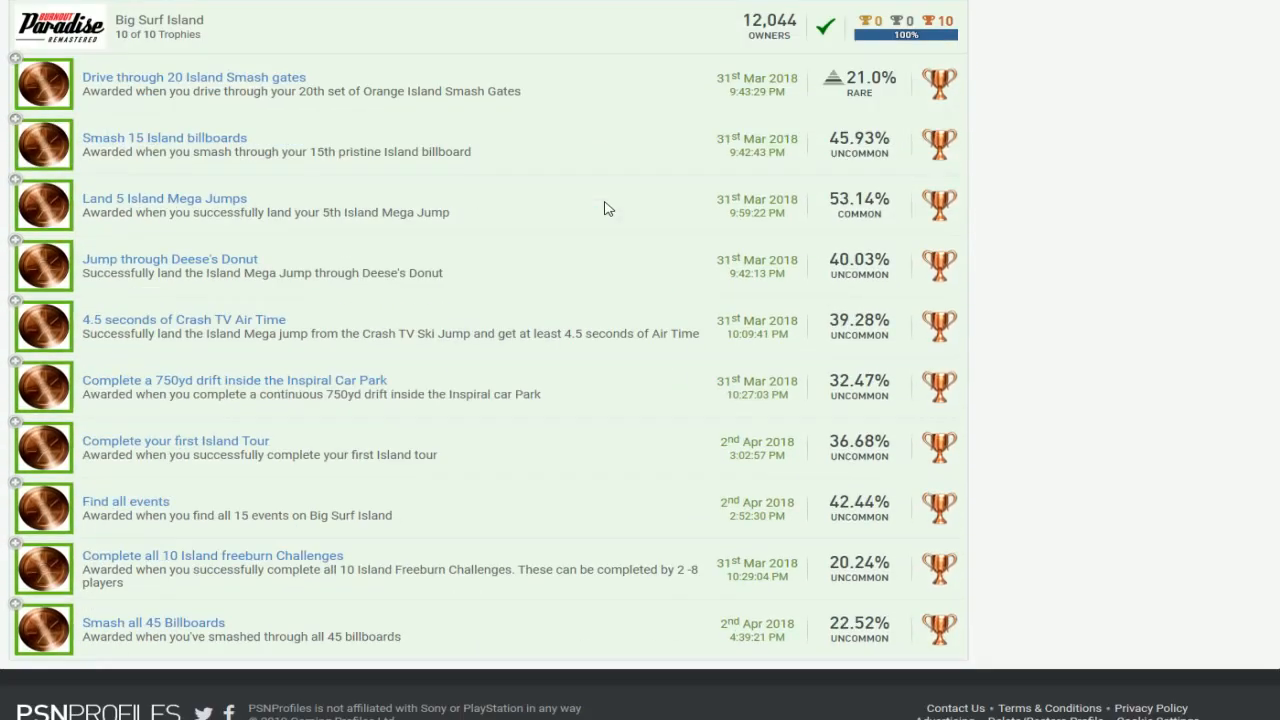
pyautogui.scroll(3)
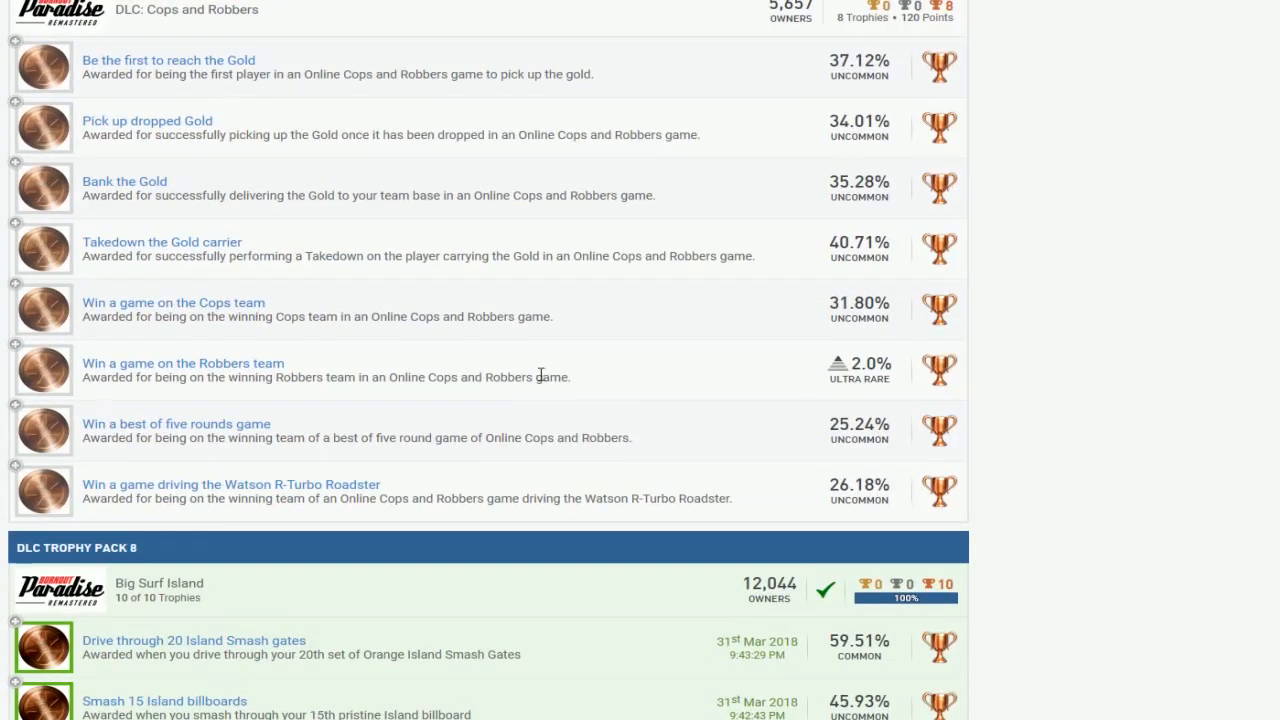
pyautogui.scroll(3)
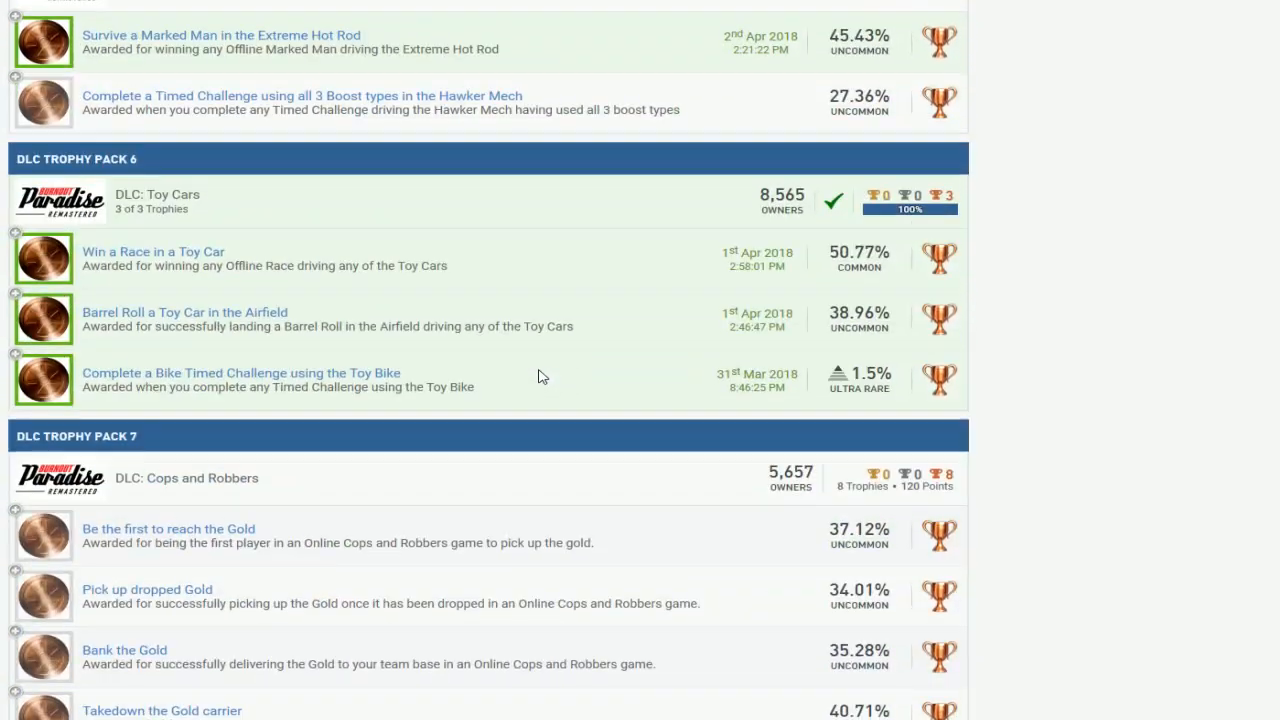
pyautogui.scroll(3)
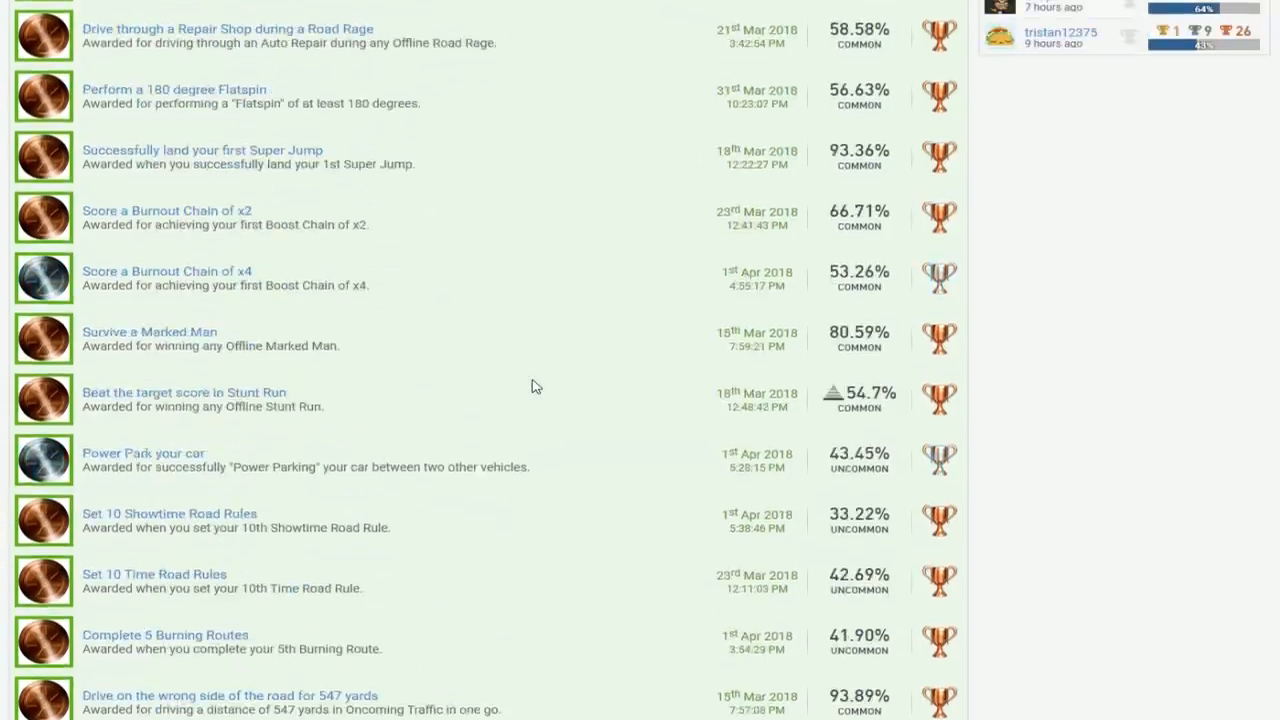
pyautogui.scroll(3)
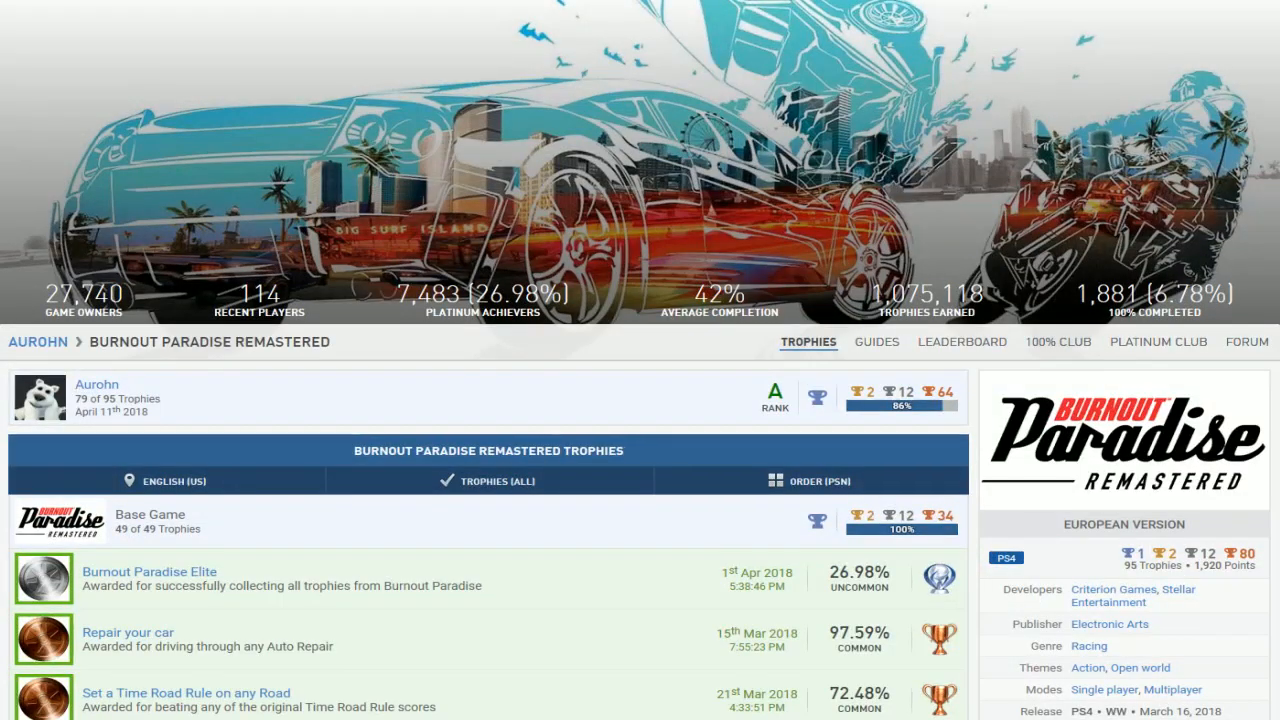